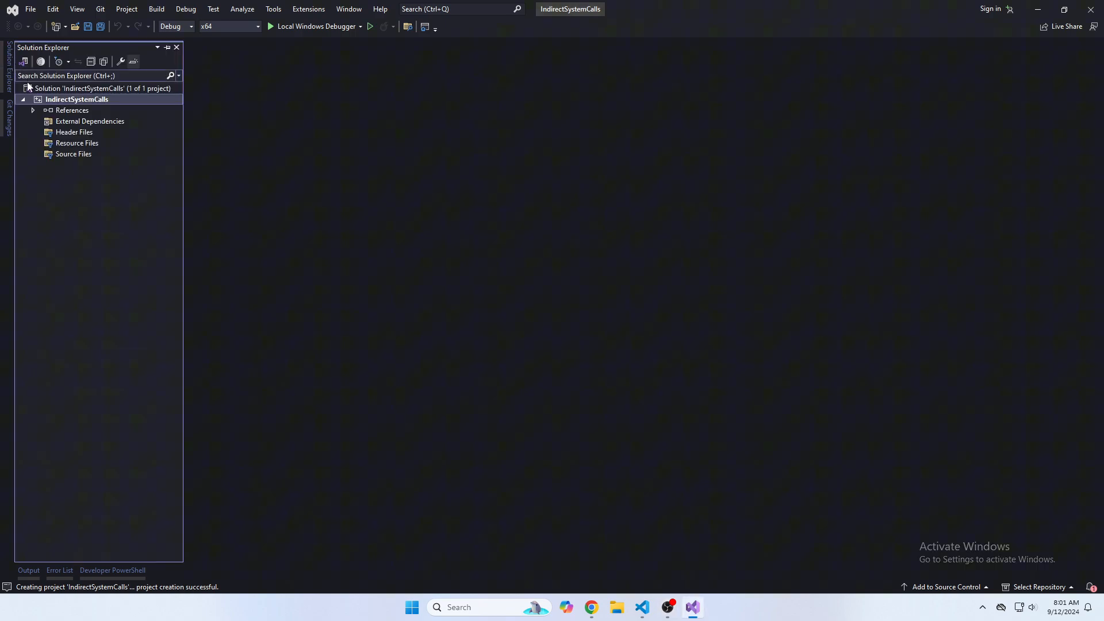
# Step: Enable the masm (.targets, .props) build customization for IndirectSystemCalls via Build Customizations
pyautogui.rightClick(77, 98)
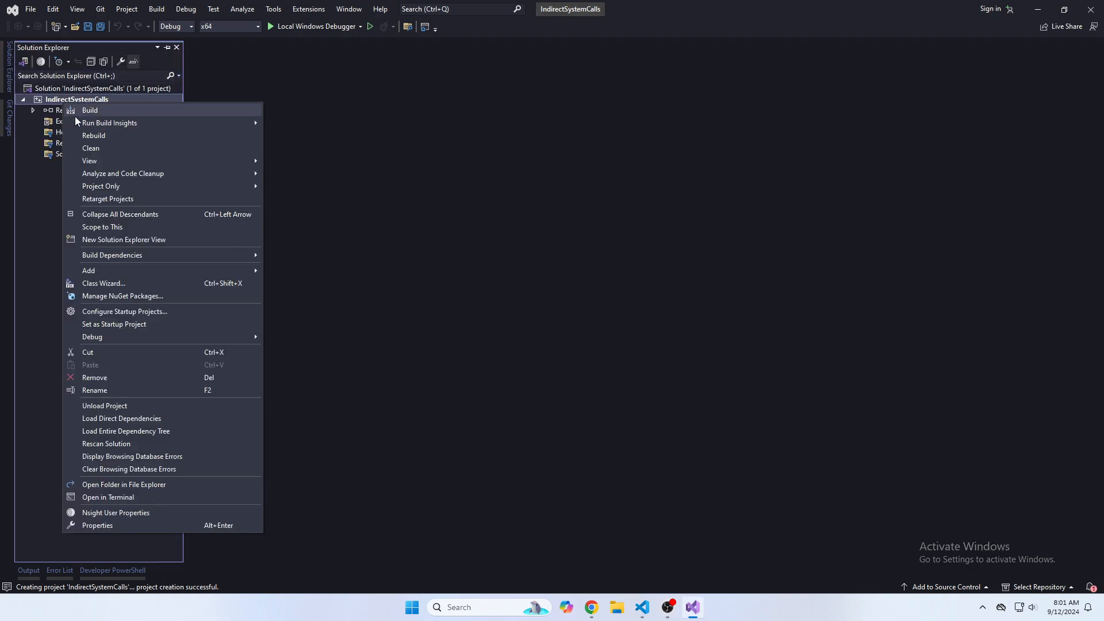
pyautogui.moveTo(112, 255)
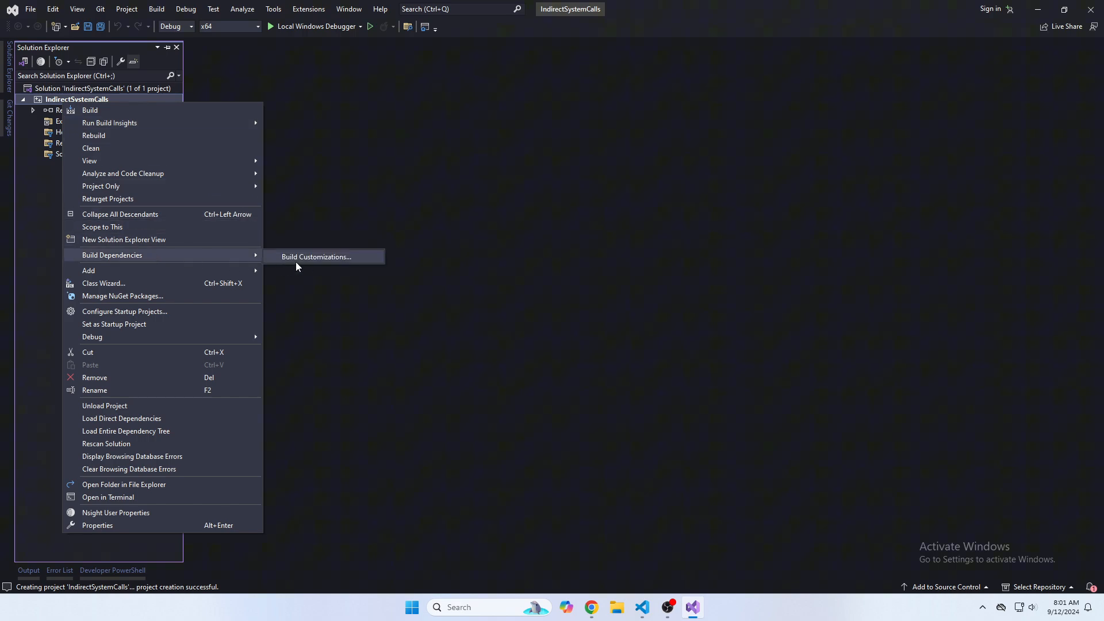
pyautogui.click(316, 256)
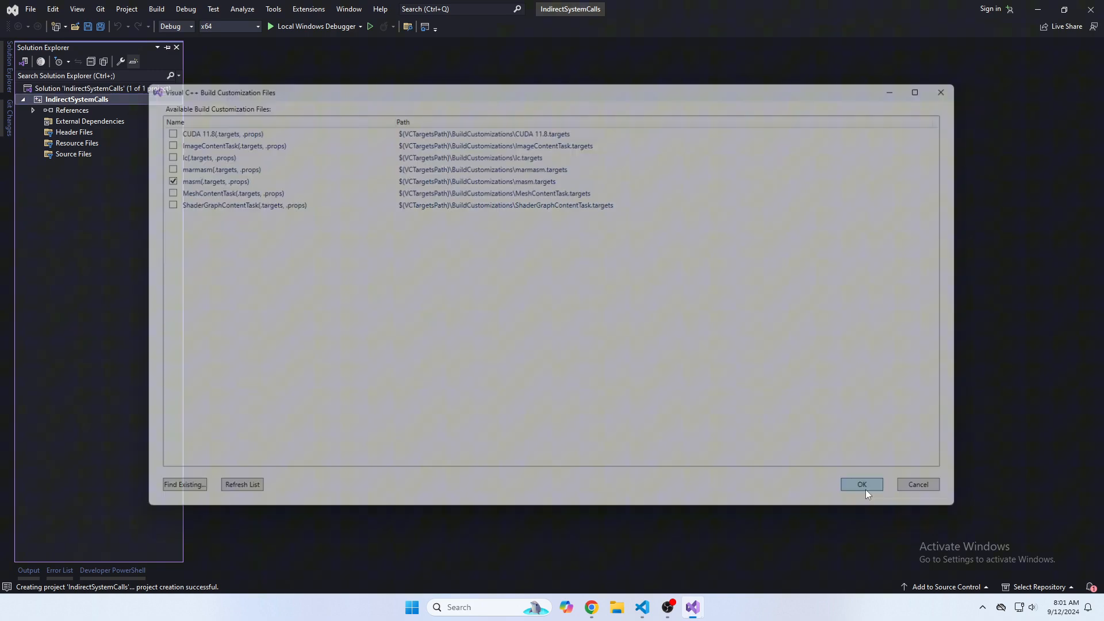
pyautogui.click(862, 484)
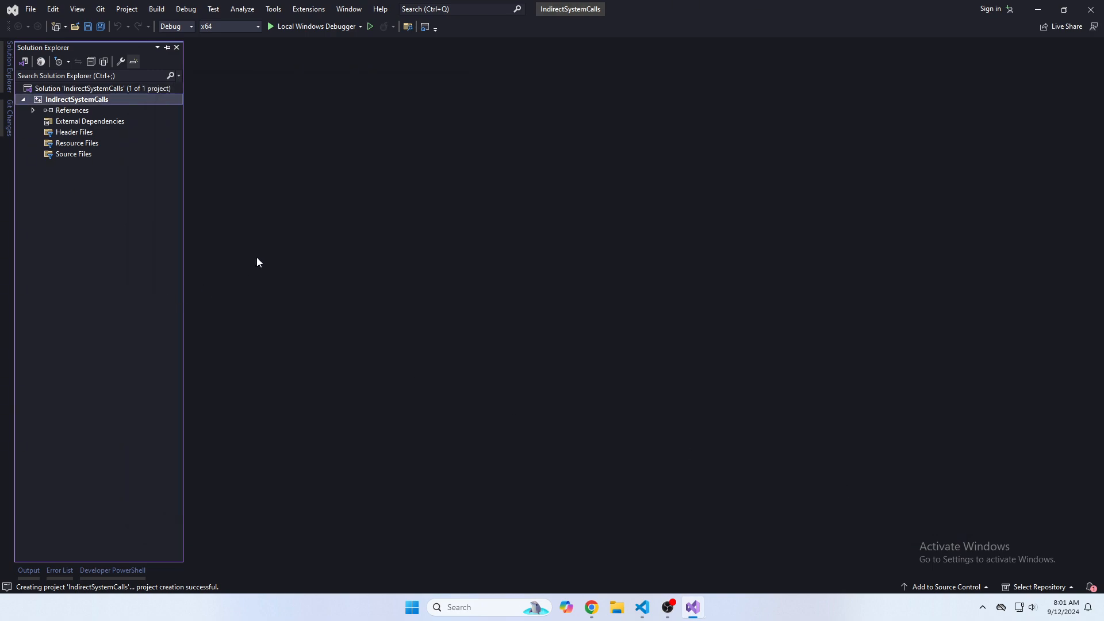
# Step: Add a new main.cpp under the project's Source Files
pyautogui.rightClick(74, 153)
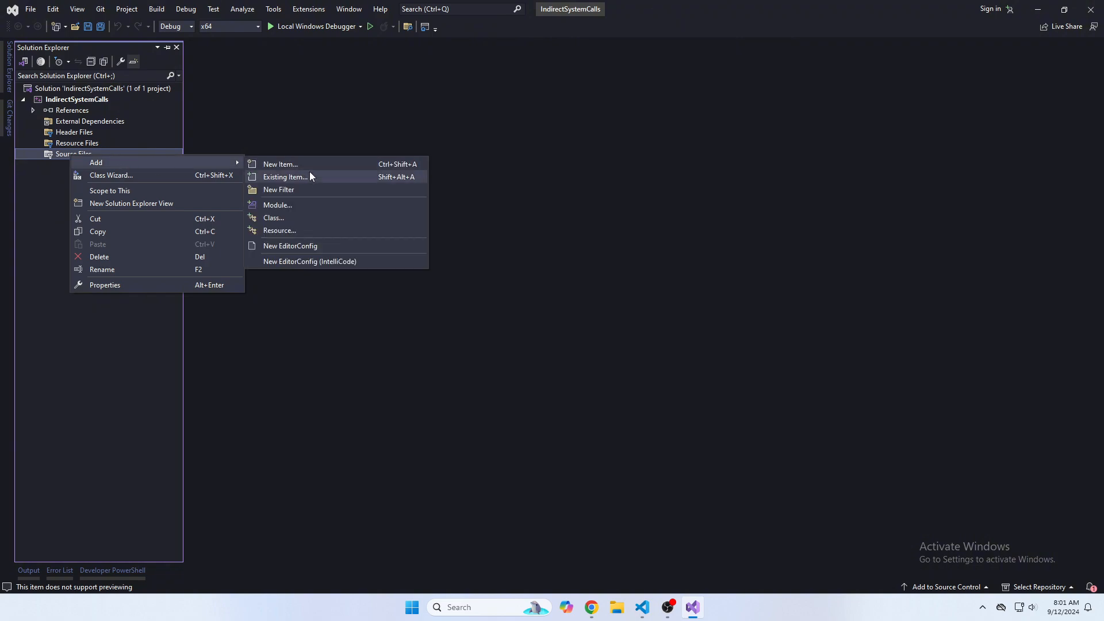
pyautogui.click(279, 164)
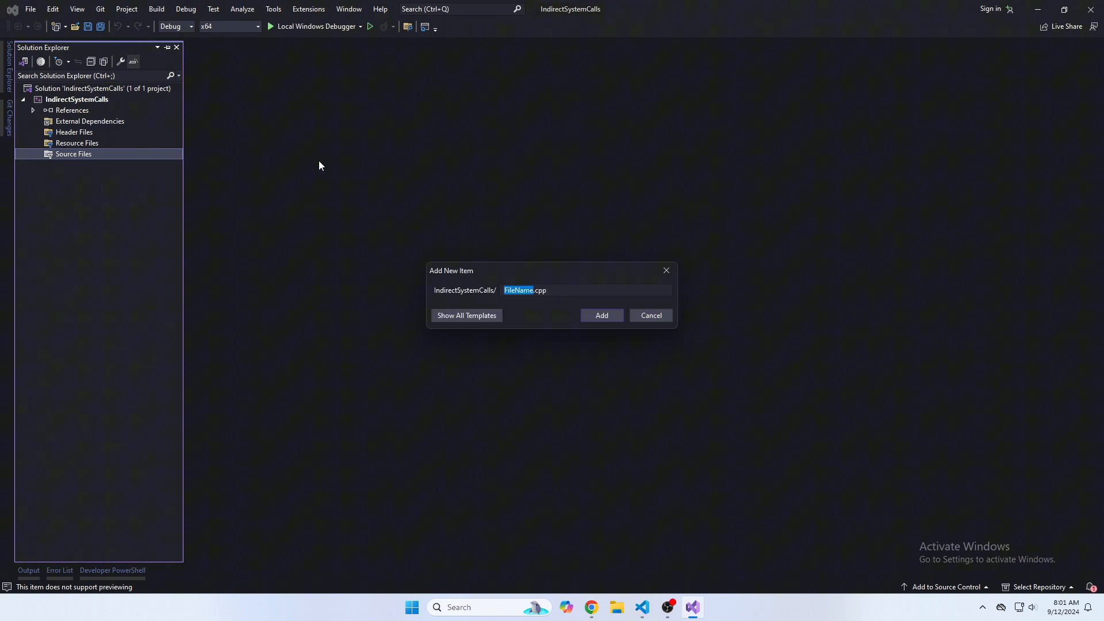
pyautogui.click(600, 315)
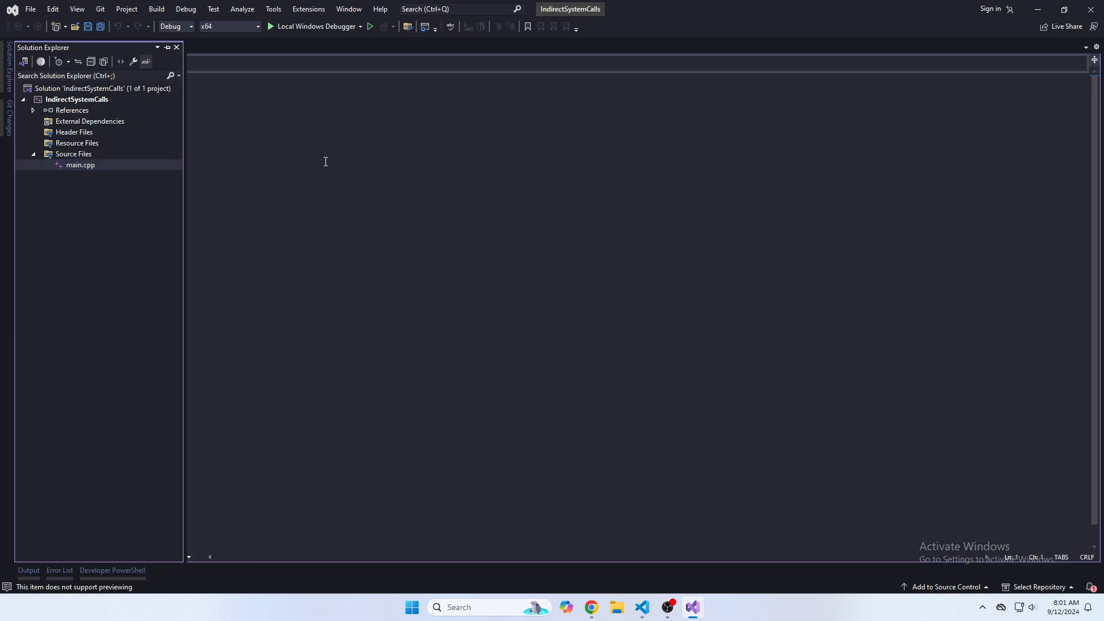
# Step: Add syscalls.asm under Source Files and open it for editing
pyautogui.rightClick(72, 153)
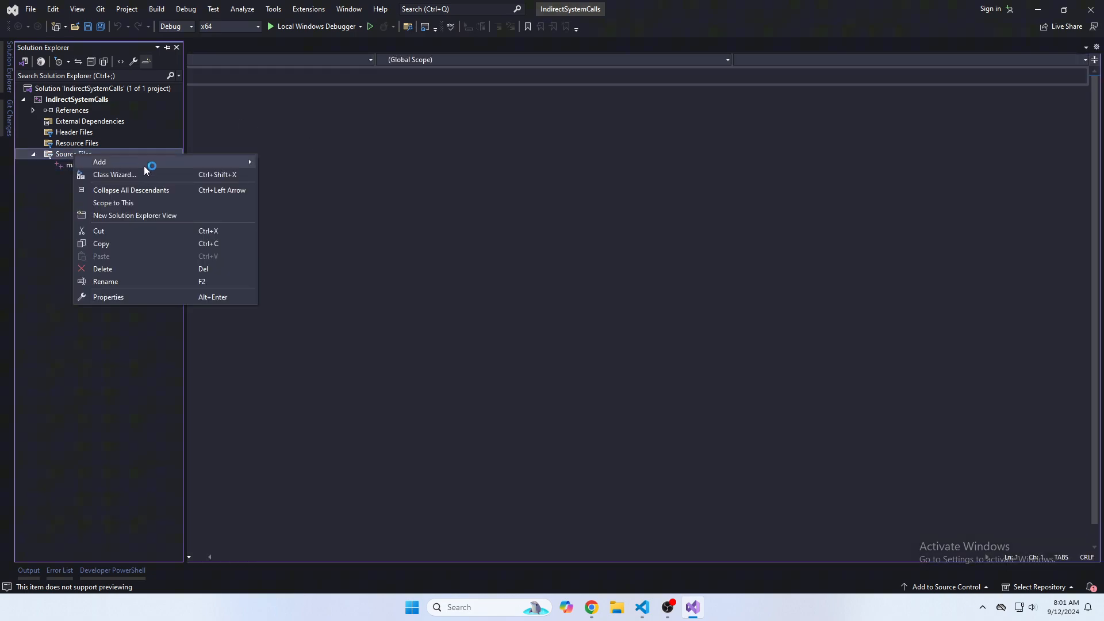
pyautogui.click(99, 162)
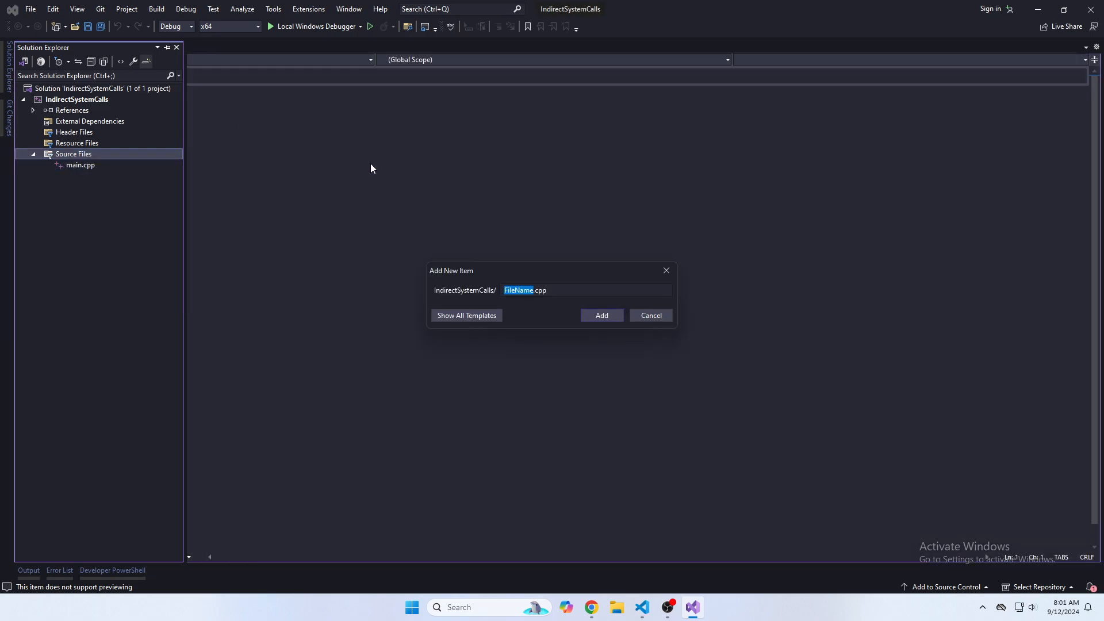
pyautogui.write('syscalss')
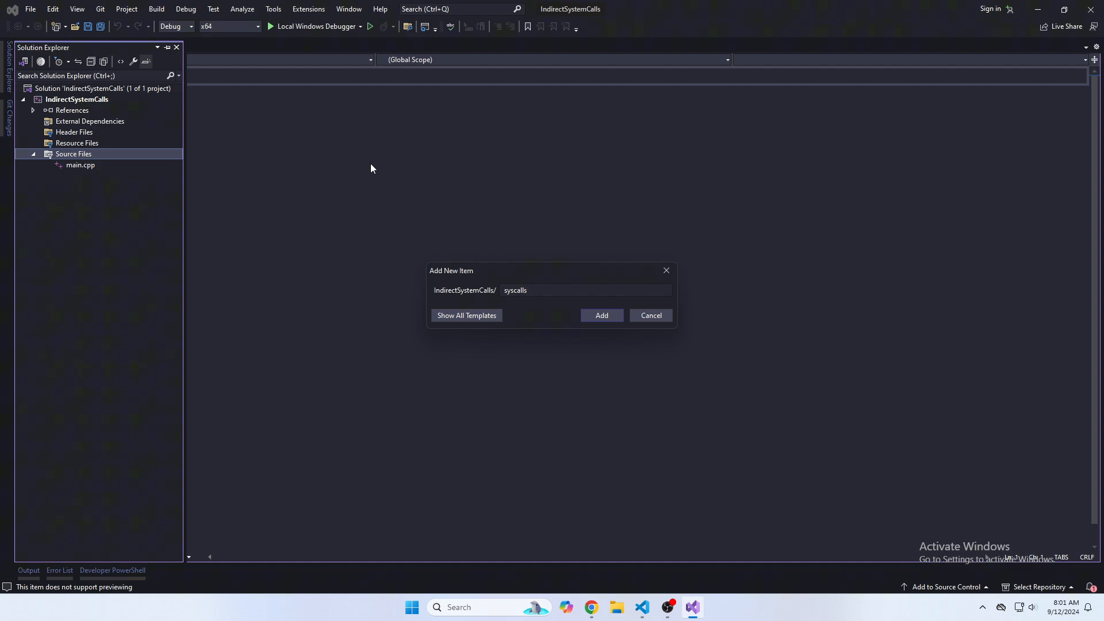
pyautogui.click(601, 315)
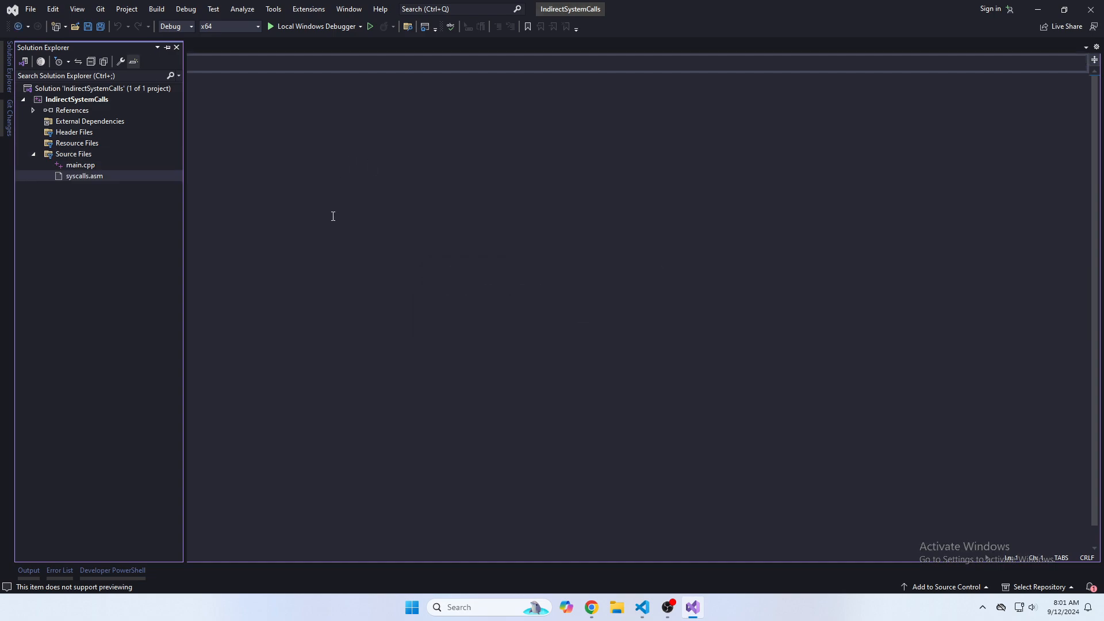
pyautogui.doubleClick(84, 175)
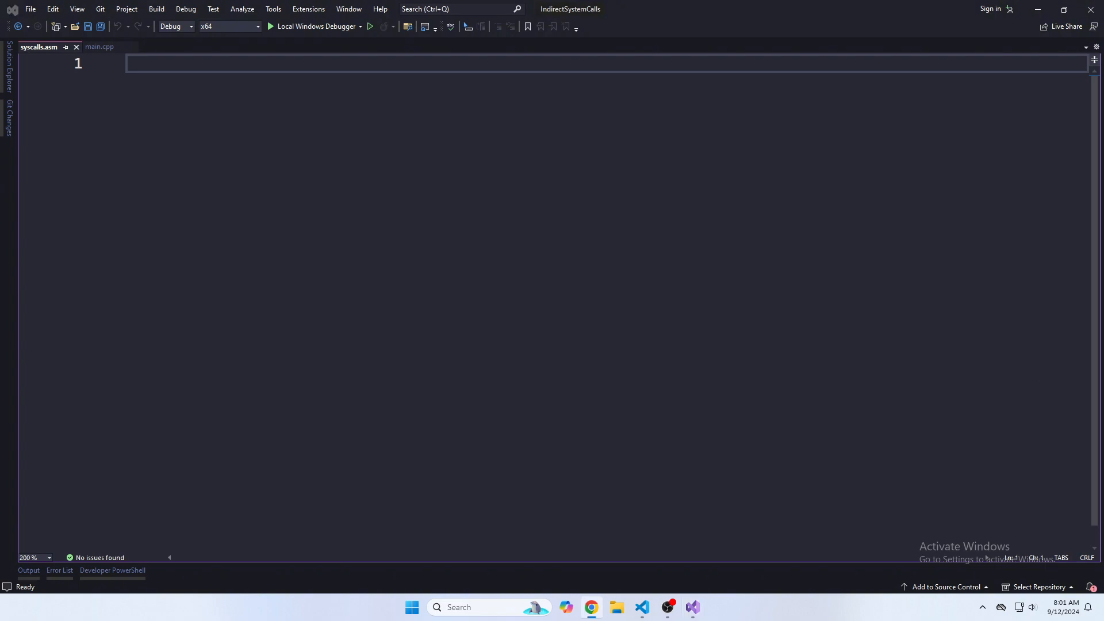
pyautogui.click(590, 607)
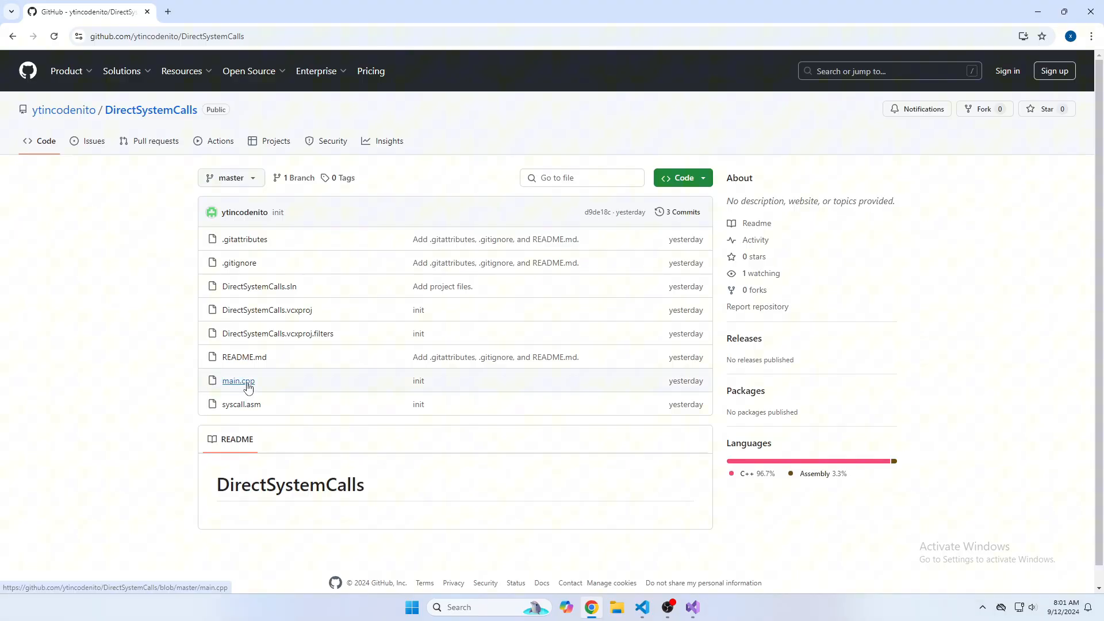
pyautogui.click(237, 380)
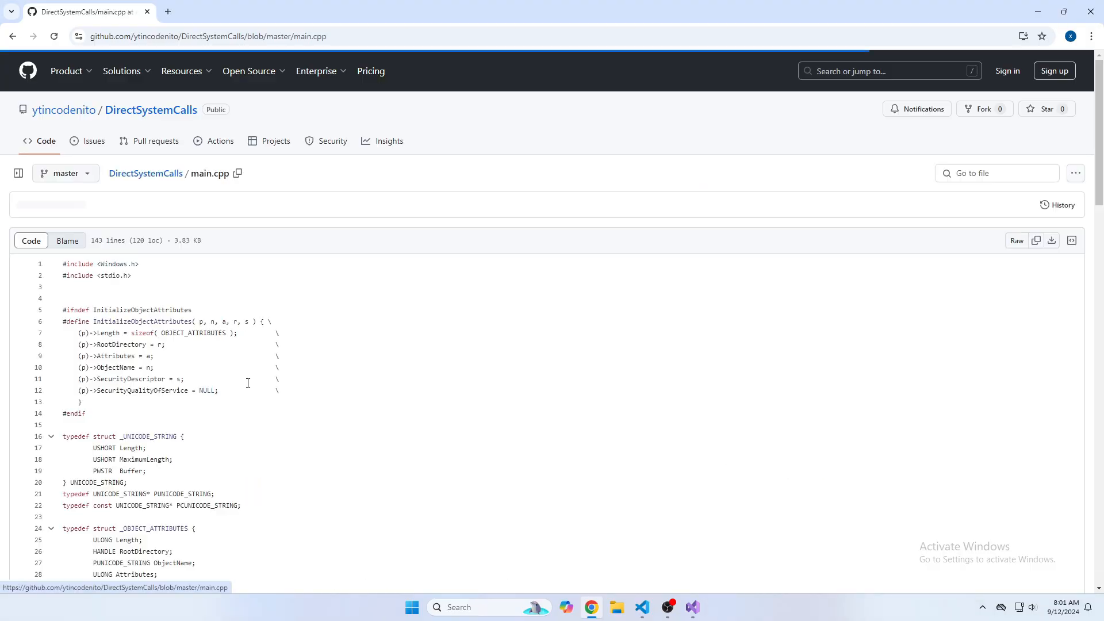
pyautogui.click(17, 174)
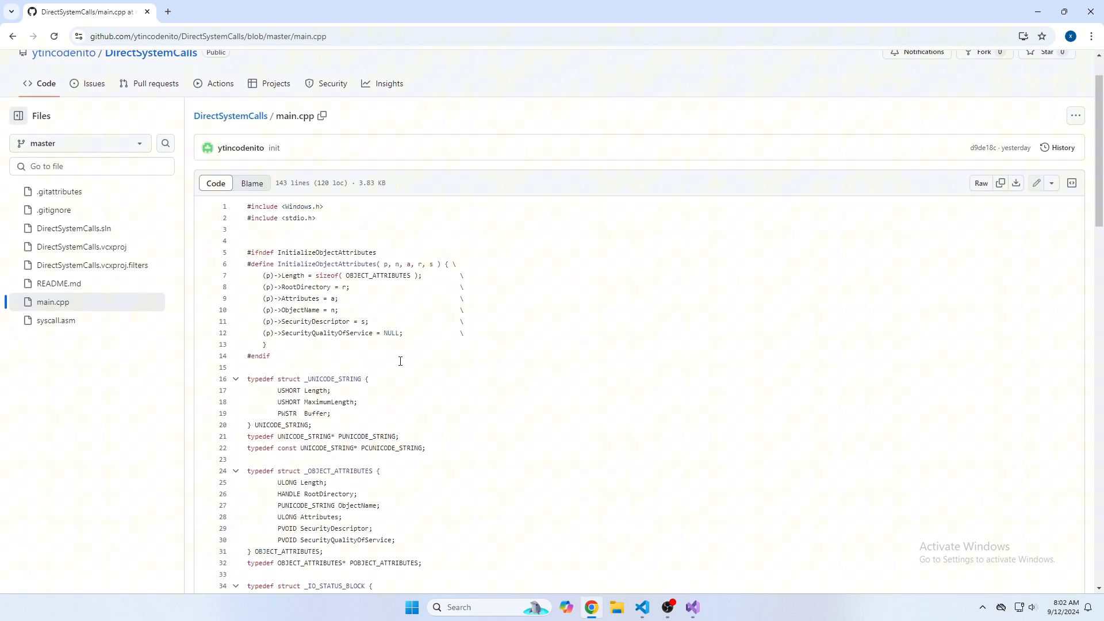
pyautogui.click(980, 182)
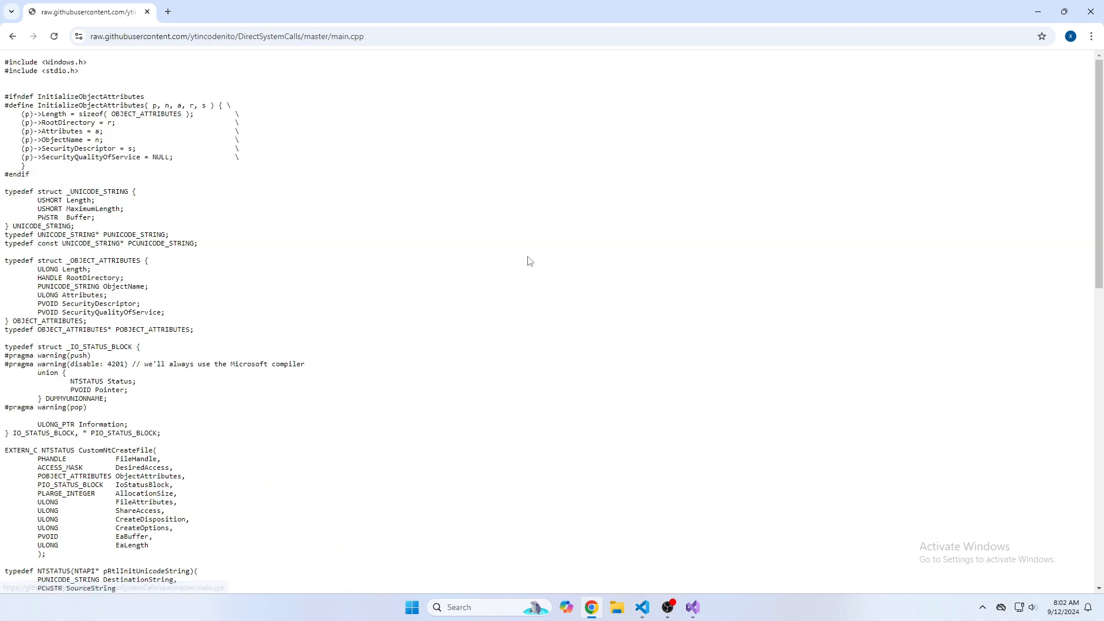
pyautogui.click(641, 607)
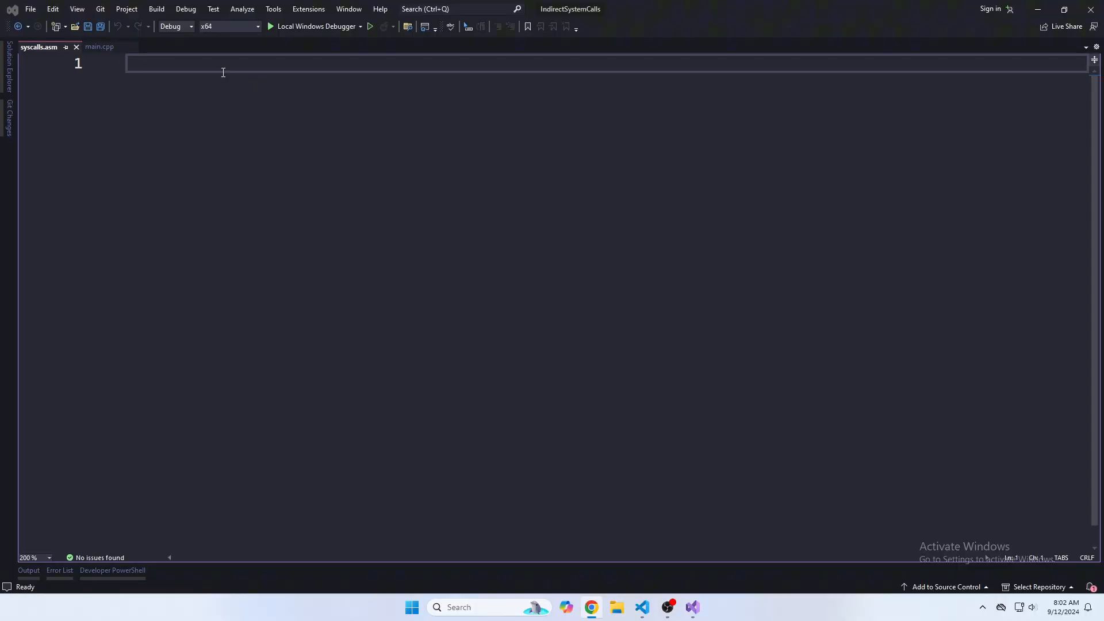
# Step: Save the pasted CustomNtCreateFile code in main.cpp and return to the GitHub repository
pyautogui.click(99, 46)
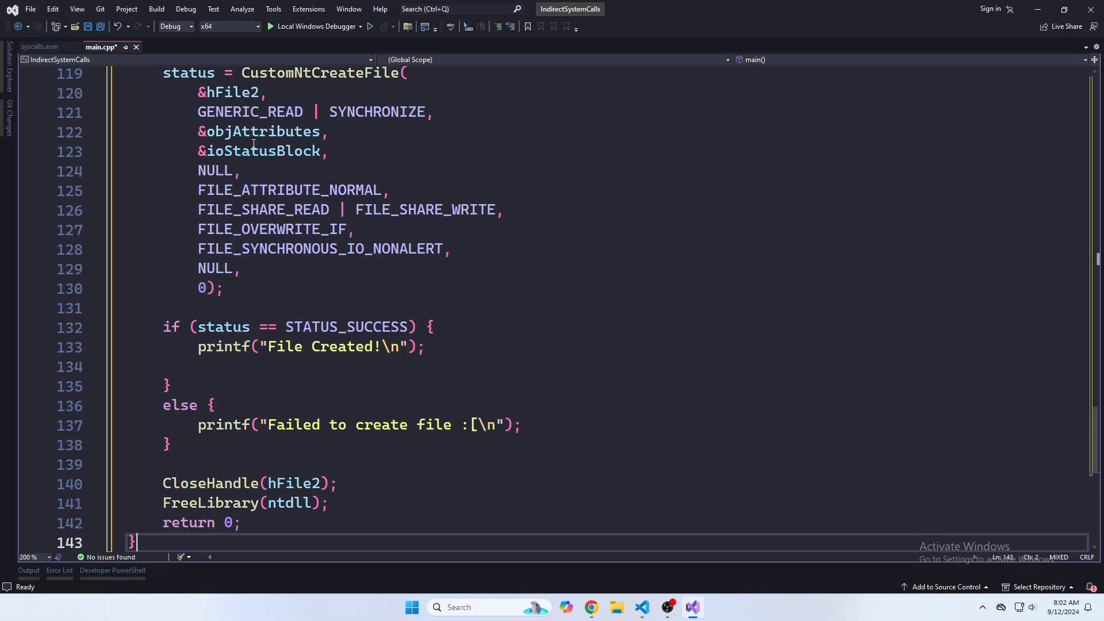
pyautogui.press('ctrl+s')
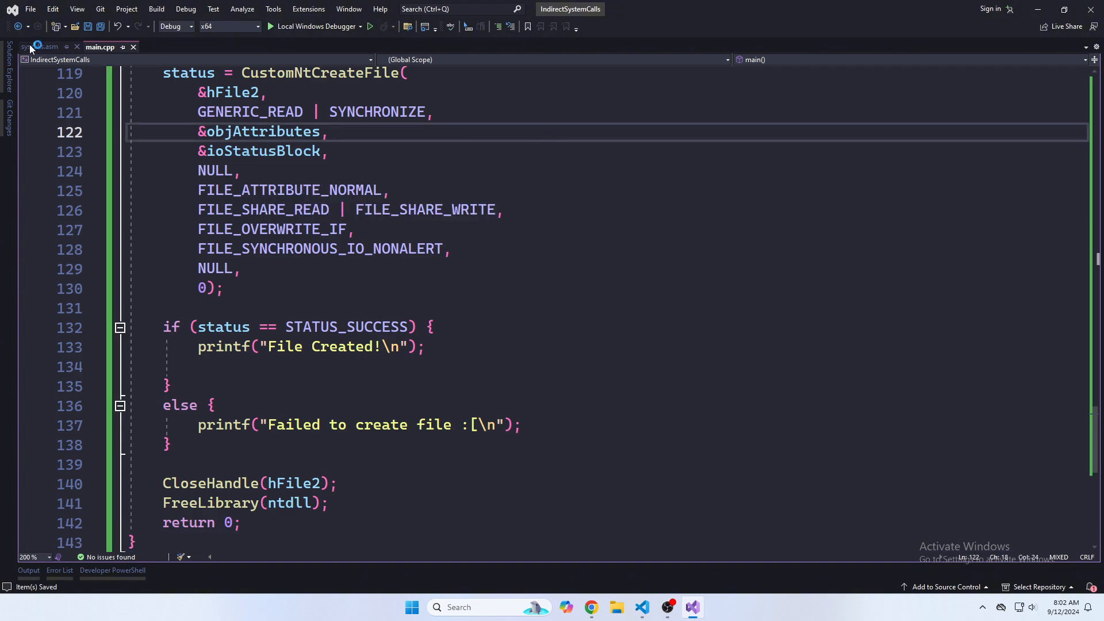
pyautogui.click(38, 46)
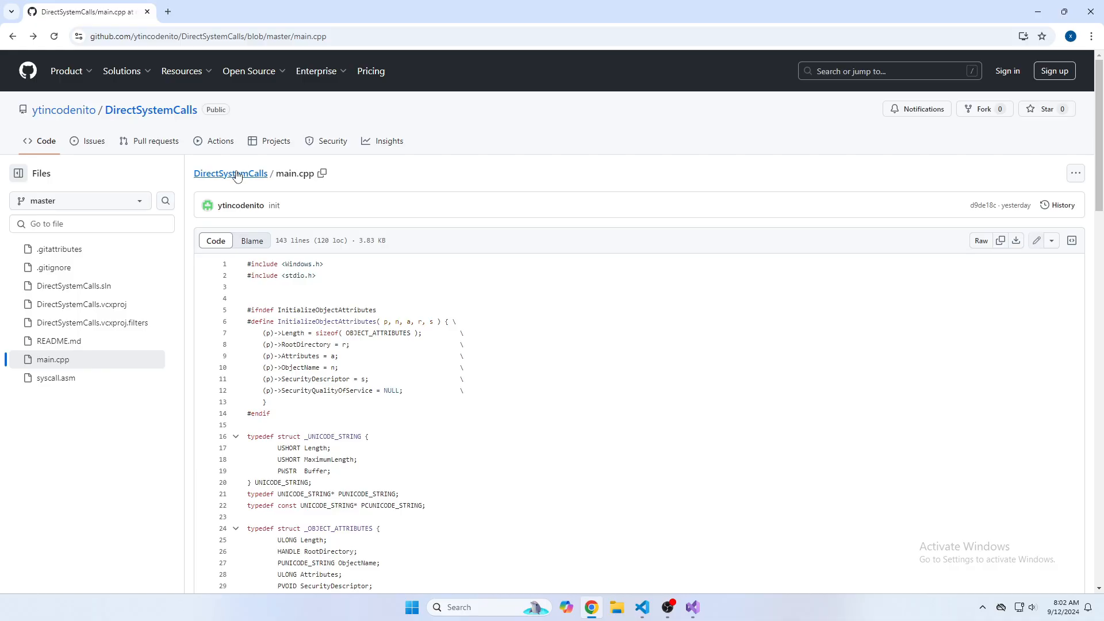
# Step: Open syscall.asm from the DirectSystemCalls file list and copy its contents
pyautogui.click(230, 173)
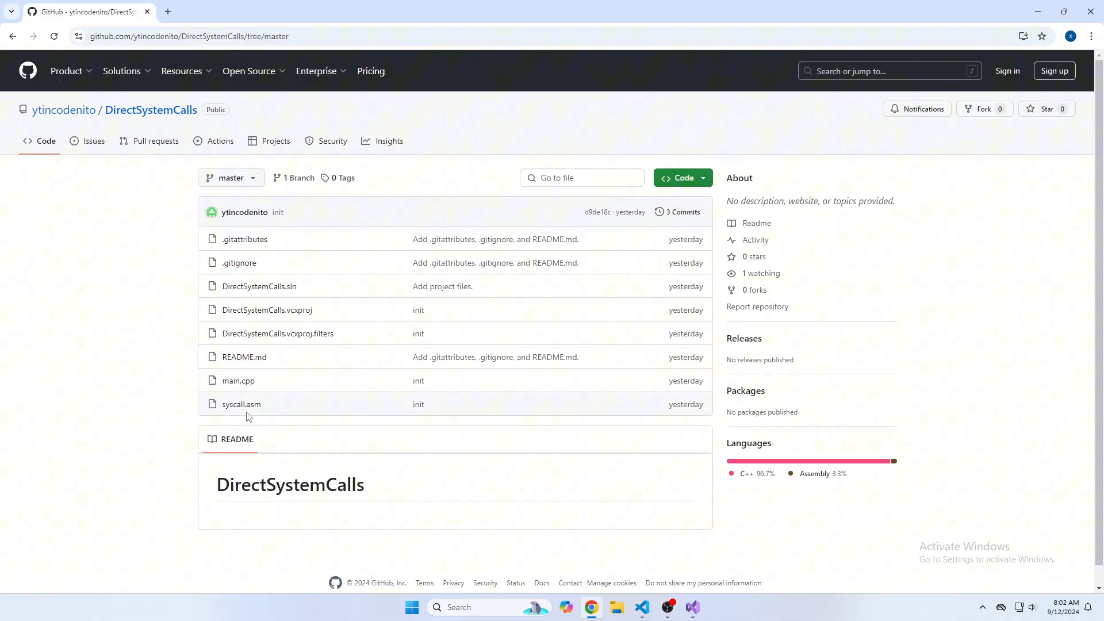
pyautogui.click(242, 404)
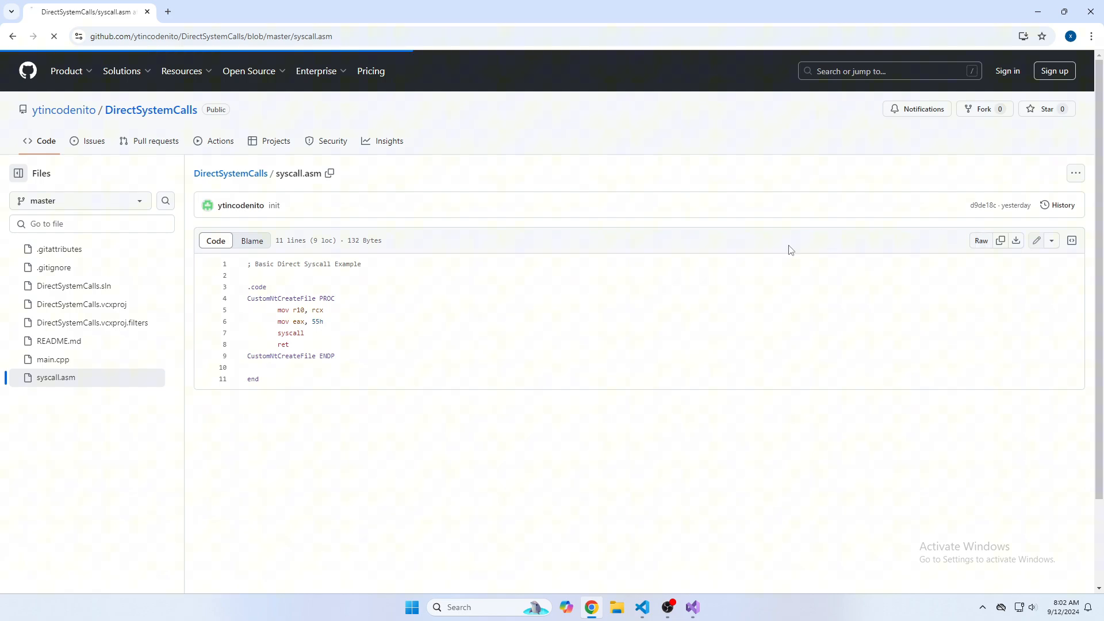
pyautogui.click(641, 608)
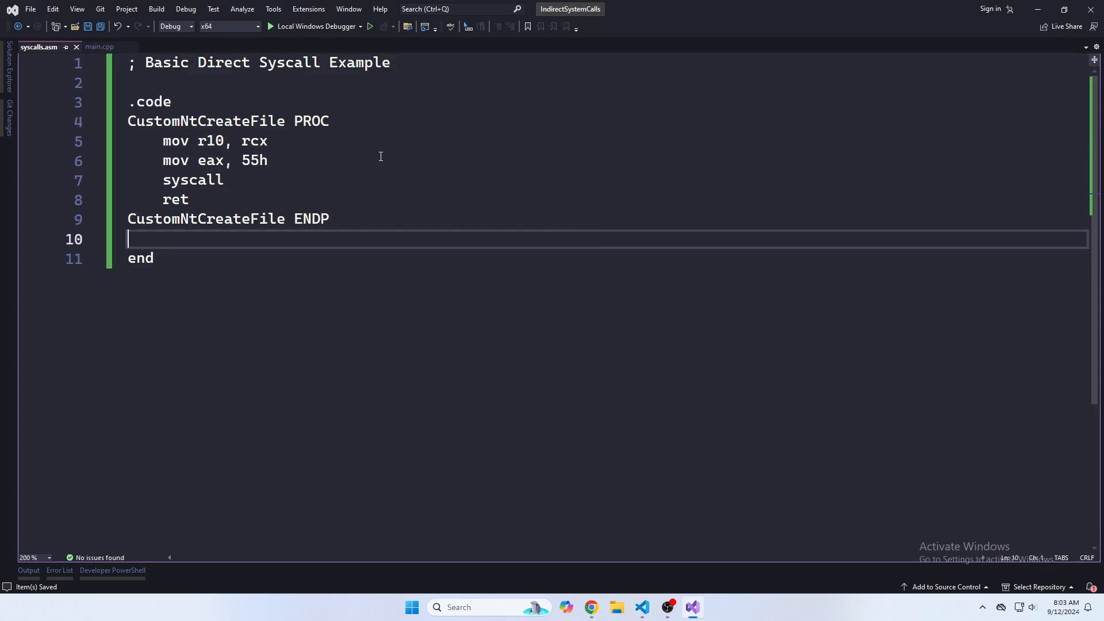
# Step: Return to main.cpp and scroll up to the LoadLibraryW / RtlInitUnicodeString section
pyautogui.click(98, 46)
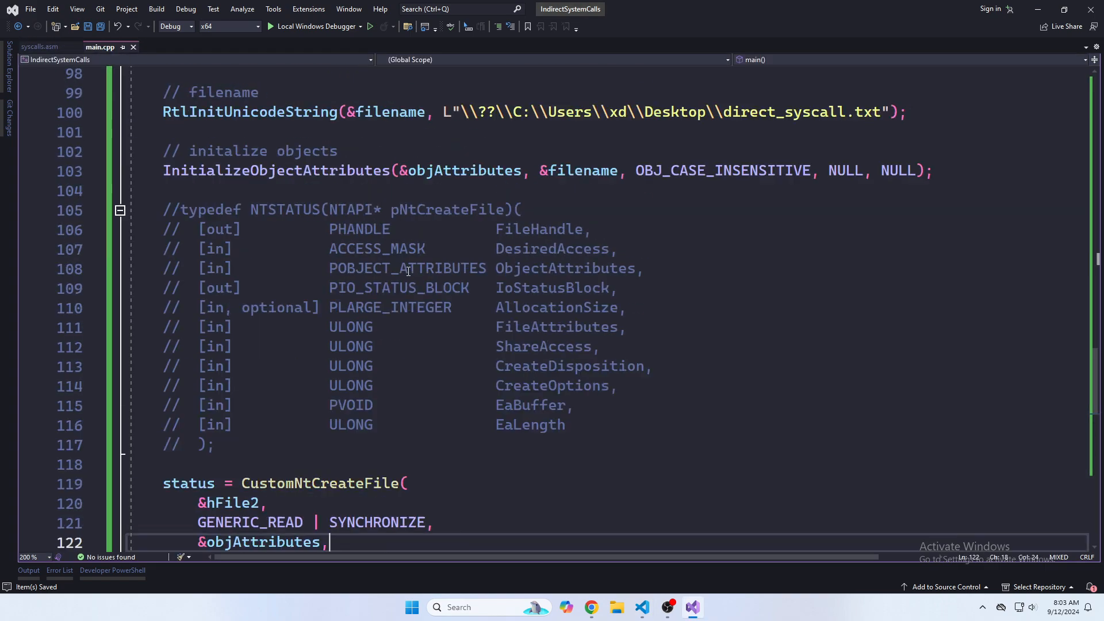
pyautogui.scroll(3)
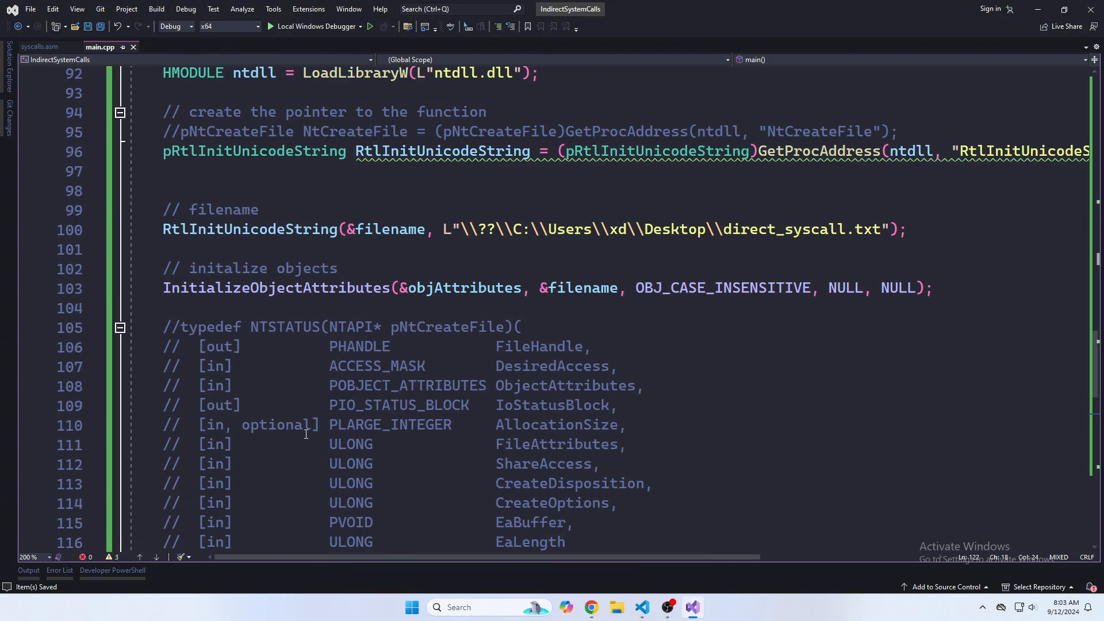
pyautogui.scroll(3)
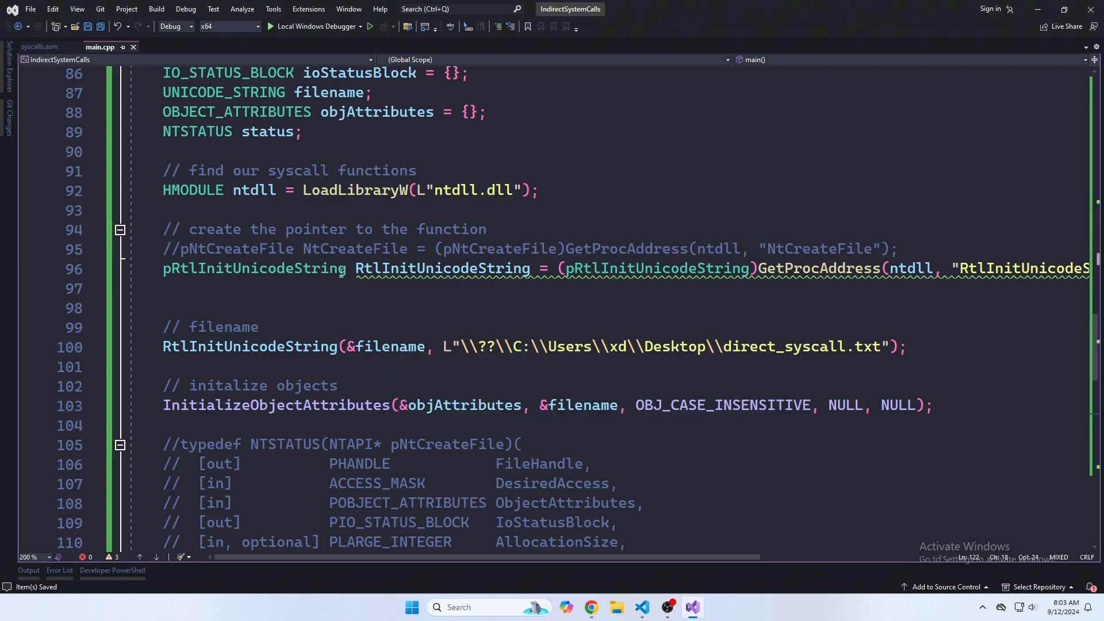
# Step: Declare UINT_PTR pNtCreateFileAddress = NULL; below the RtlInitUnicodeString pointer line
pyautogui.click(359, 288)
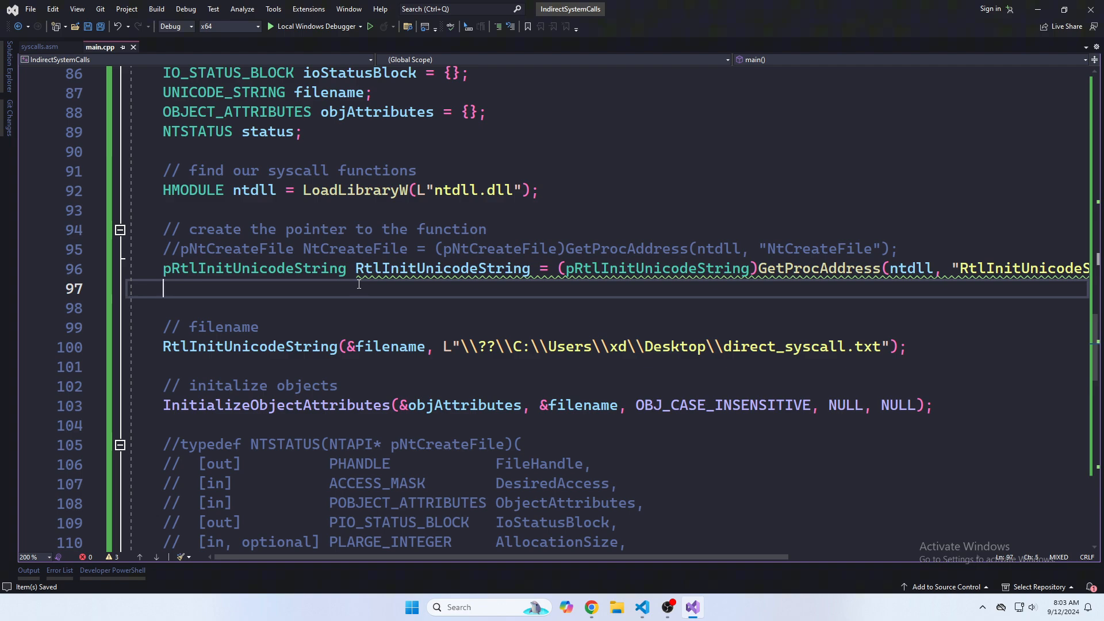
pyautogui.write('U')
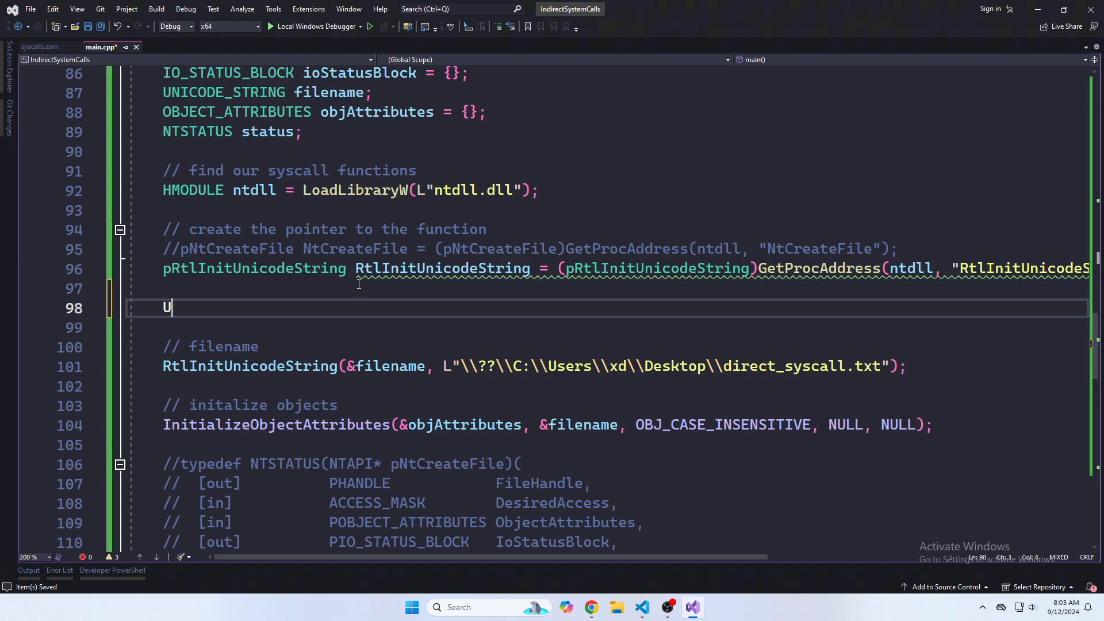
pyautogui.write('INT_PTR')
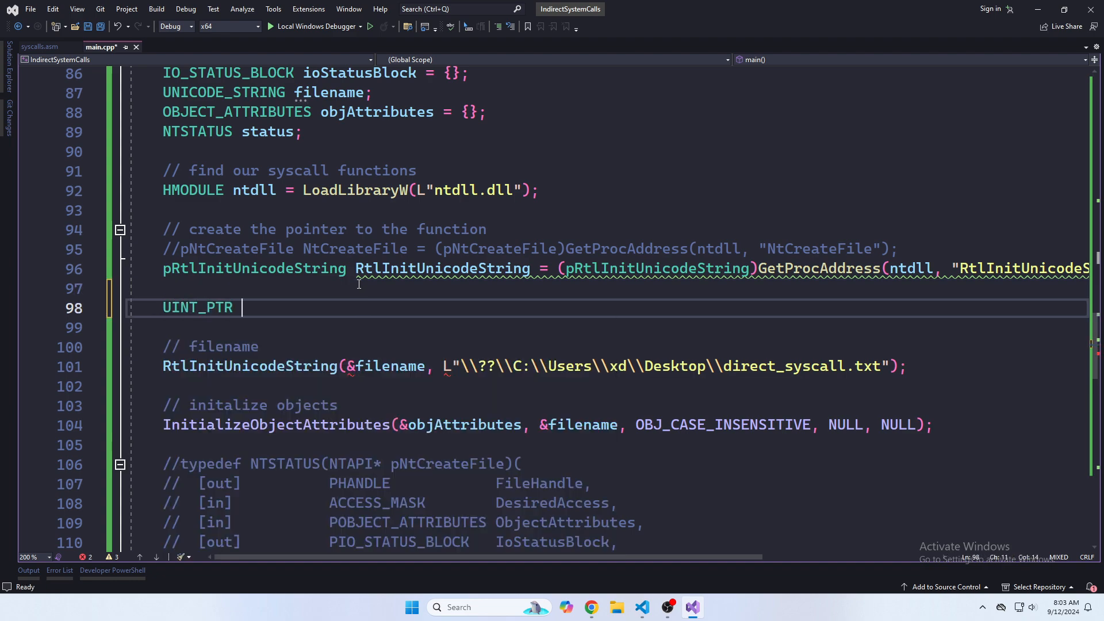
pyautogui.write('pNTC')
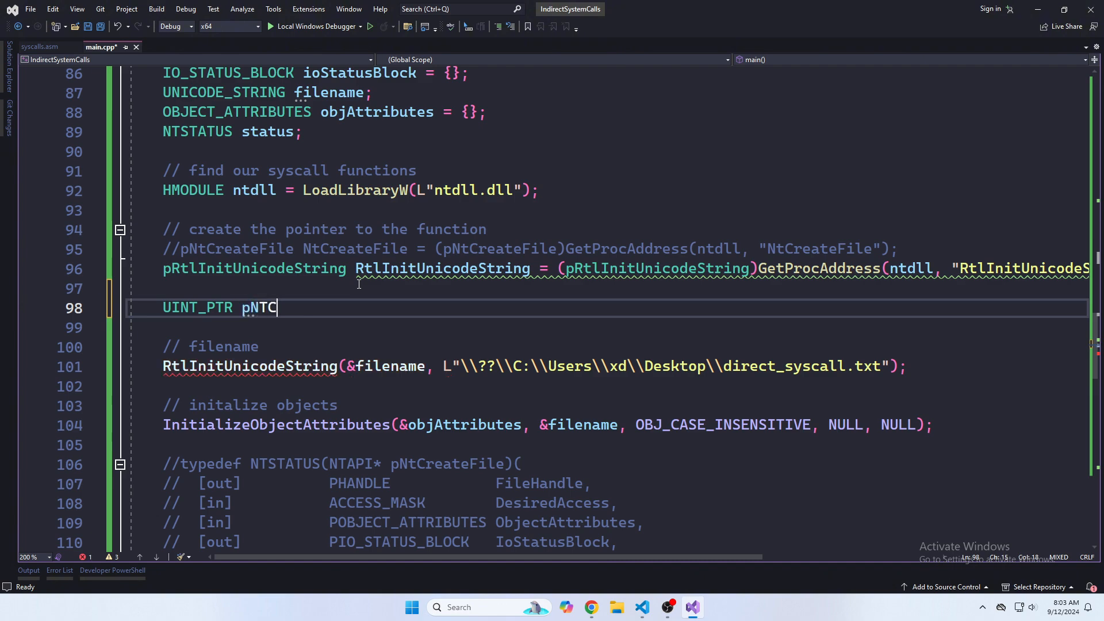
pyautogui.write('Create')
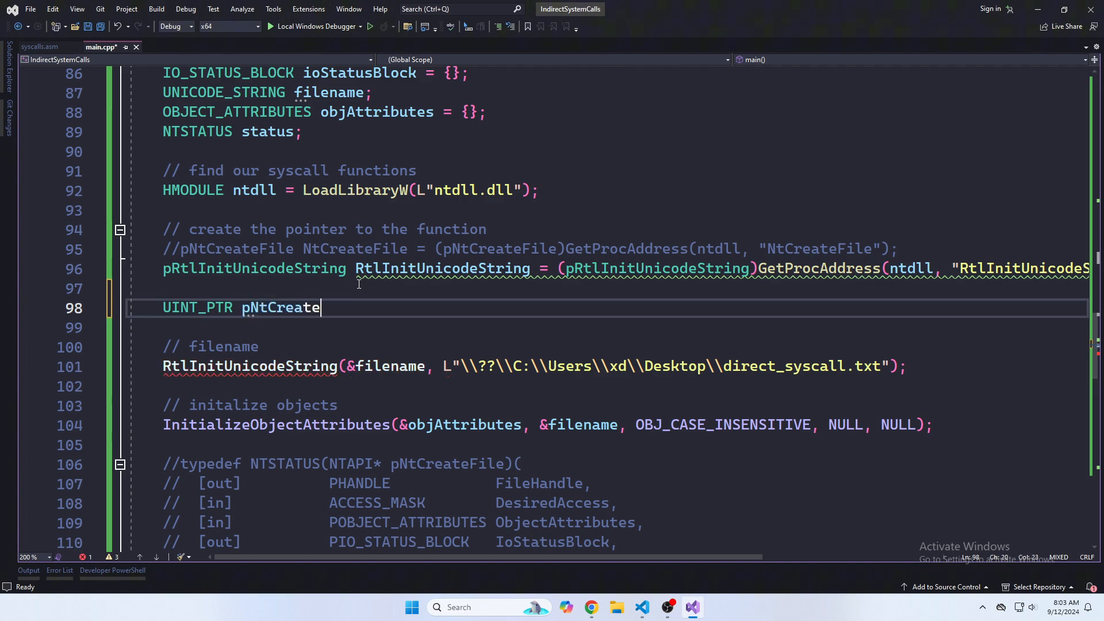
pyautogui.write('FileAddress = N')
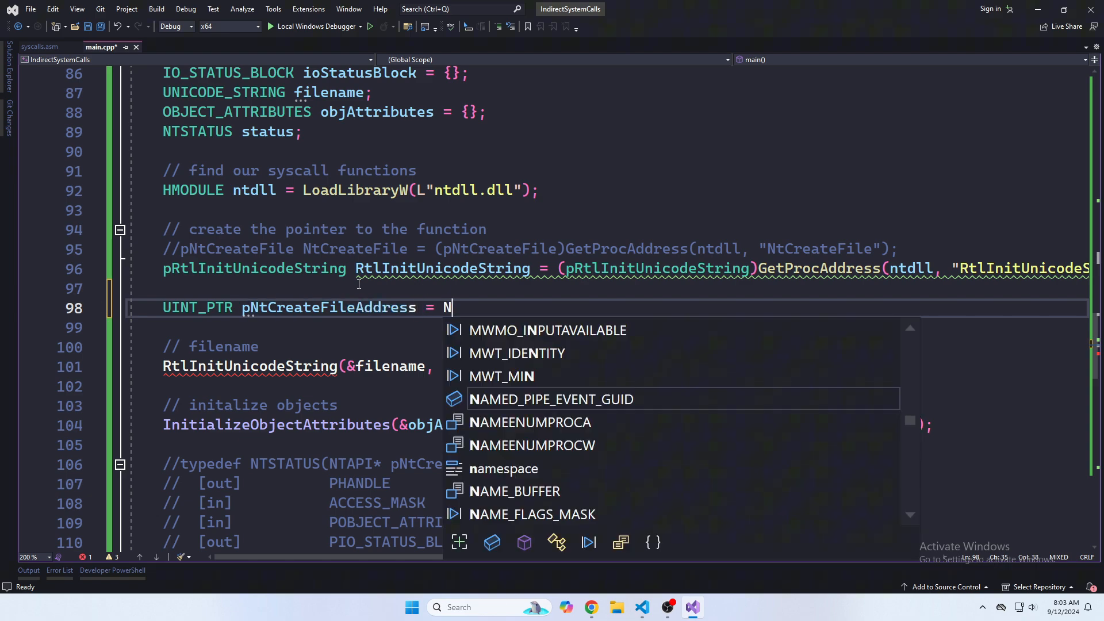
pyautogui.write('ULL;')
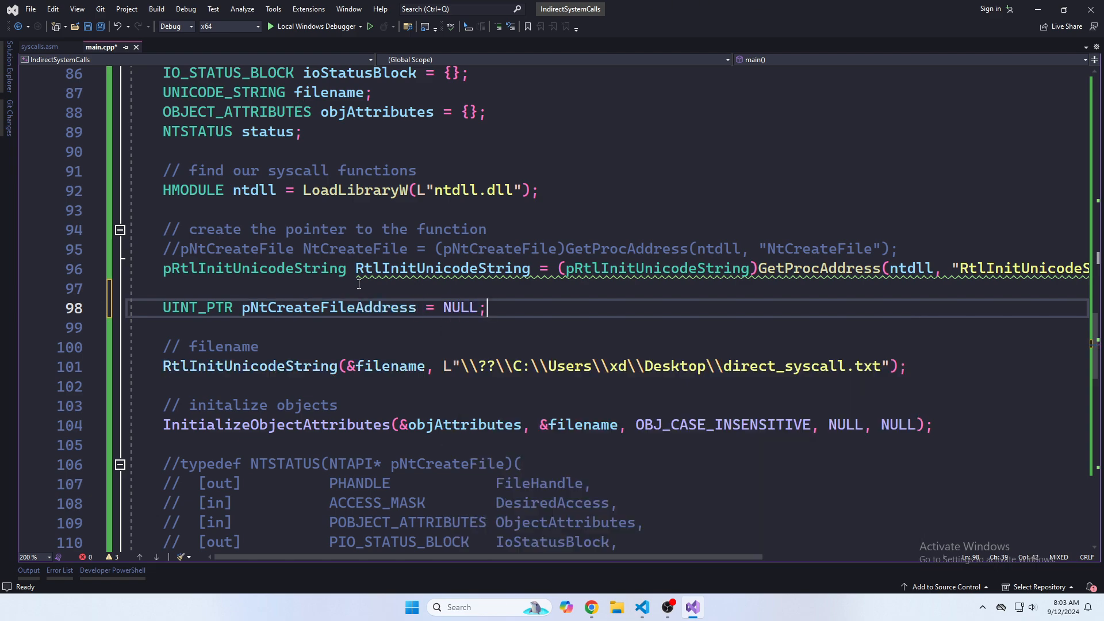
# Step: Assign pNtCreateFileAddress = (UINT_PTR)GetProcAddress(ntdll, "NtCreateFile"); and scroll to the top of main.cpp
pyautogui.press('enter')
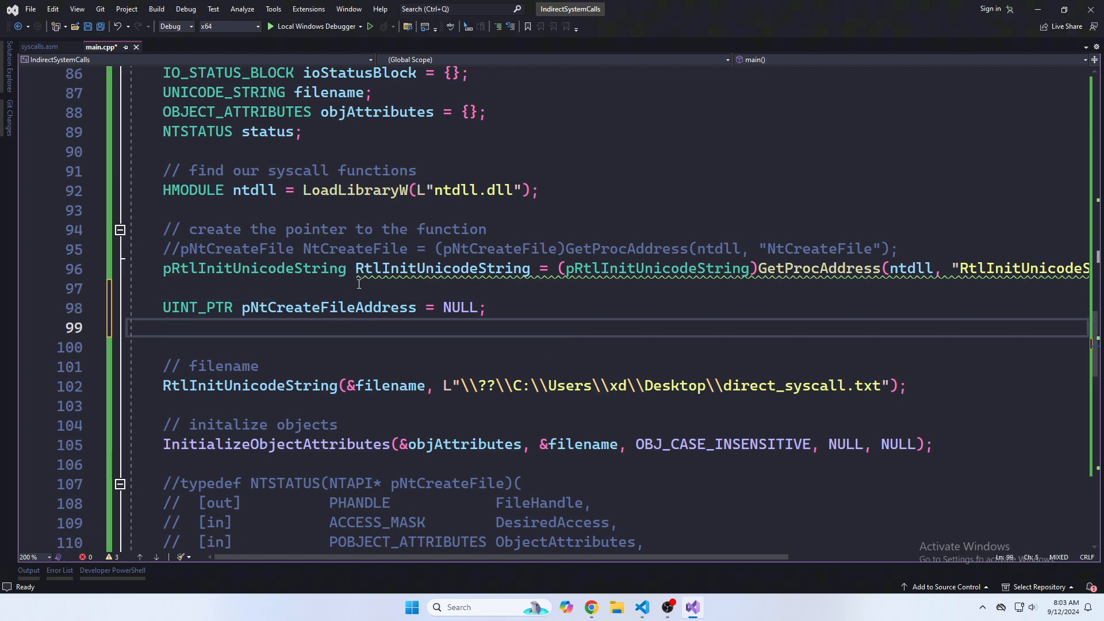
pyautogui.write('pNtC')
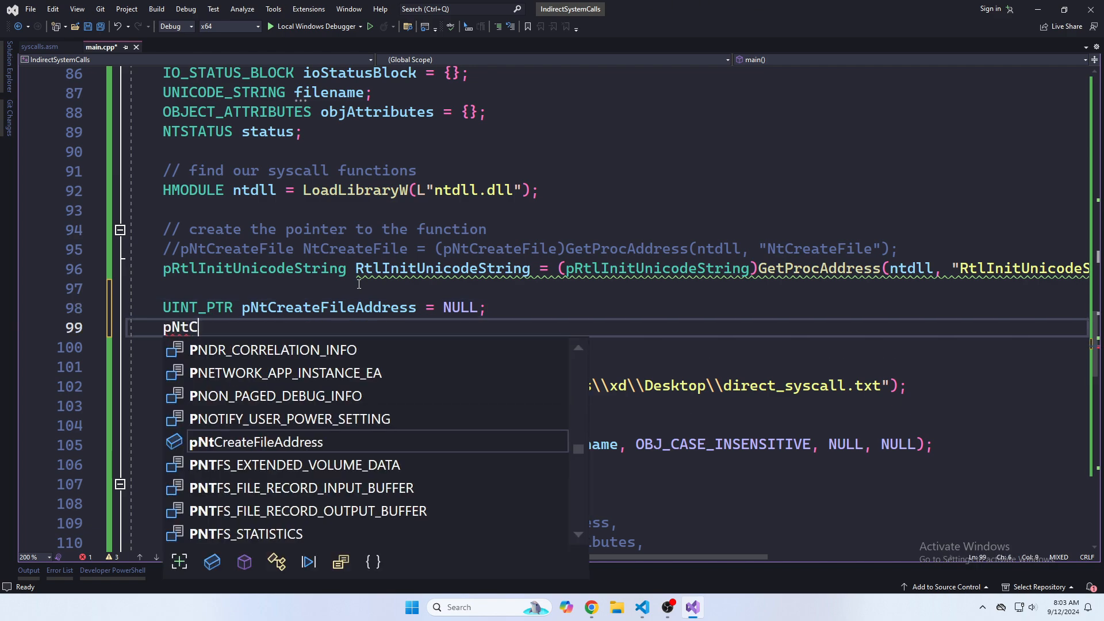
pyautogui.write('reateFileAddress')
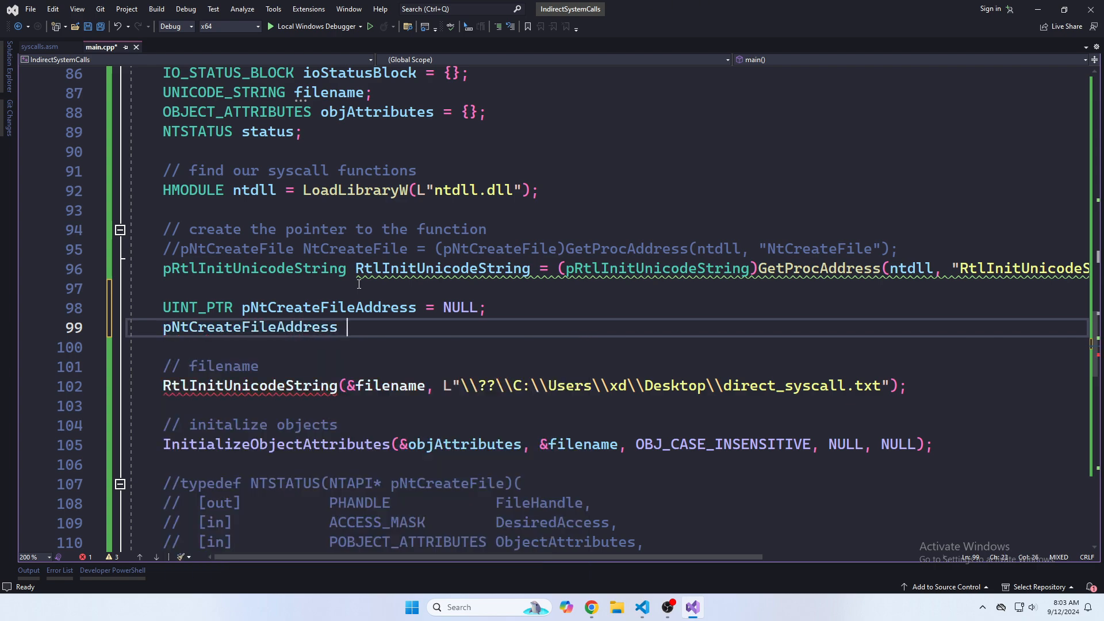
pyautogui.write('= (U')
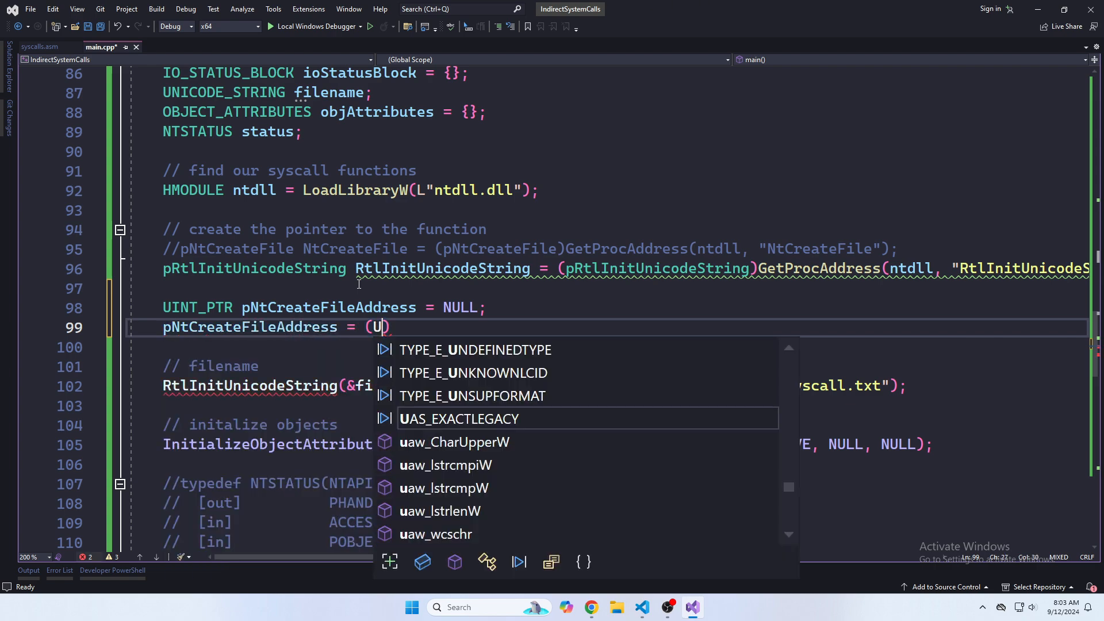
pyautogui.write('INT_PTR')
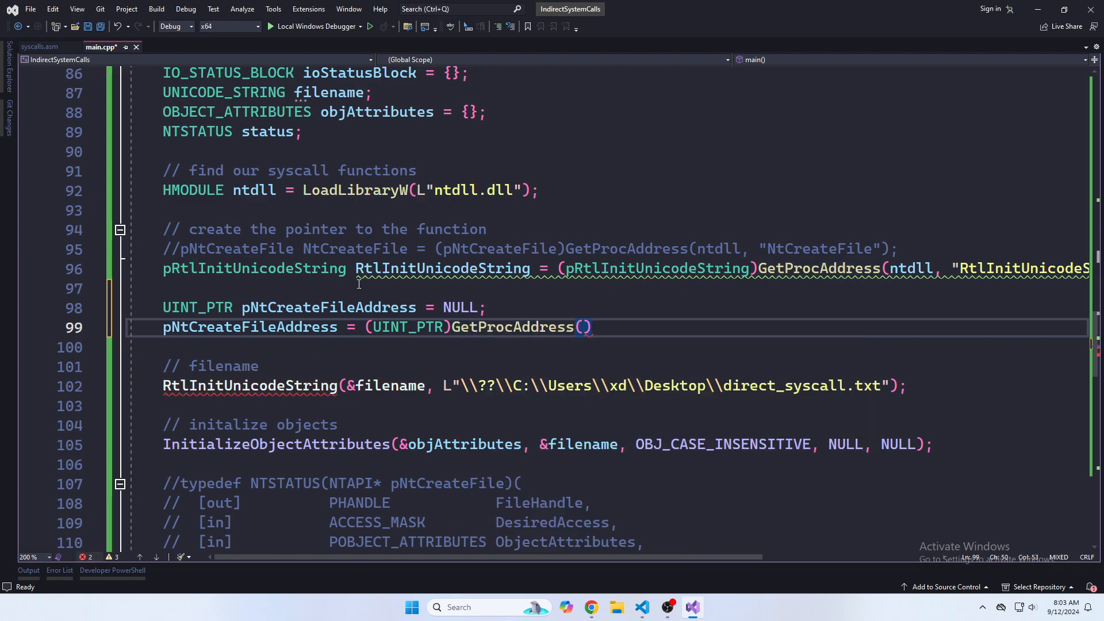
pyautogui.write('ntdll,')
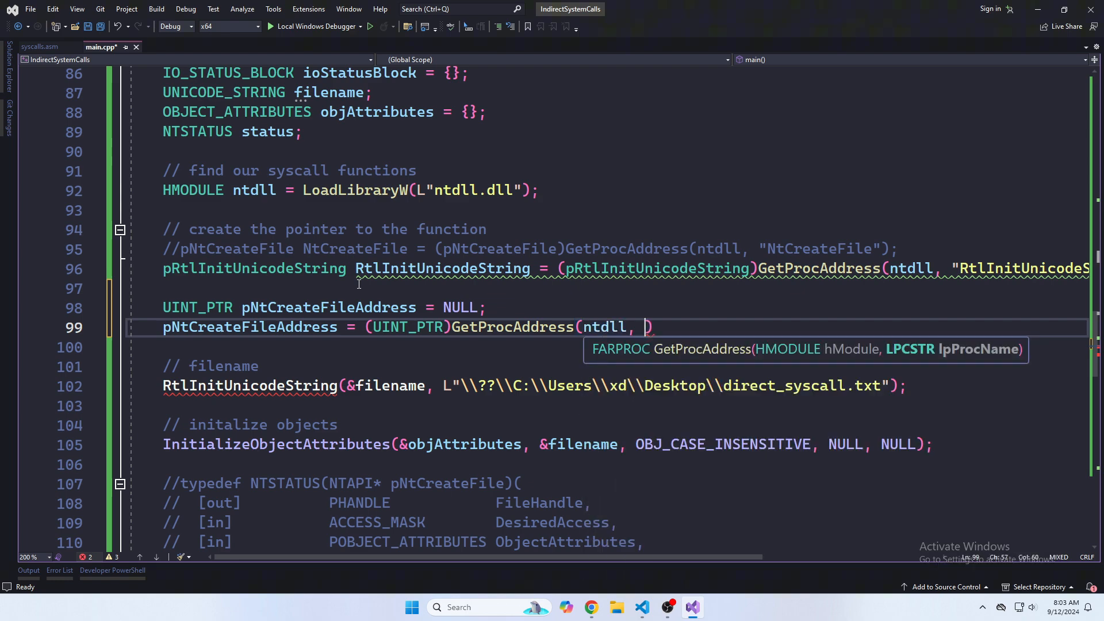
pyautogui.write('""')
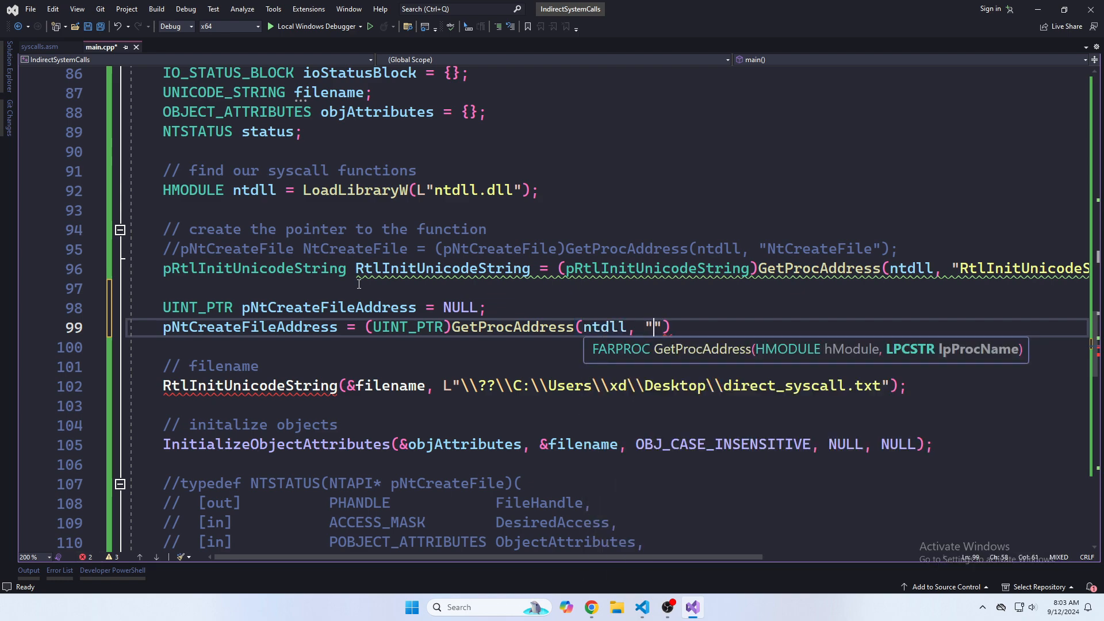
pyautogui.write('NtCreateFile')
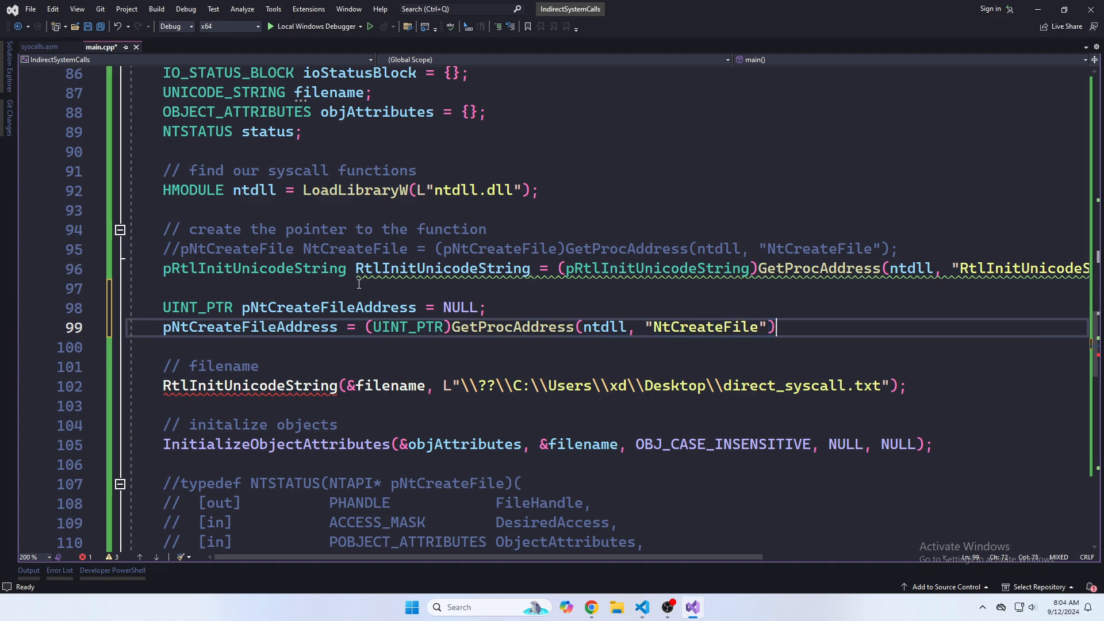
pyautogui.write(';')
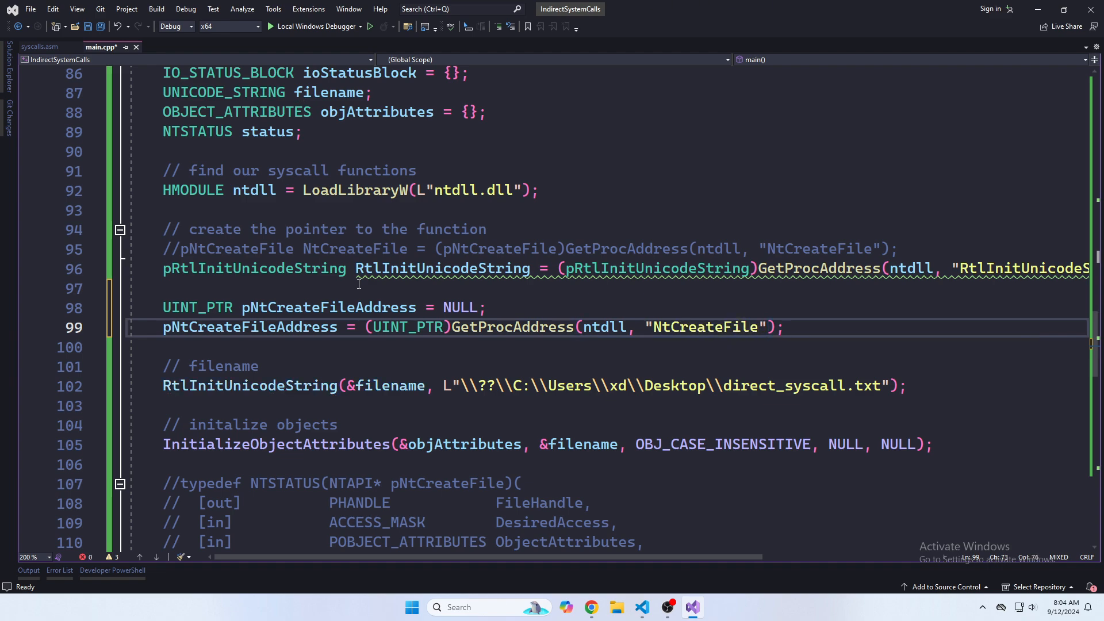
pyautogui.moveTo(444, 268)
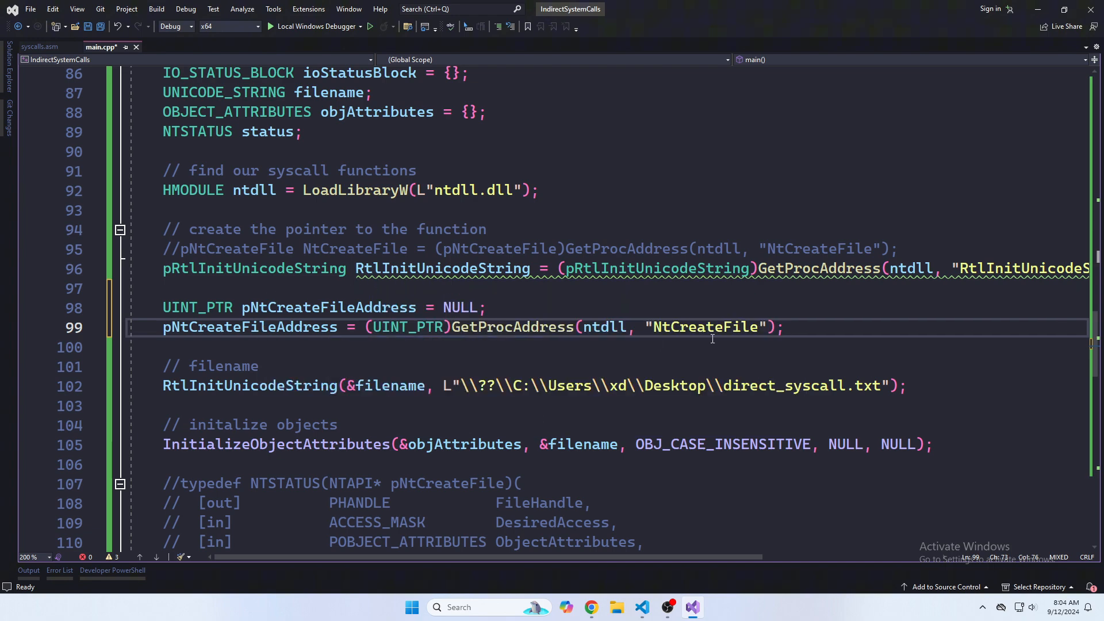
pyautogui.click(783, 327)
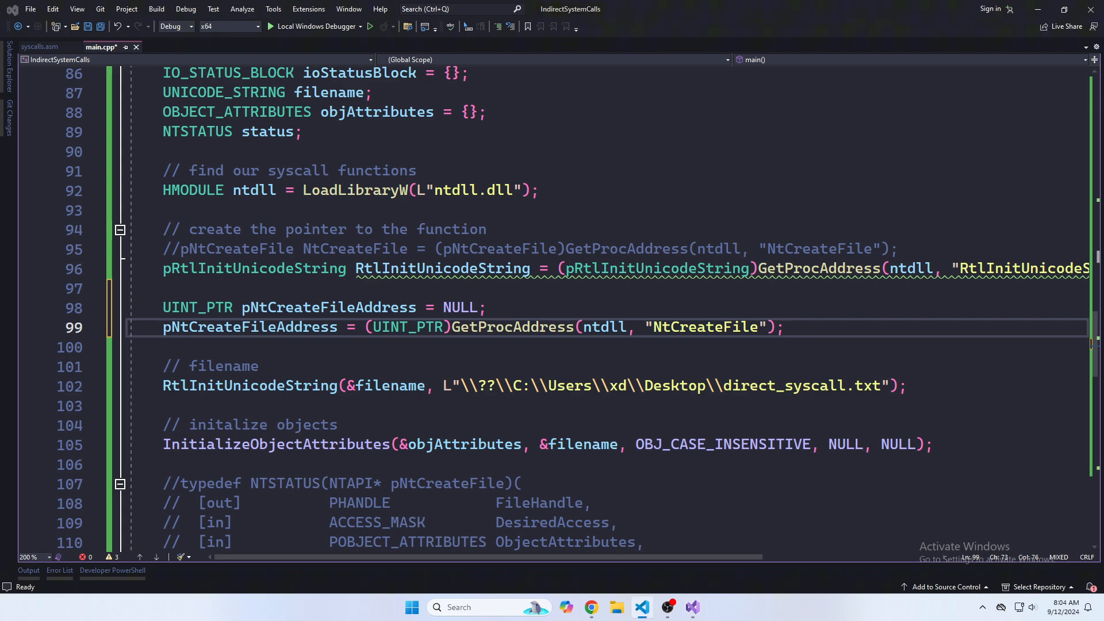
pyautogui.moveTo(862, 362)
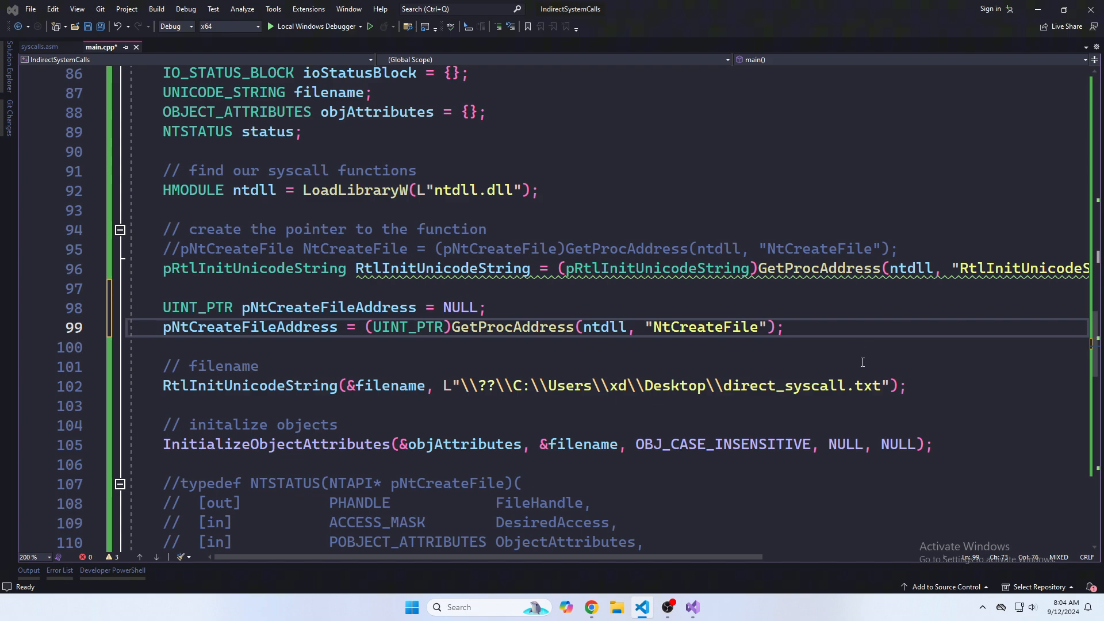
pyautogui.scroll(3)
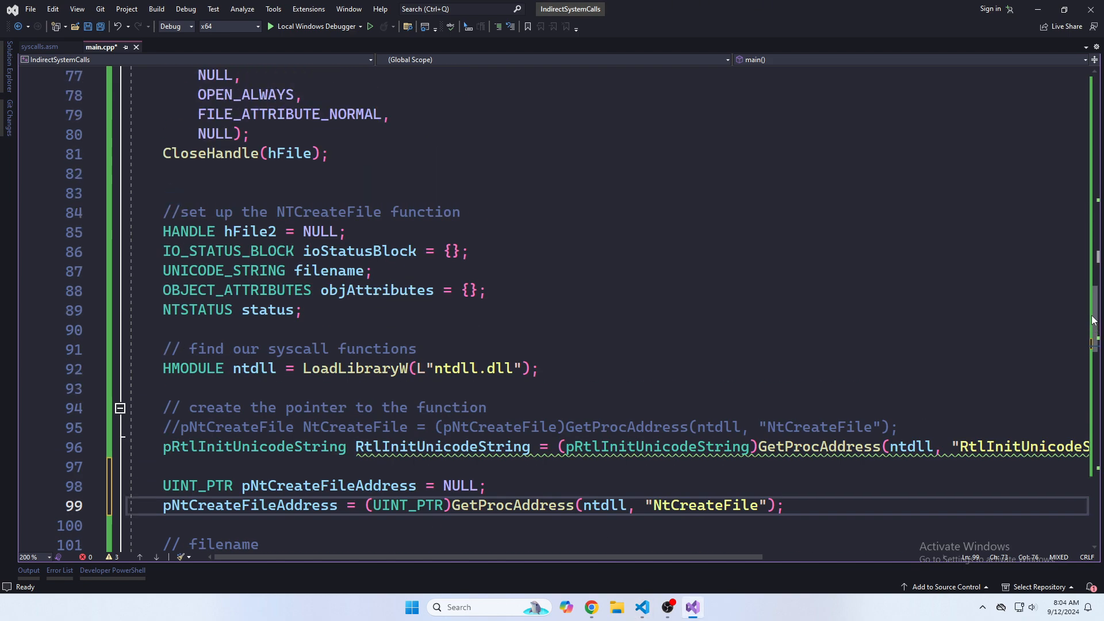
pyautogui.scroll(3)
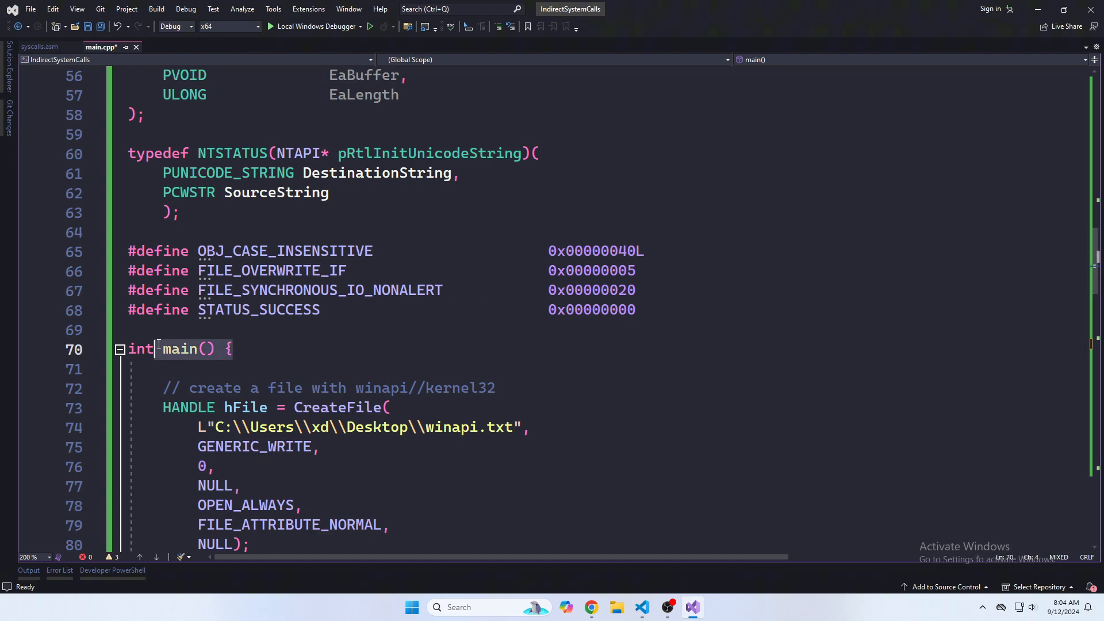
pyautogui.scroll(3)
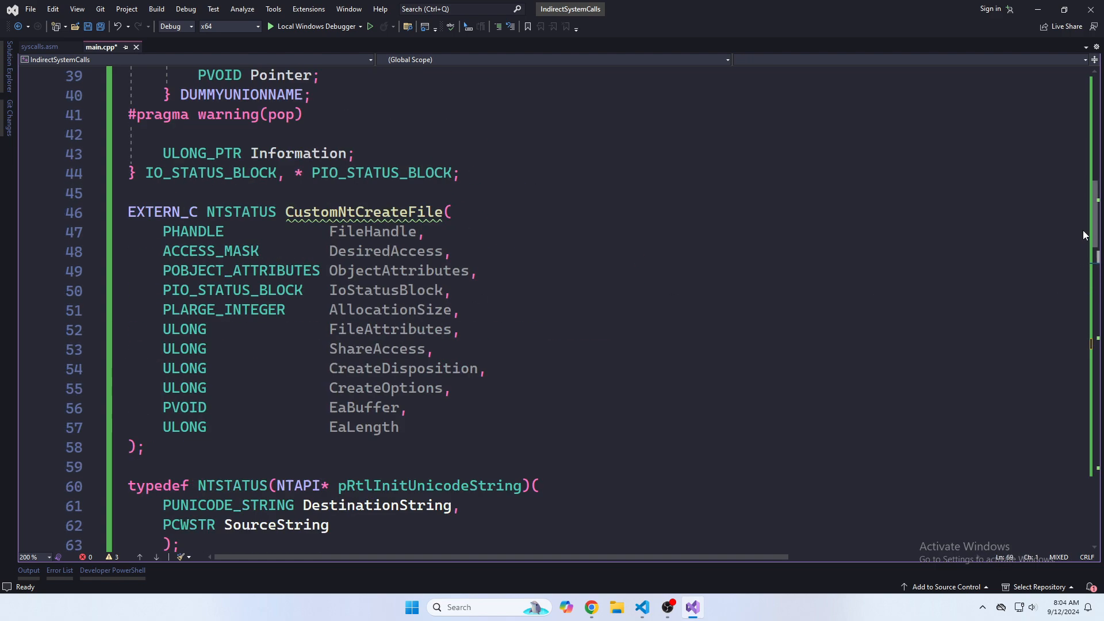
pyautogui.scroll(3)
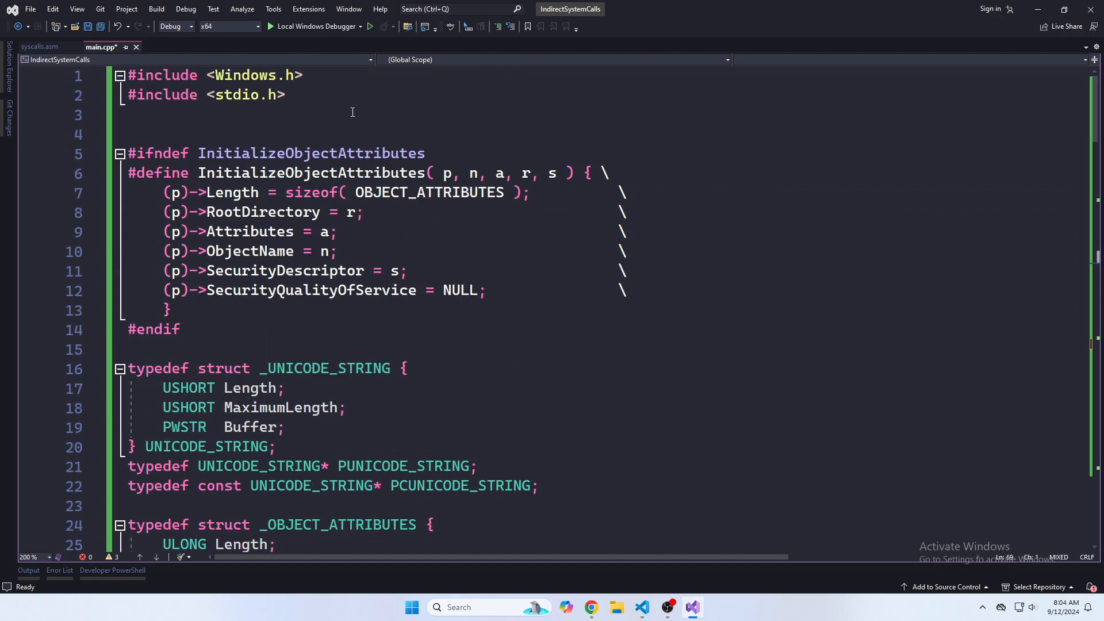
# Step: Write extern "C" UINT_PTR NtCreateFileSyscall = NULL; below the #include lines, then scroll back to main
pyautogui.press('Enter')
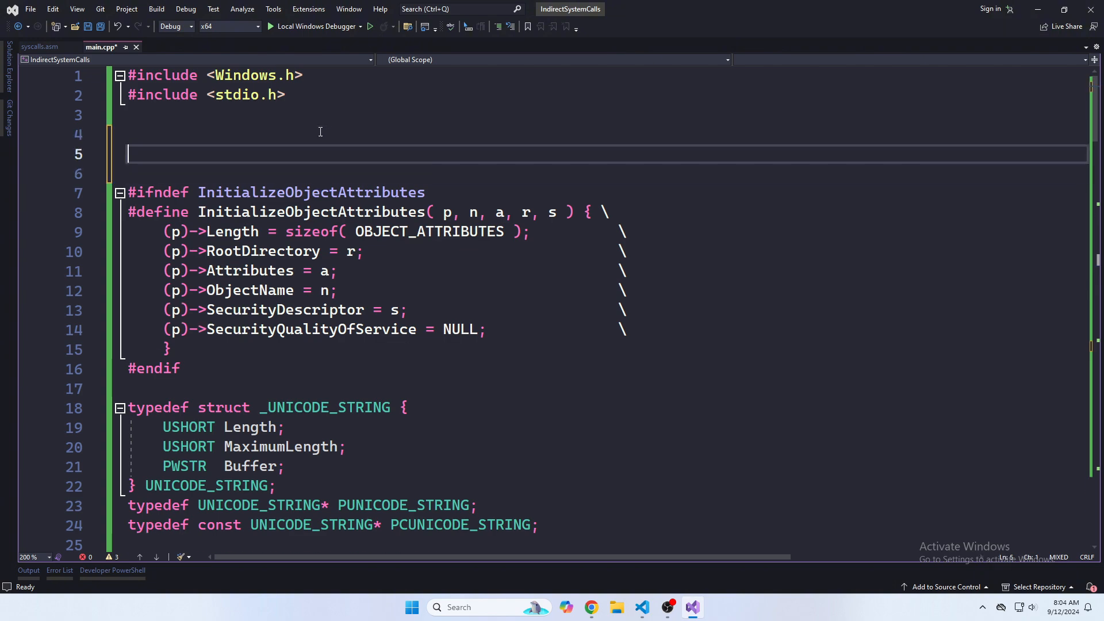
pyautogui.write('extern "C')
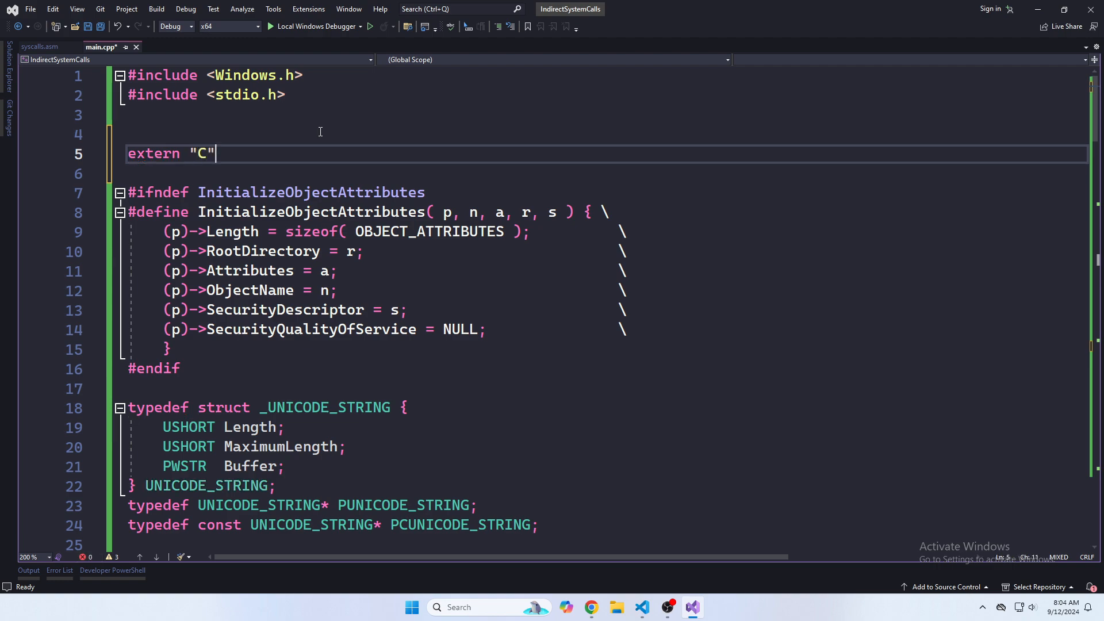
pyautogui.write('U')
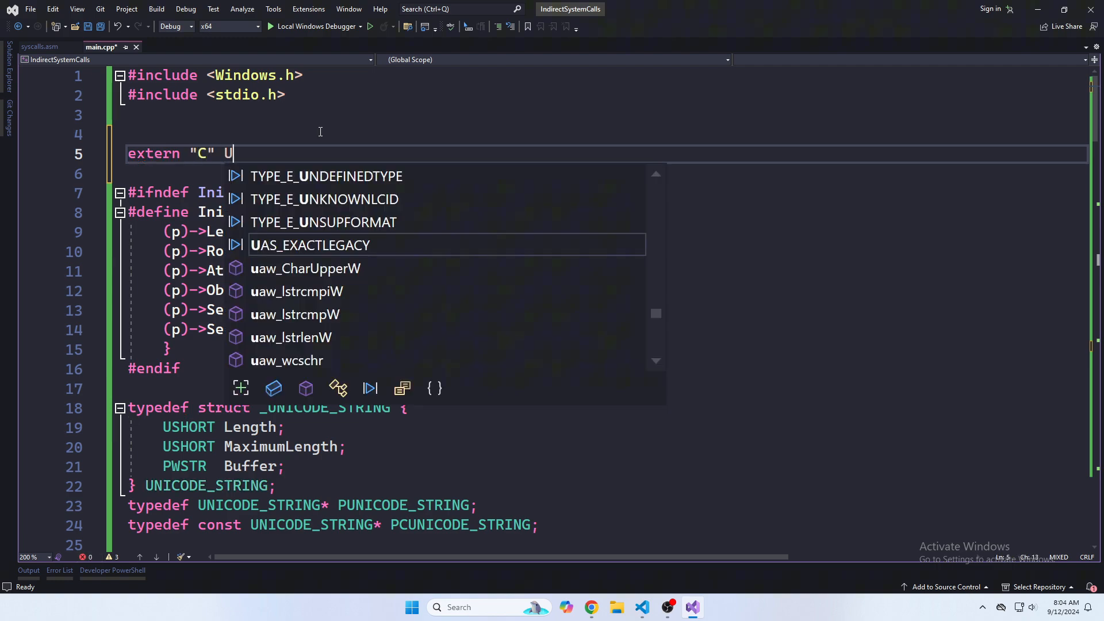
pyautogui.write('INT_PTR Nt')
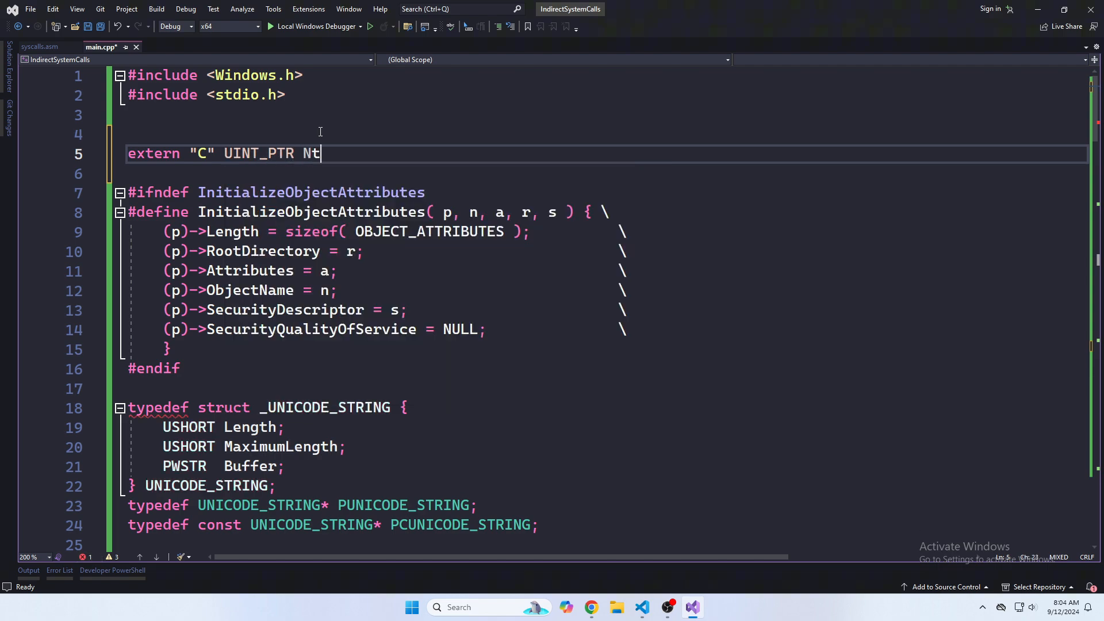
pyautogui.write('CreateFileSyscall = NULL;')
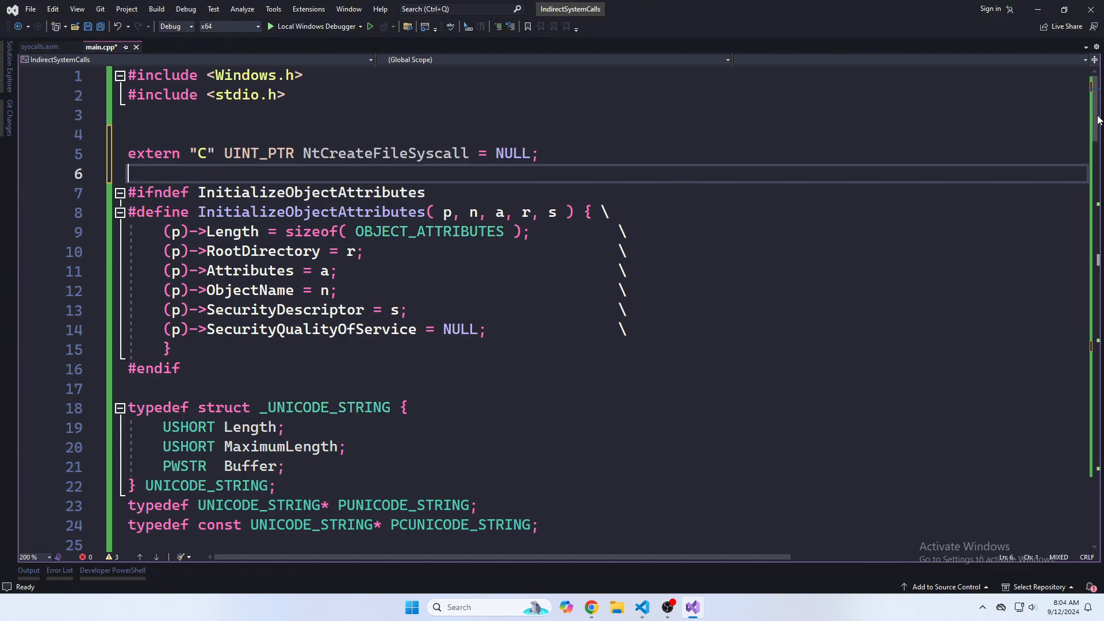
pyautogui.scroll(-3)
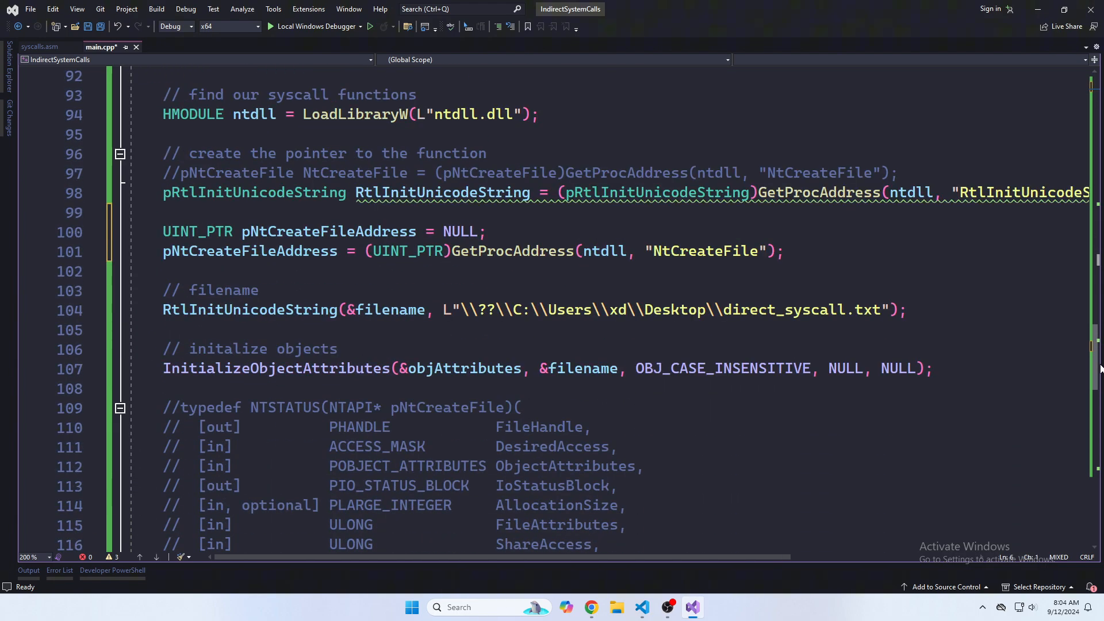
# Step: Add NtCreateFileSyscall = pNtCreateFileAddress + 0x12; //syscall address after GetProcAddress and save main.cpp
pyautogui.click(796, 252)
pyautogui.write('NtCreateFileSyscall')
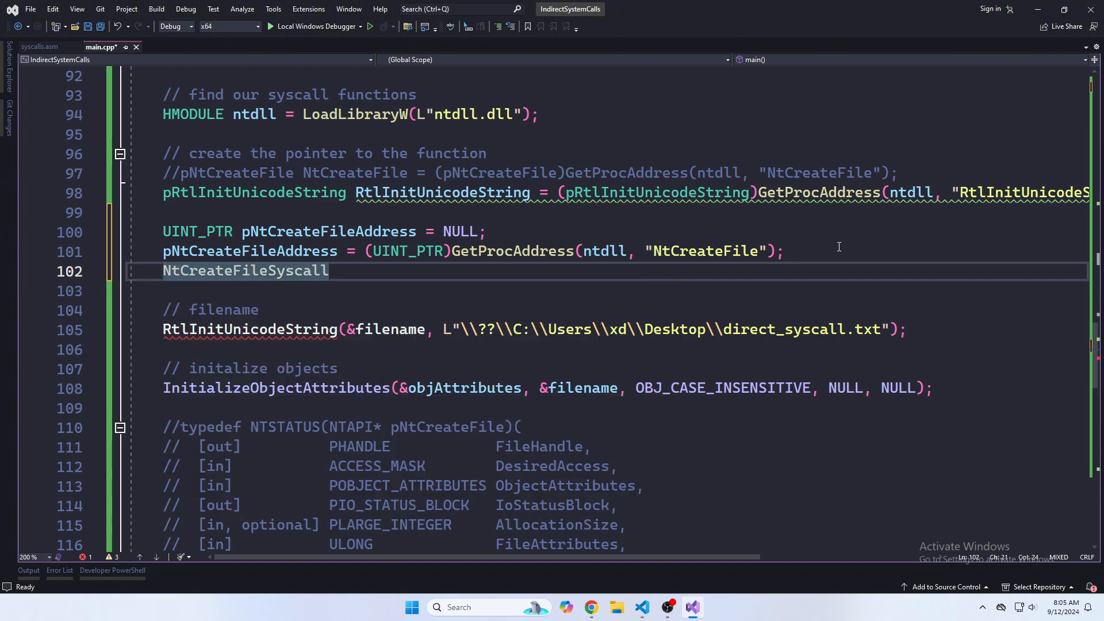
pyautogui.write('= p')
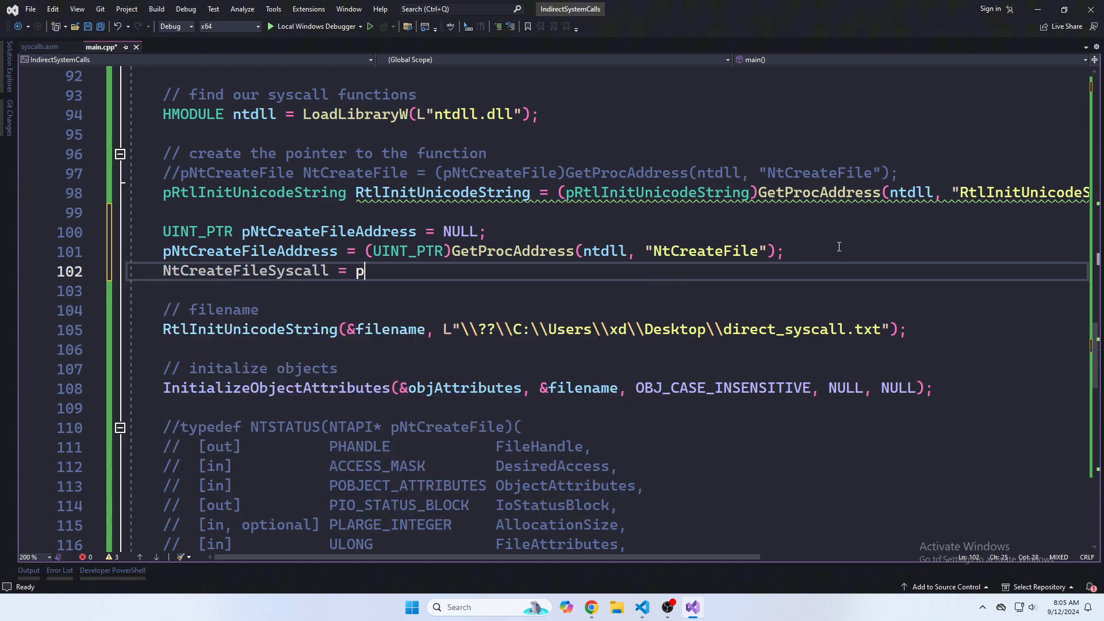
pyautogui.write('NtCreateFileAddress +')
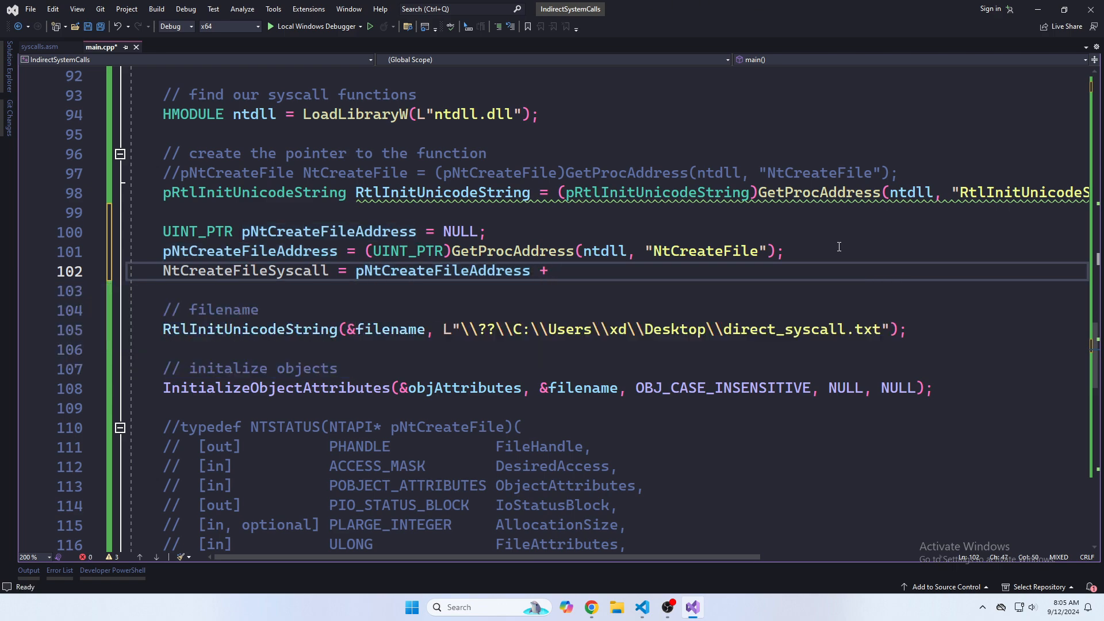
pyautogui.click(556, 270)
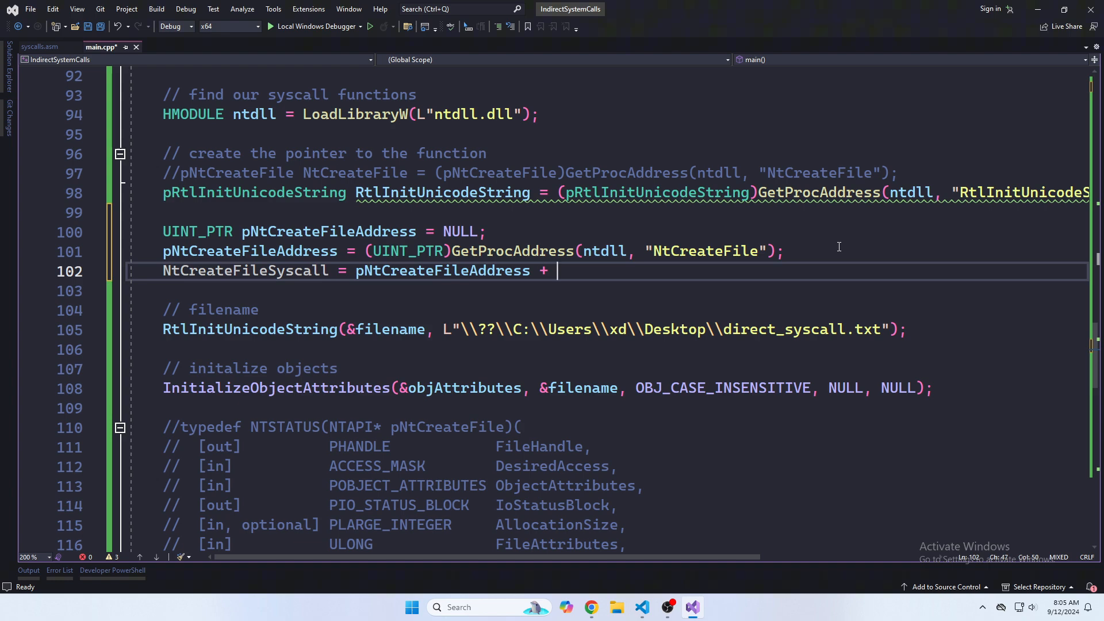
pyautogui.write('0x1')
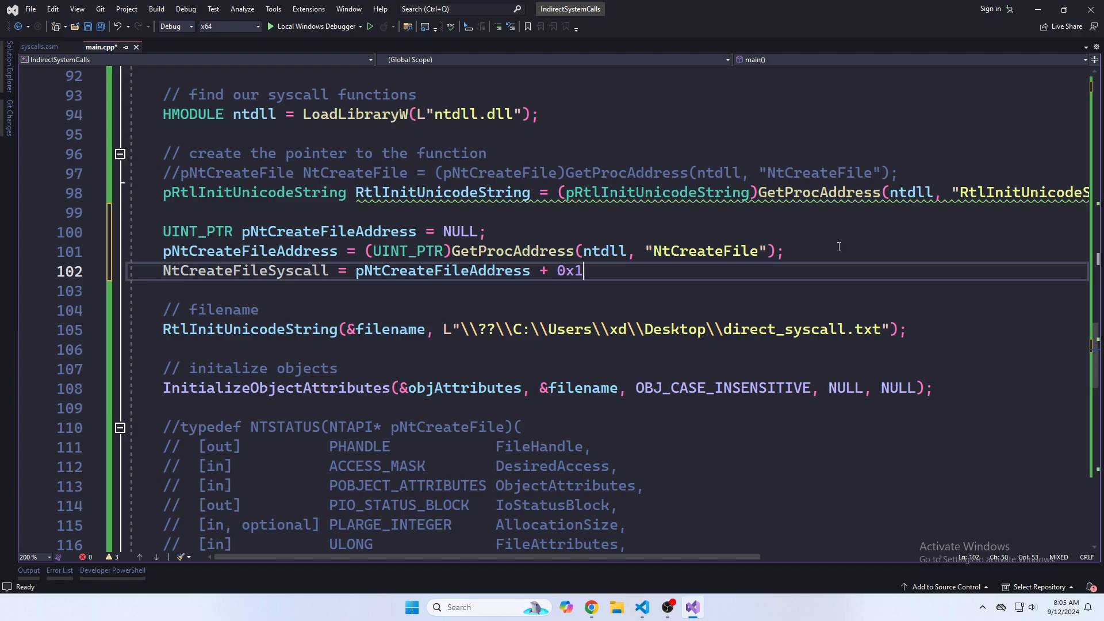
pyautogui.write('2;')
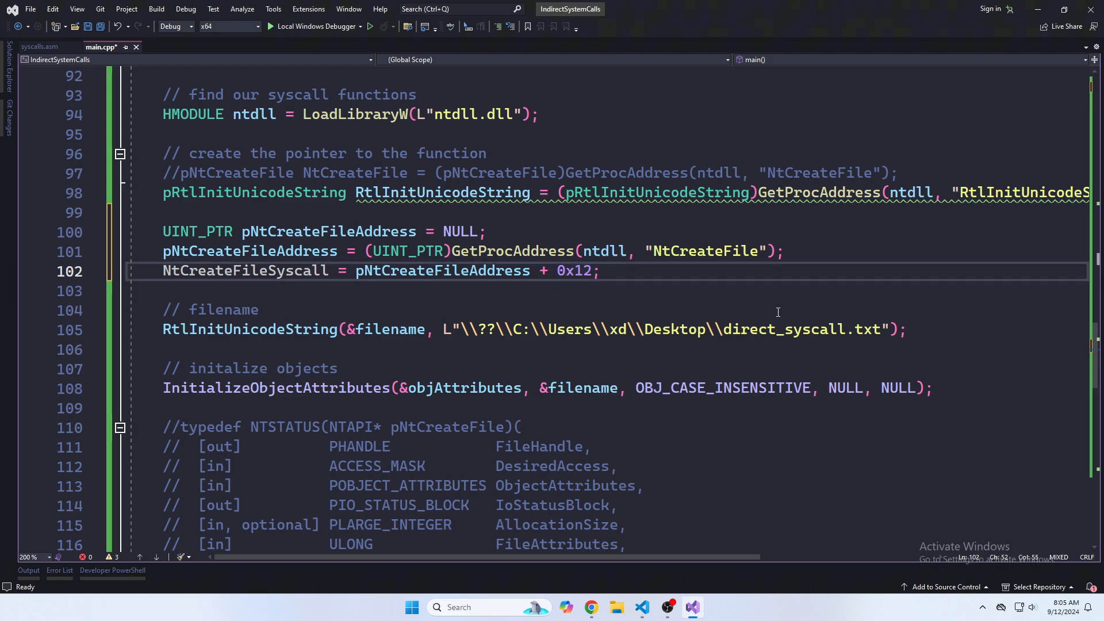
pyautogui.write('//s')
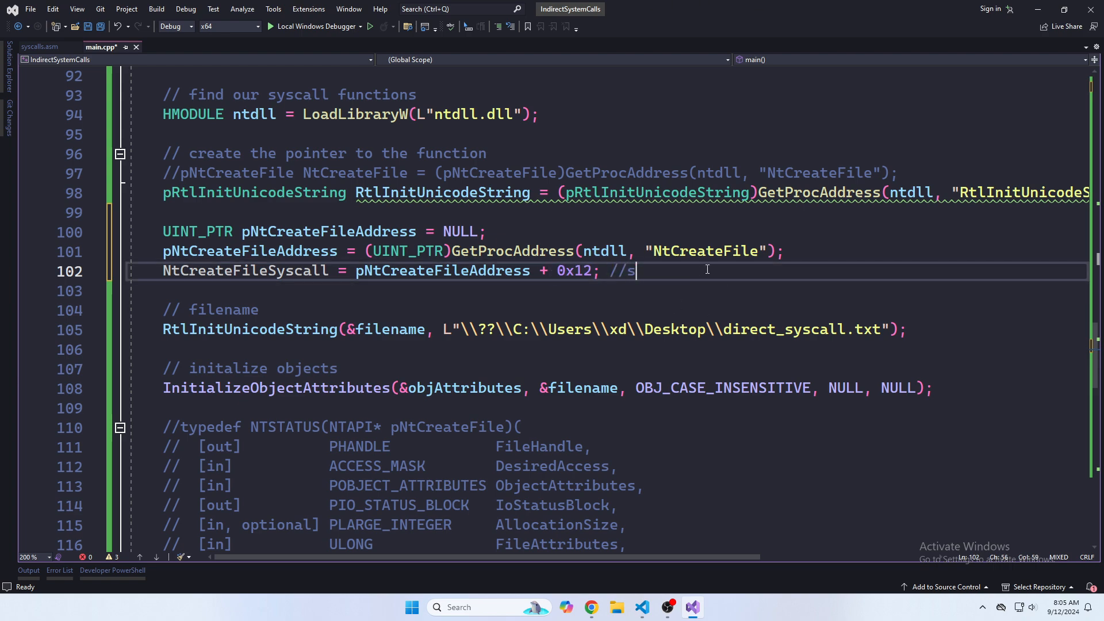
pyautogui.write('yscall address')
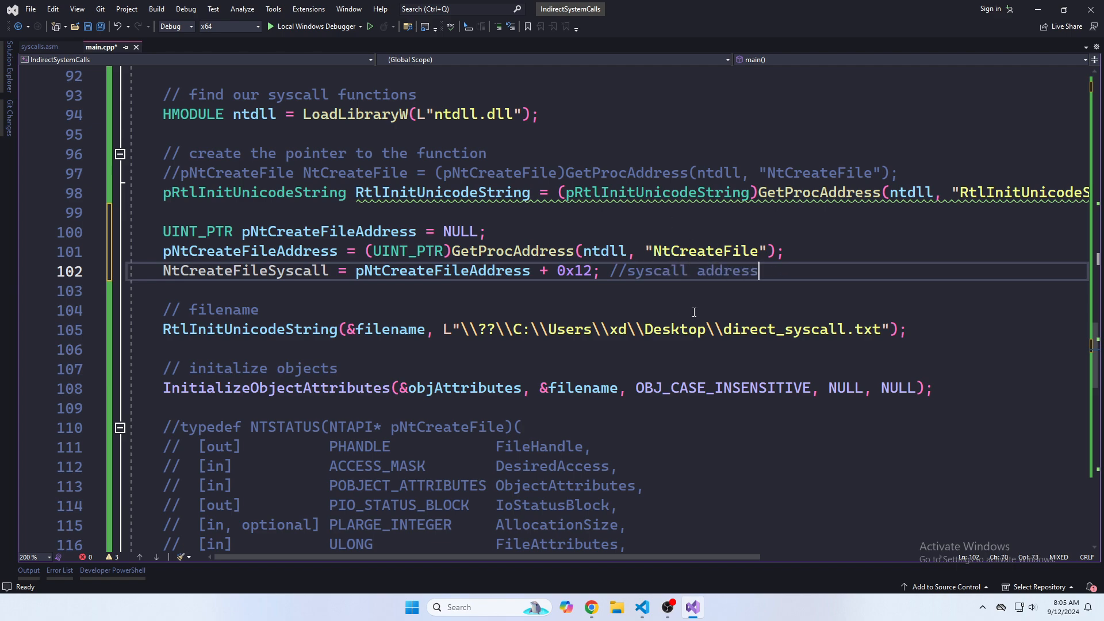
pyautogui.press('ctrl+s')
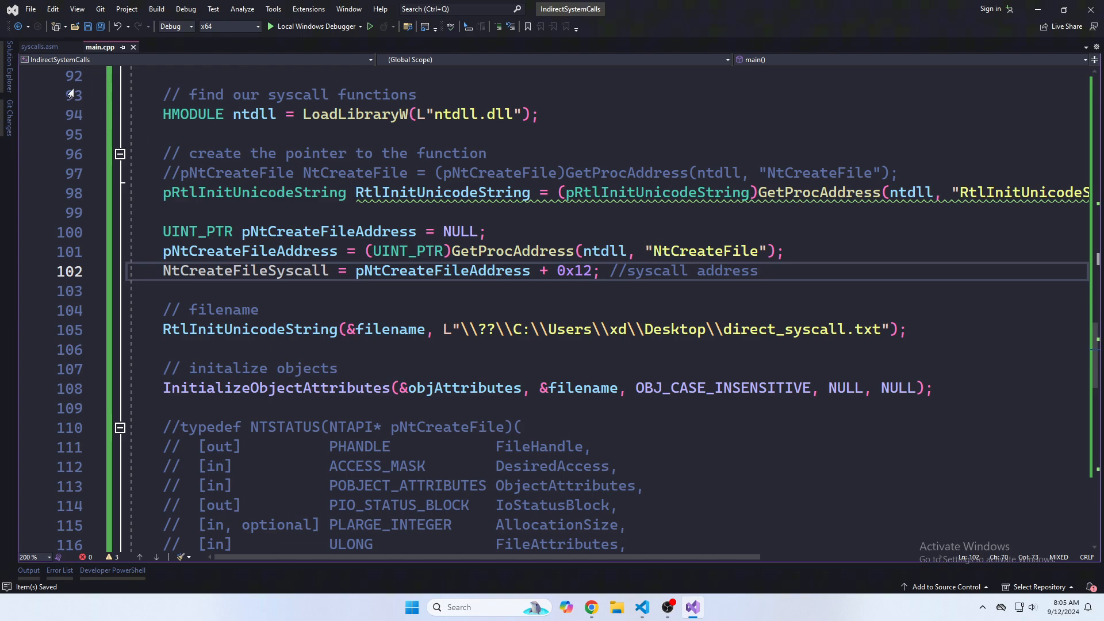
pyautogui.click(38, 46)
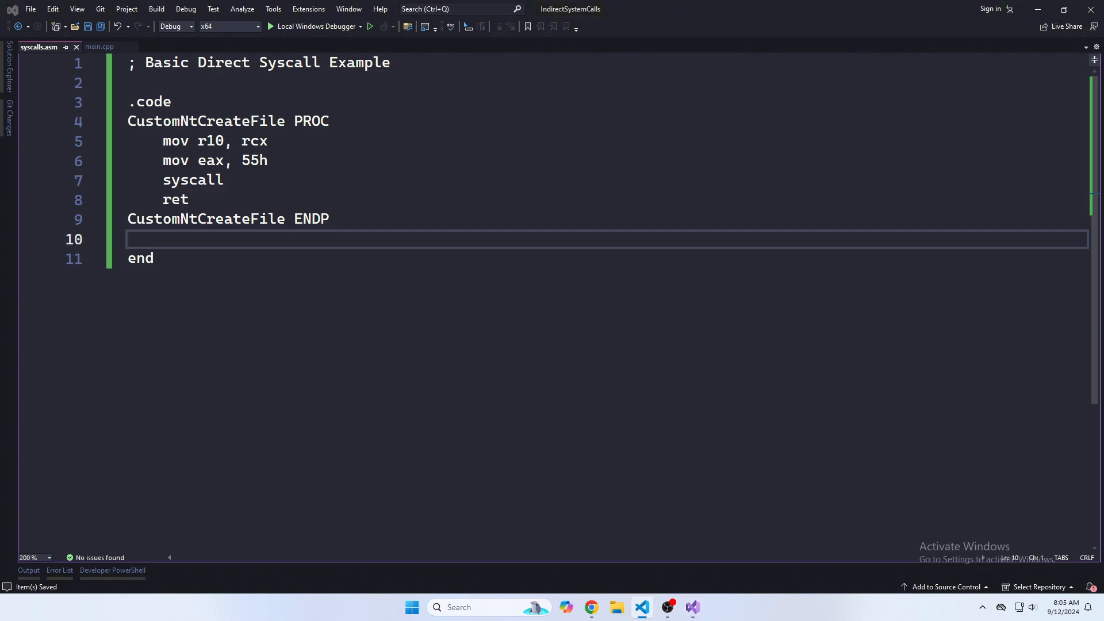
# Step: Retitle syscalls.asm 'Basic InDirect Syscall Example' and add a .data section with EXTERN NtCreateFileSyscall
pyautogui.click(199, 62)
pyautogui.write('In')
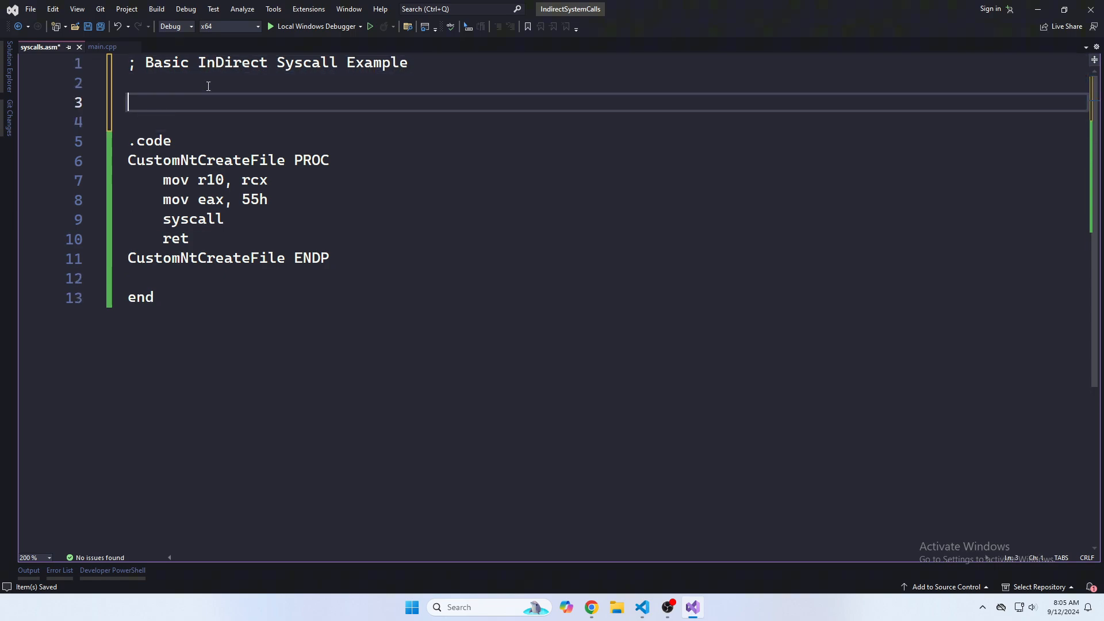
pyautogui.write('.data')
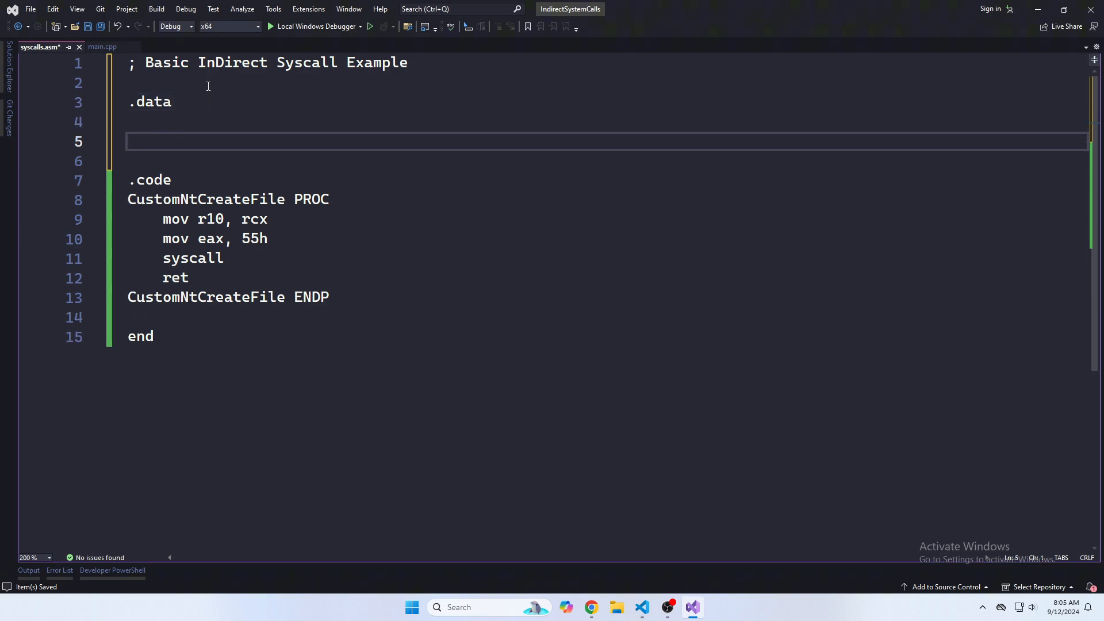
pyautogui.write('EXTERN')
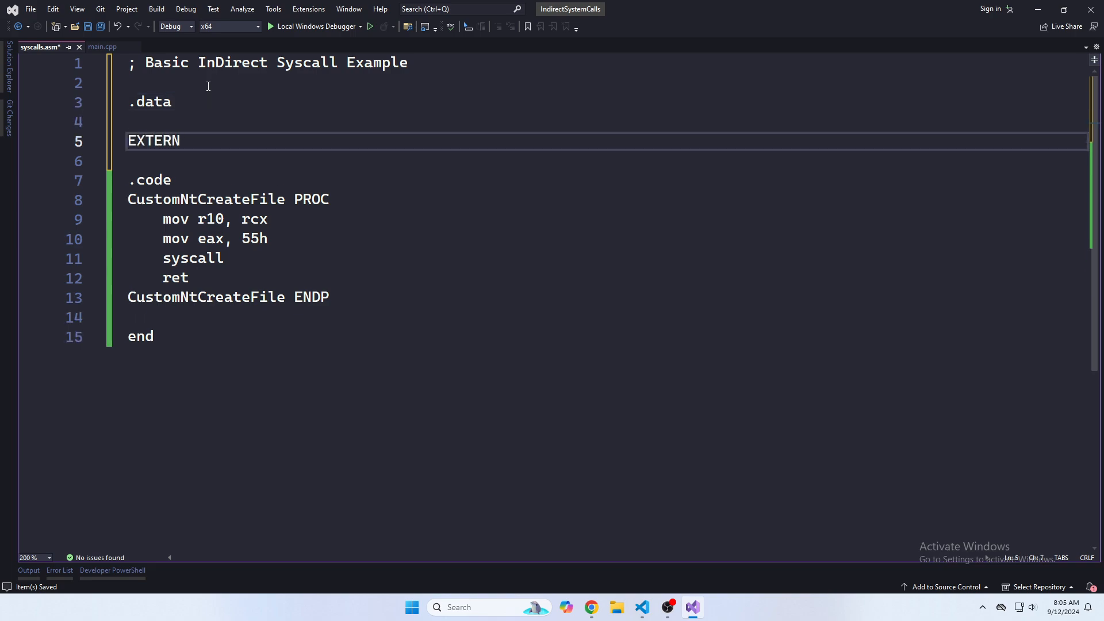
pyautogui.write('Nt')
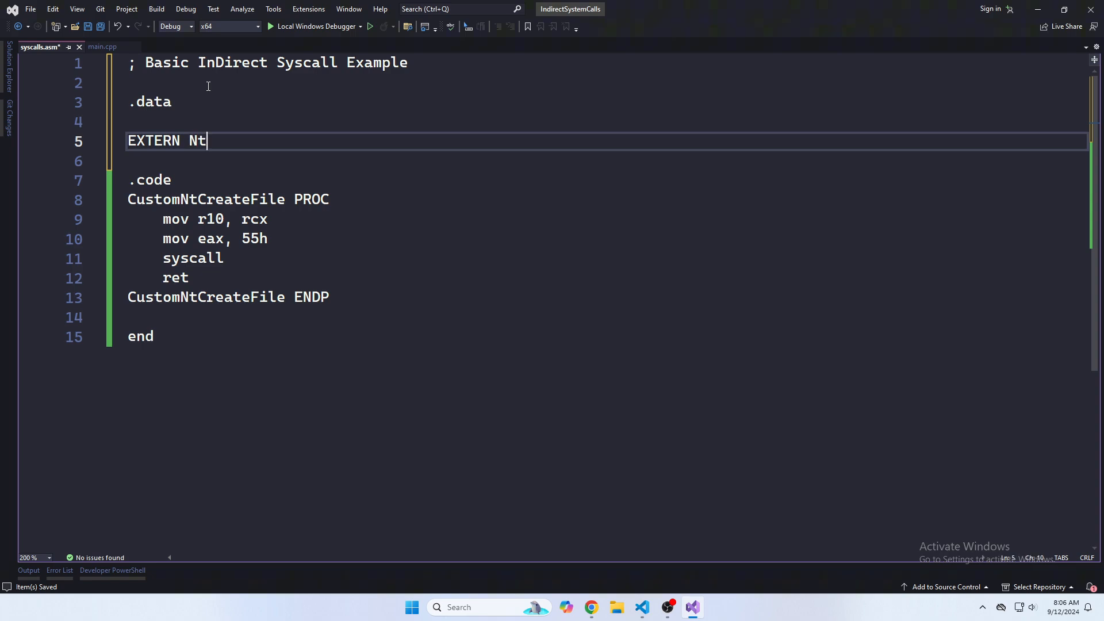
pyautogui.write('CreateFileSyscall')
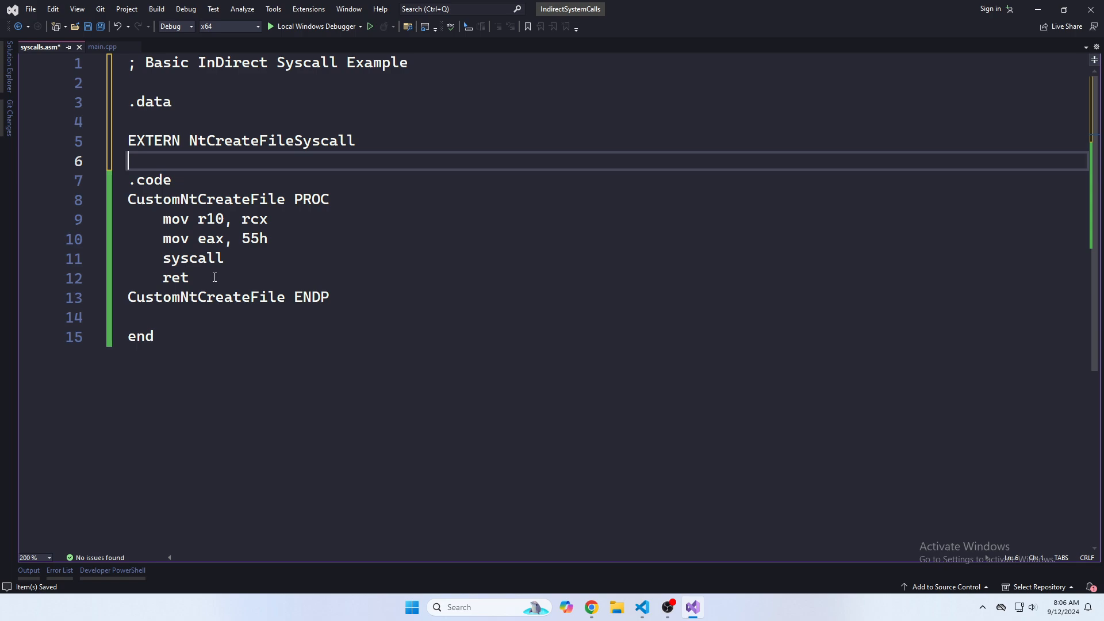
# Step: Replace the syscall and ret lines with jmp qword ptr [NtCreateFileSyscall] and save syscalls.asm
pyautogui.click(224, 257)
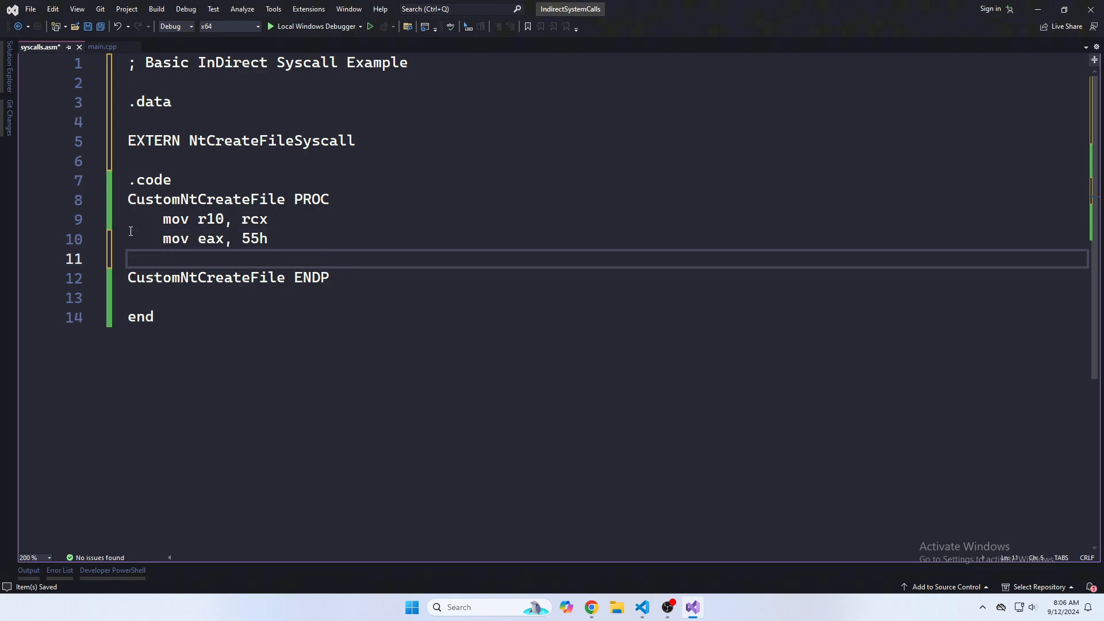
pyautogui.write('jmp')
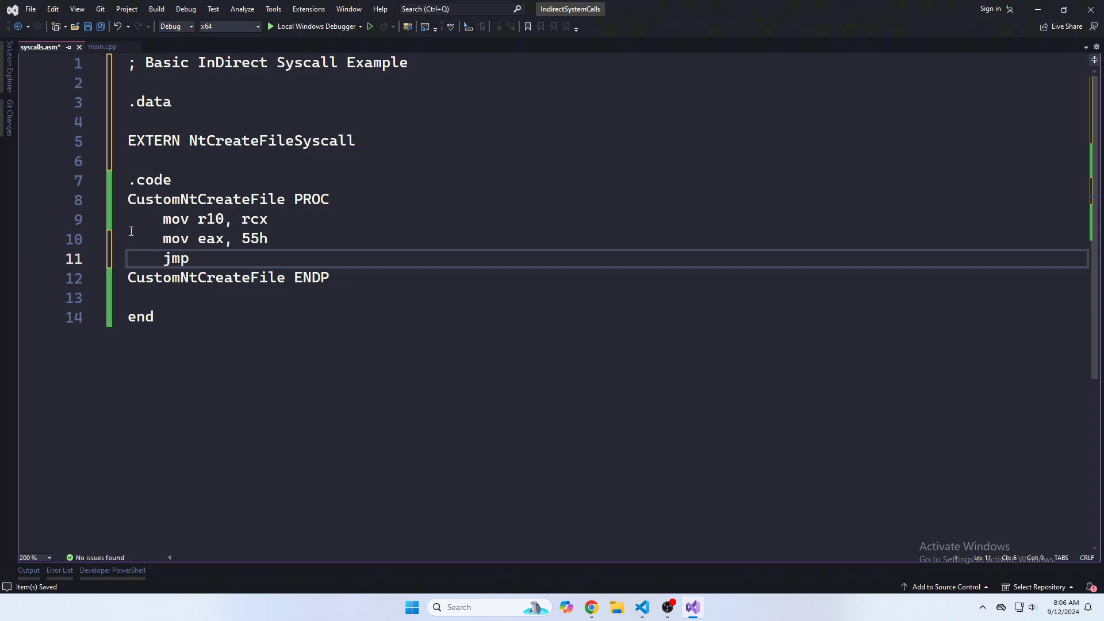
pyautogui.write('qword')
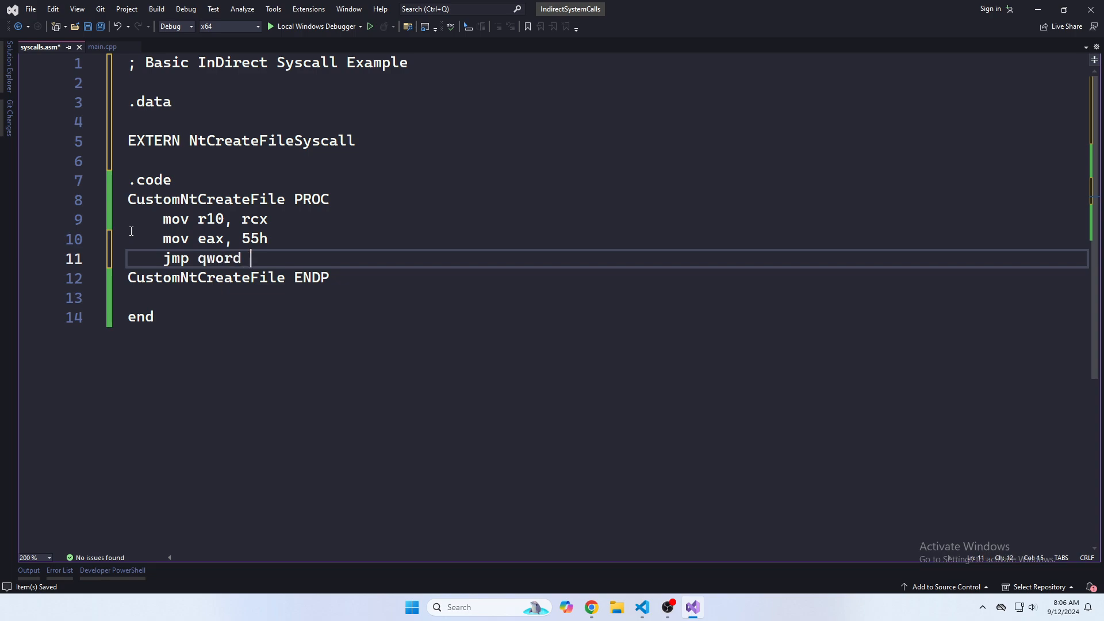
pyautogui.write('ptr []')
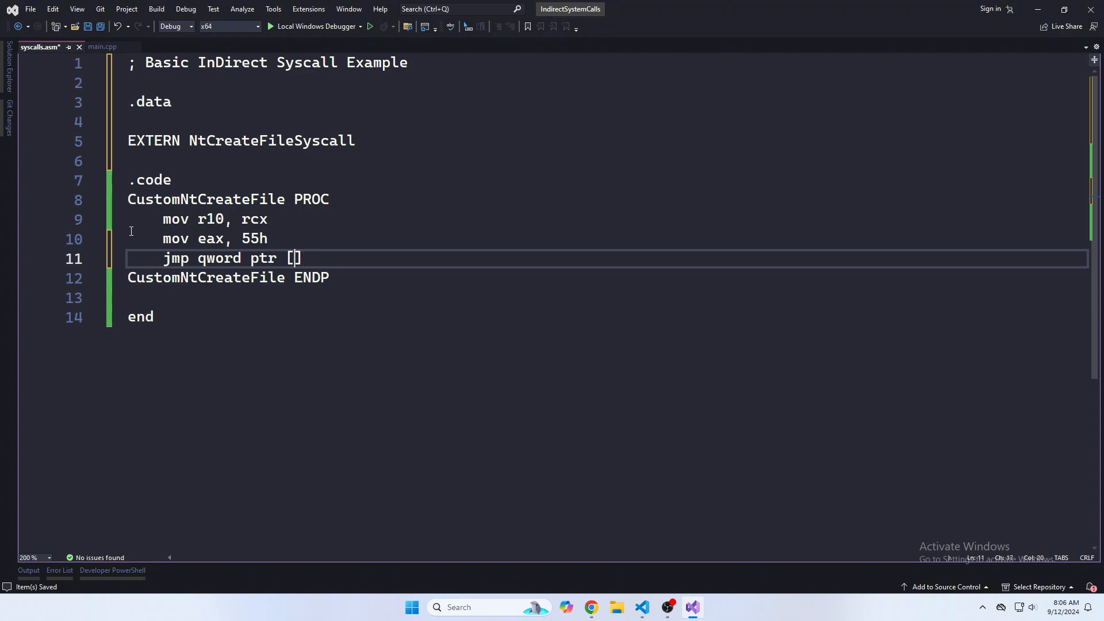
pyautogui.write('NtCreateS')
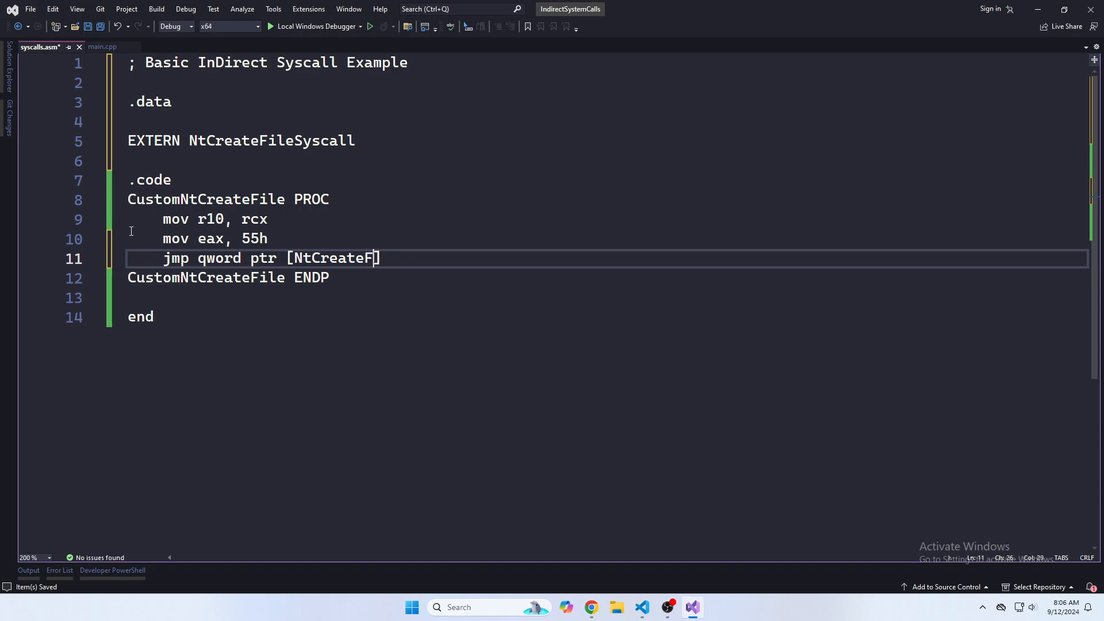
pyautogui.write('ileSyscall')
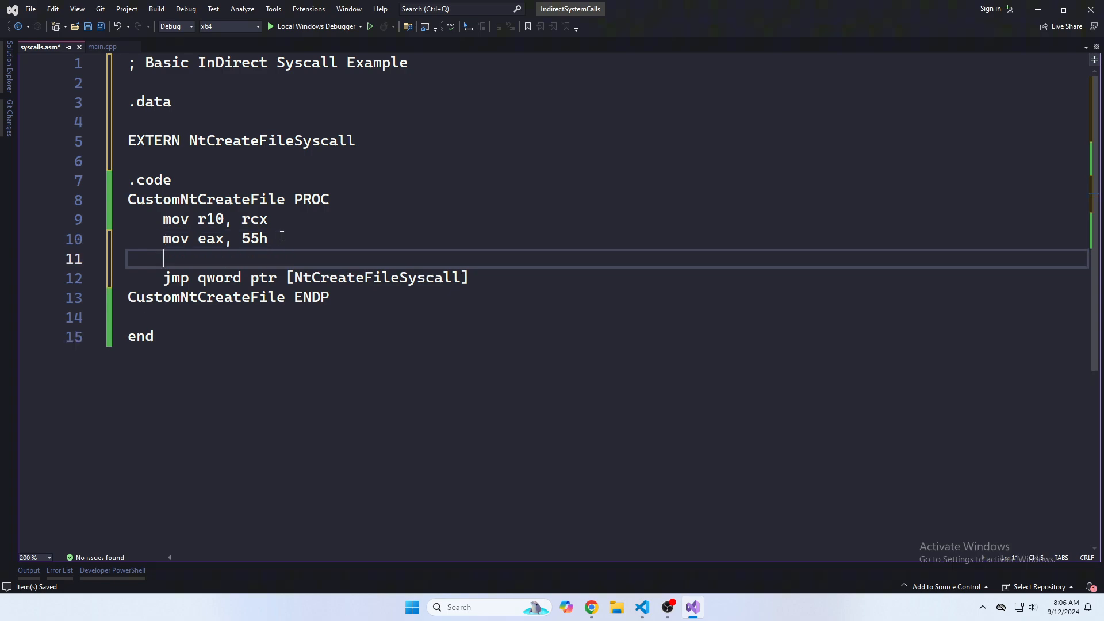
pyautogui.write('syscall')
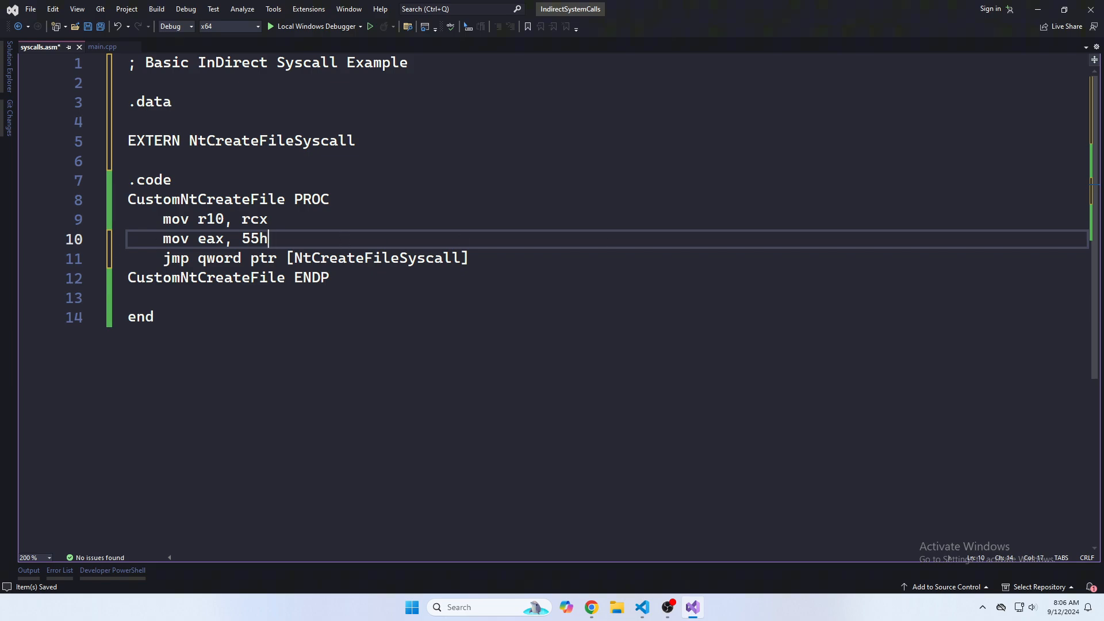
pyautogui.click(153, 316)
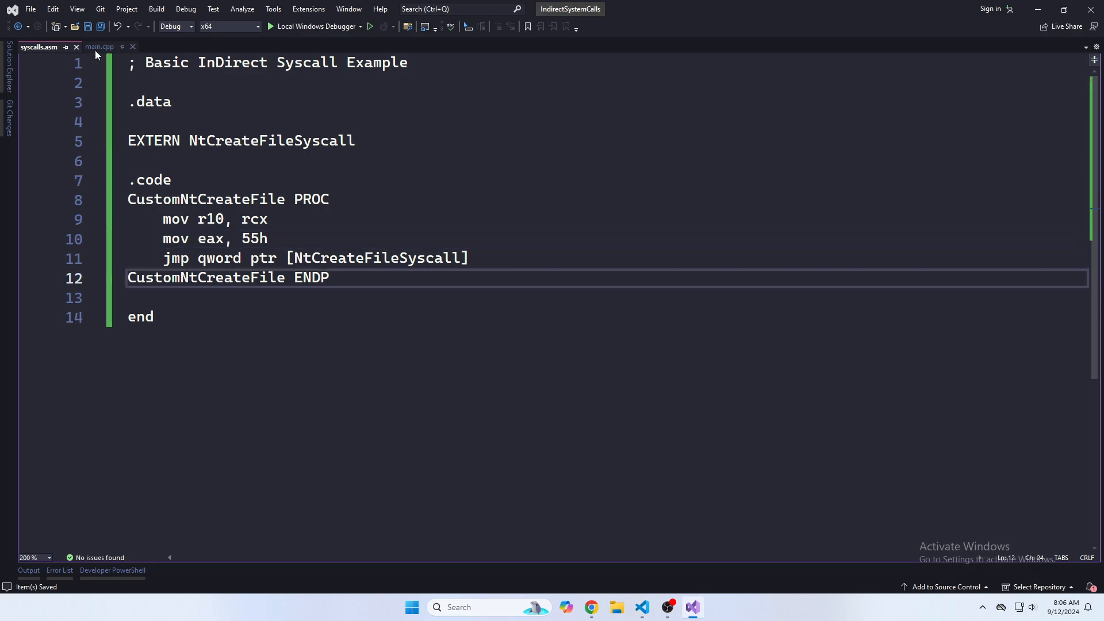
# Step: Return to main.cpp and locate the CustomNtCreateFile call at line 124 for a breakpoint
pyautogui.click(99, 46)
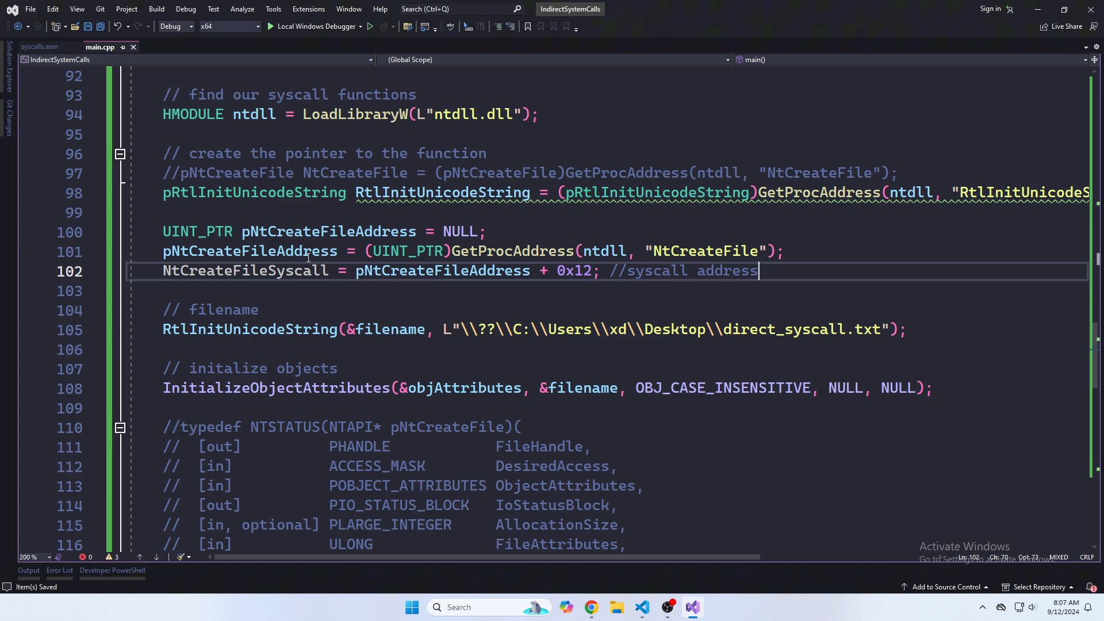
pyautogui.scroll(-3)
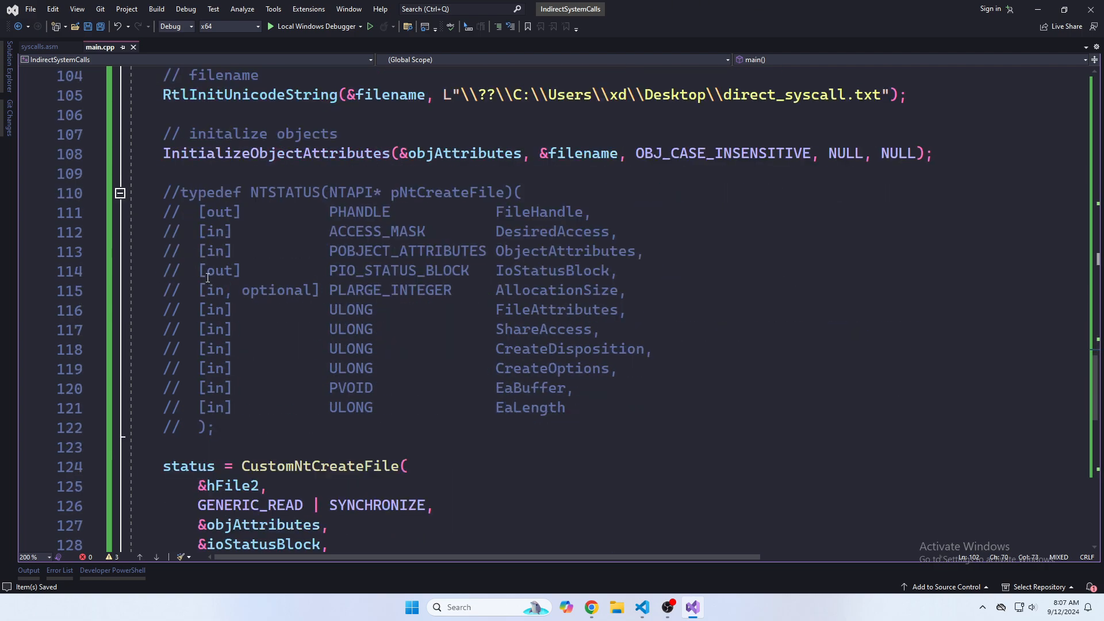
pyautogui.scroll(-3)
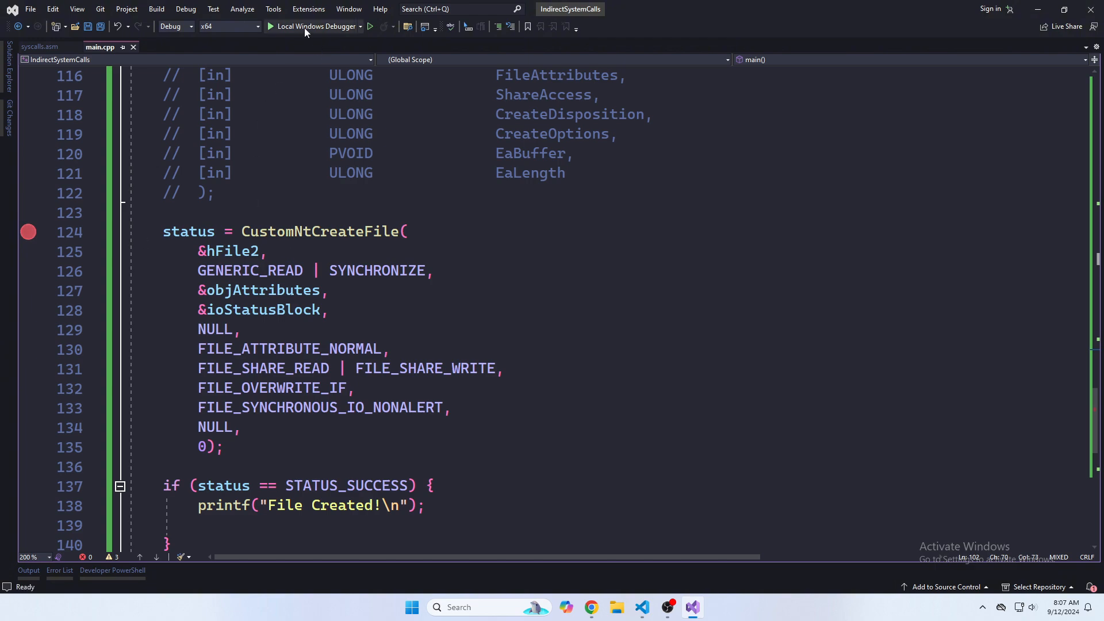
# Step: Start Local Windows Debugger, decline the last successful build, and jump to the syscalls.asm error
pyautogui.click(272, 27)
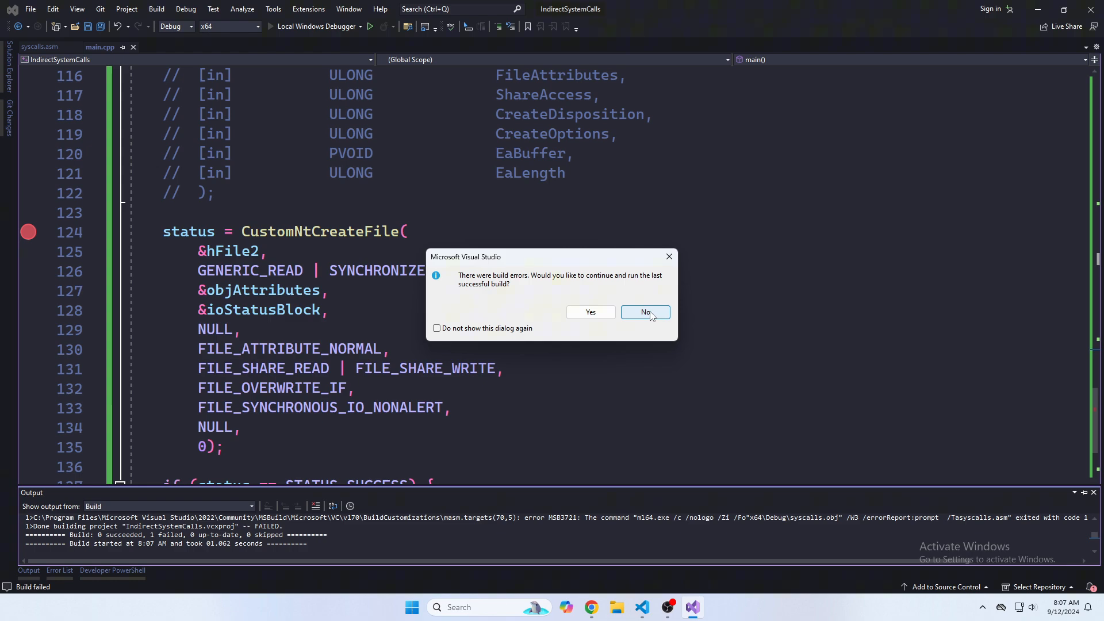
pyautogui.click(644, 312)
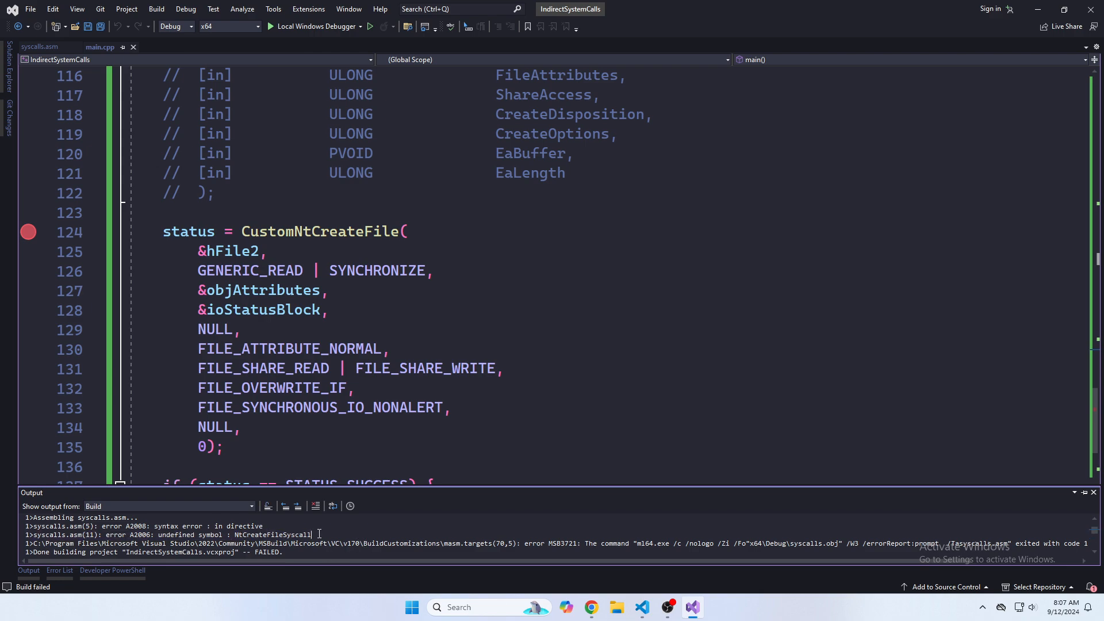
pyautogui.click(37, 46)
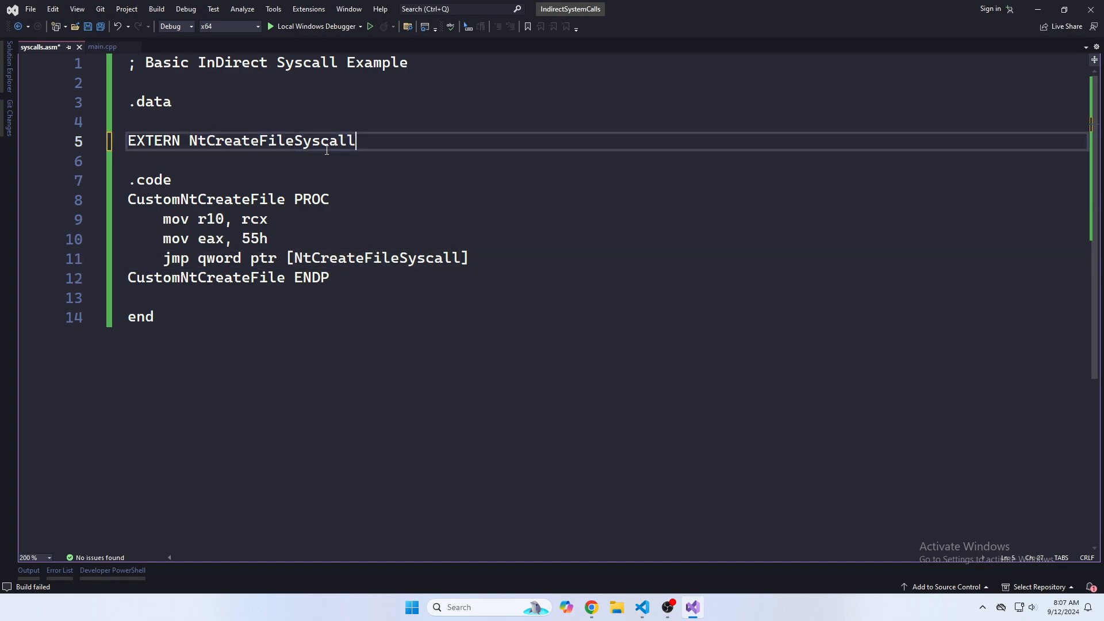
# Step: Review the extern "C" NtCreateFileSyscall declaration at the top of main.cpp and rebuild, which fails again
pyautogui.click(102, 46)
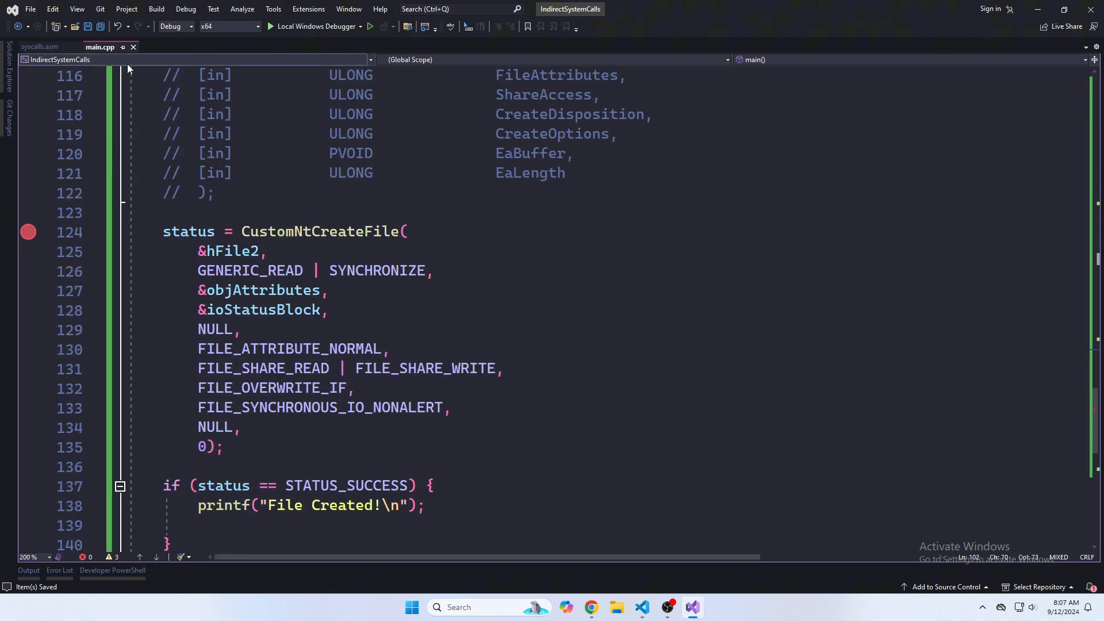
pyautogui.scroll(3)
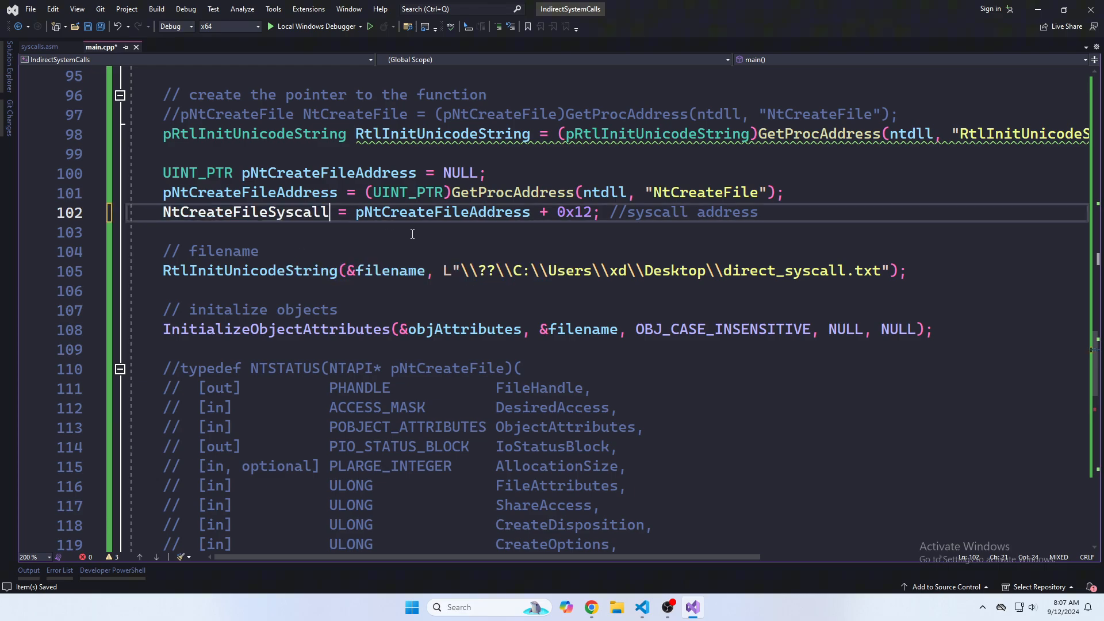
pyautogui.scroll(3)
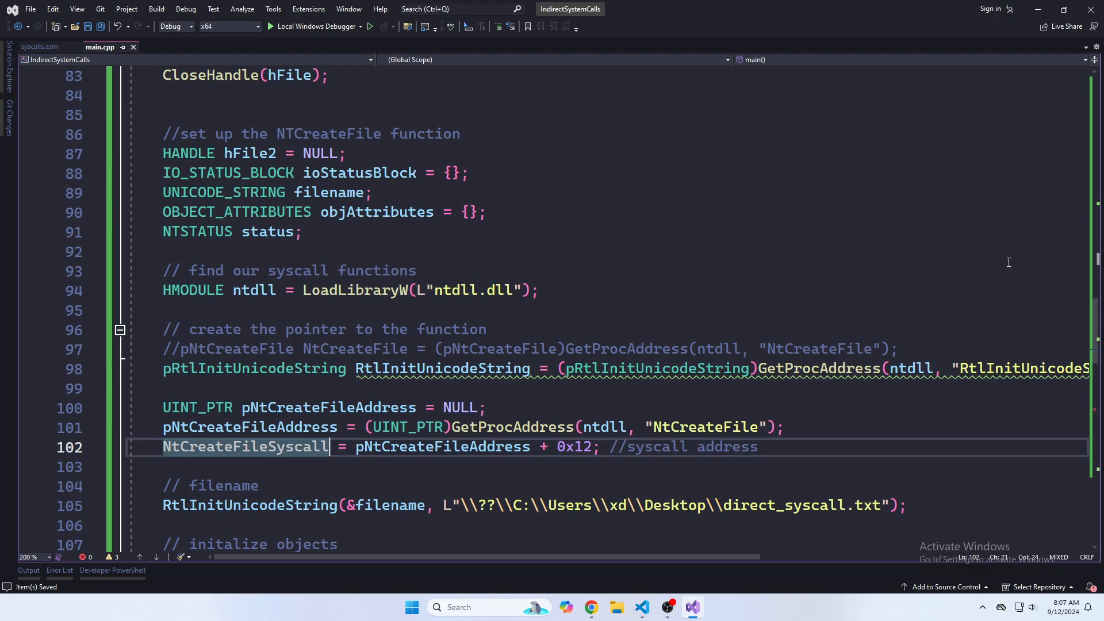
pyautogui.scroll(3)
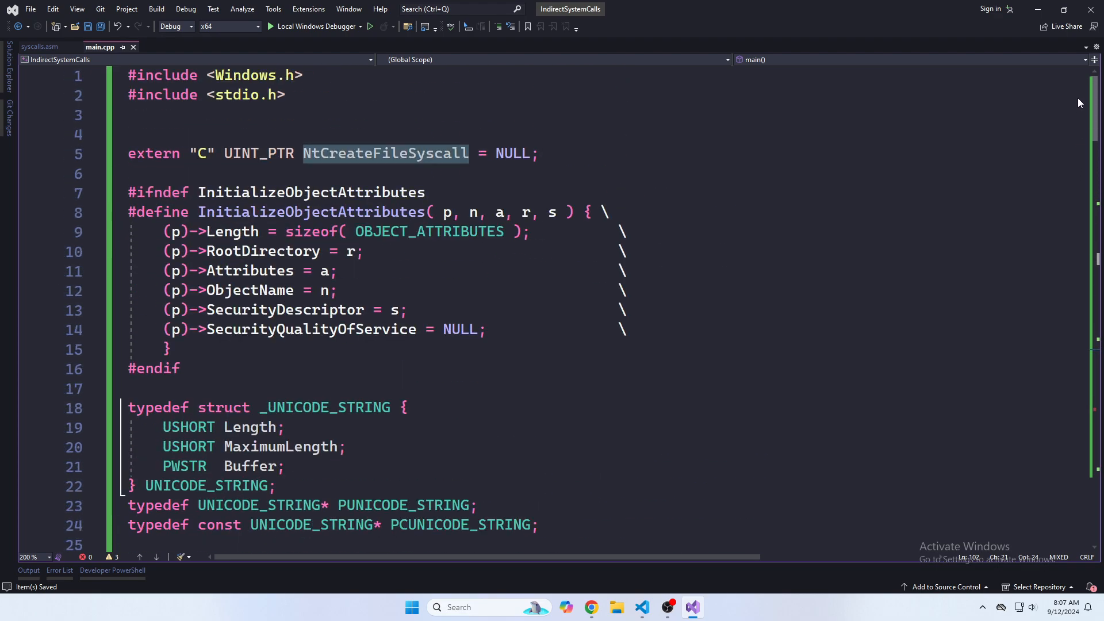
pyautogui.click(468, 153)
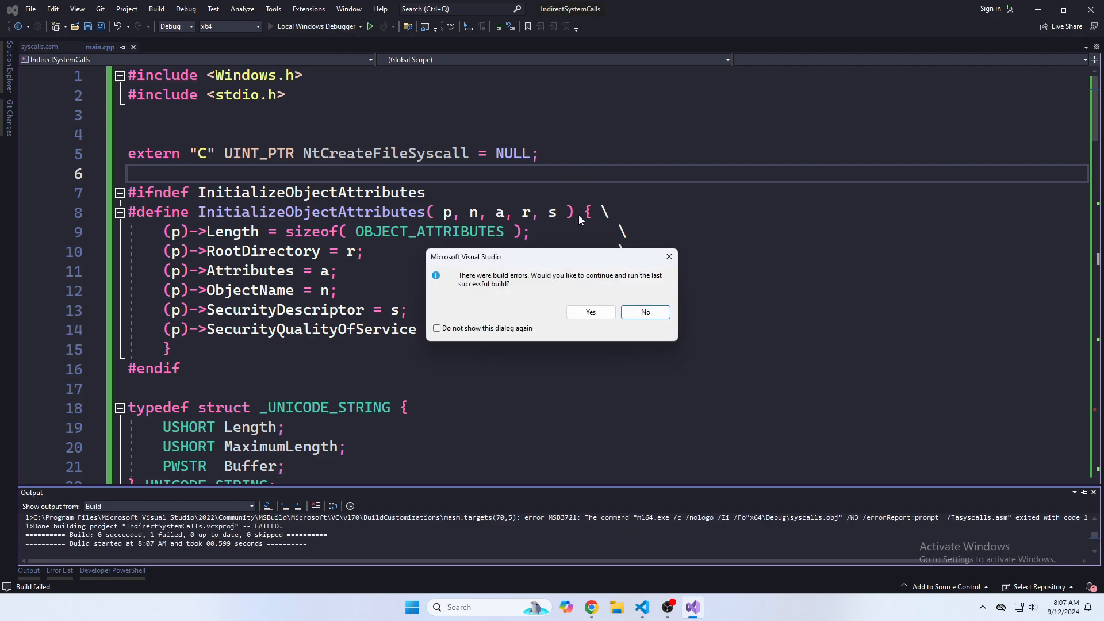
# Step: Decline the old build and fix syscalls.asm to declare EXTERN NtCreateFileSyscall:QWORD
pyautogui.click(644, 311)
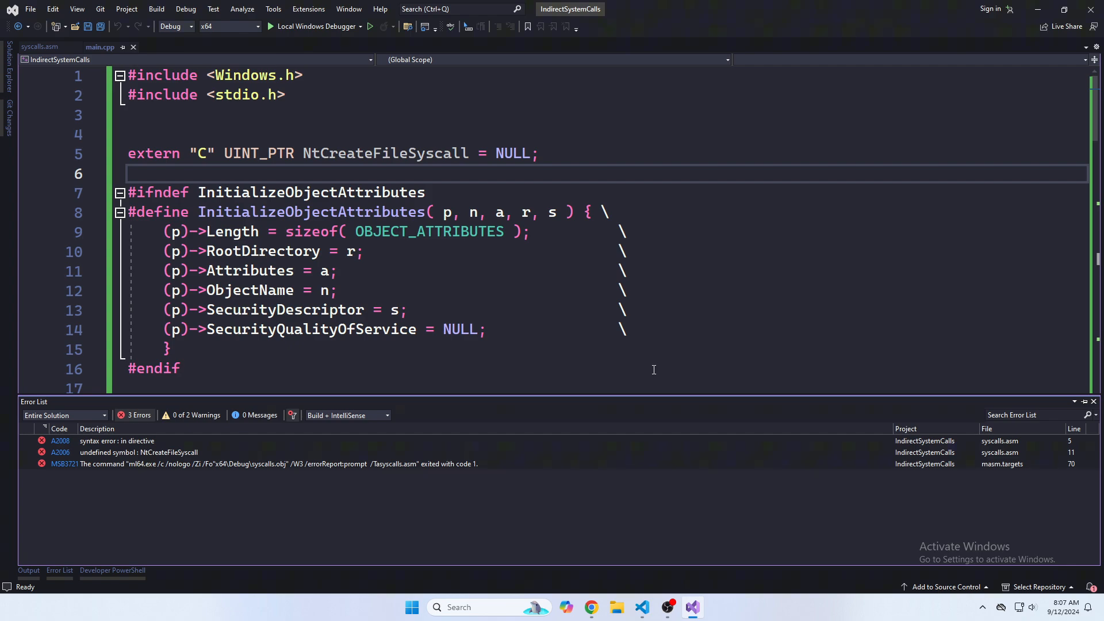
pyautogui.moveTo(732, 387)
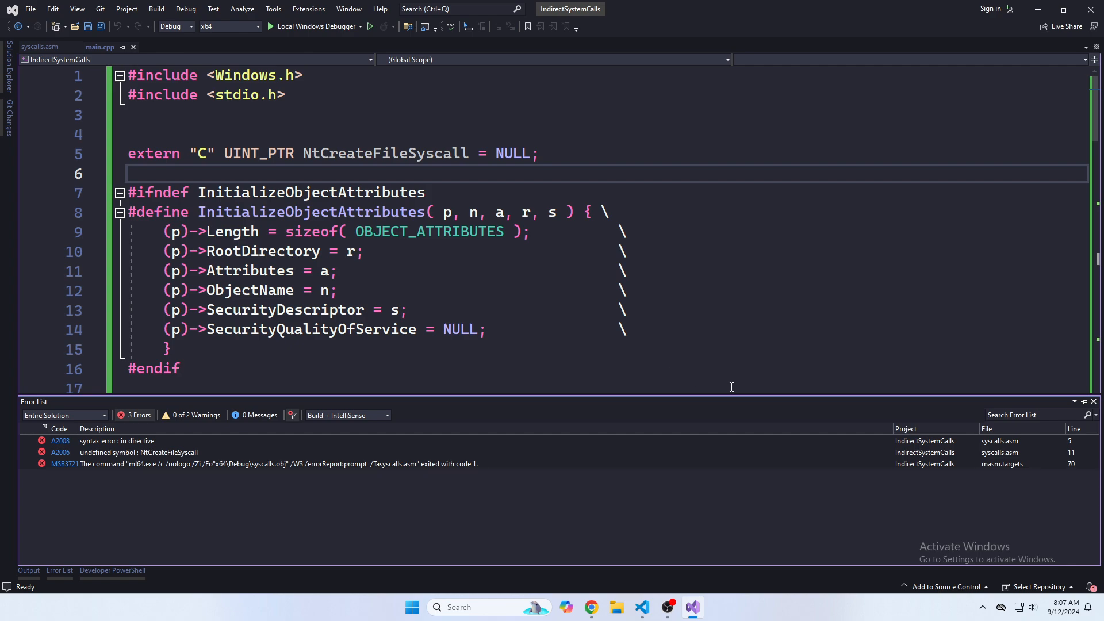
pyautogui.moveTo(241, 450)
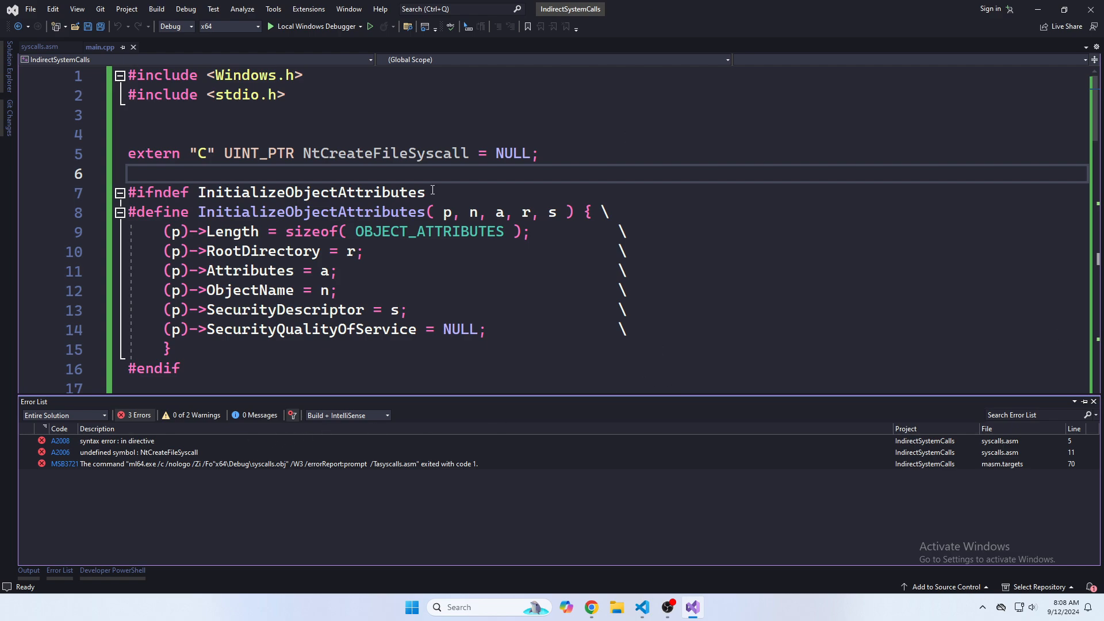
pyautogui.click(39, 46)
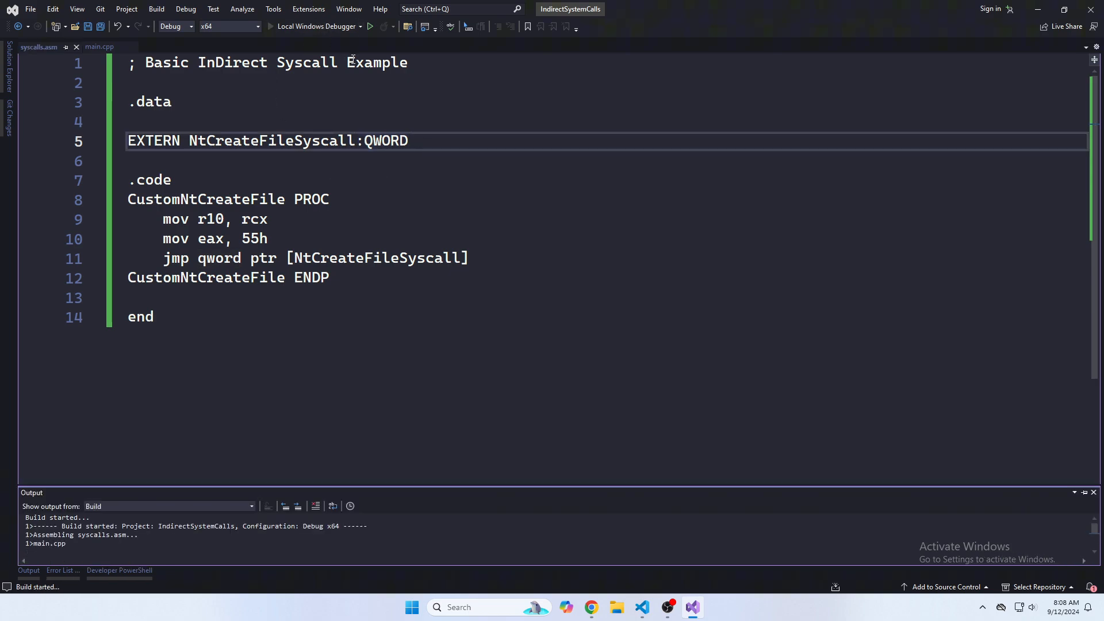
# Step: Run the successful build under the debugger until it pauses at the CustomNtCreateFile breakpoint
pyautogui.click(369, 27)
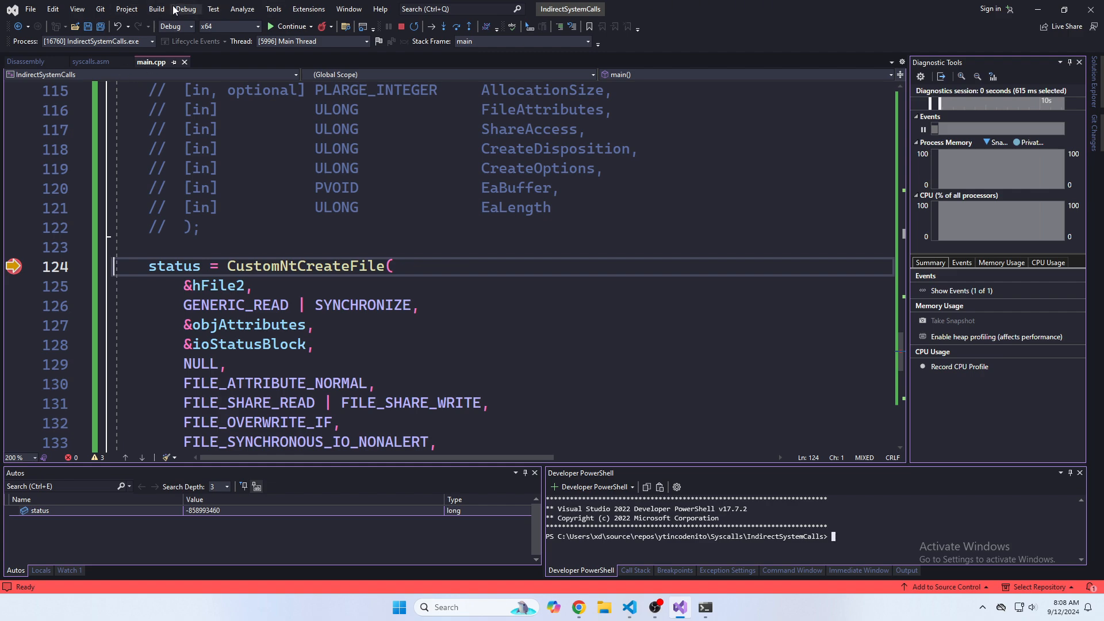
# Step: Show the Disassembly window and step into the CustomNtCreateFile assembly stub
pyautogui.click(184, 8)
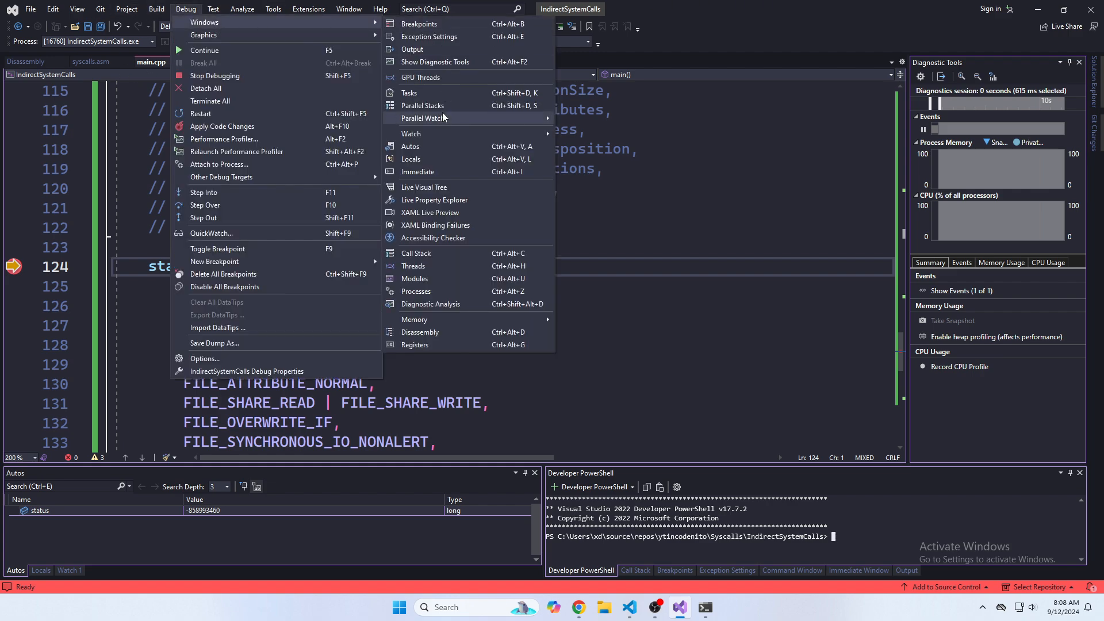
pyautogui.click(420, 331)
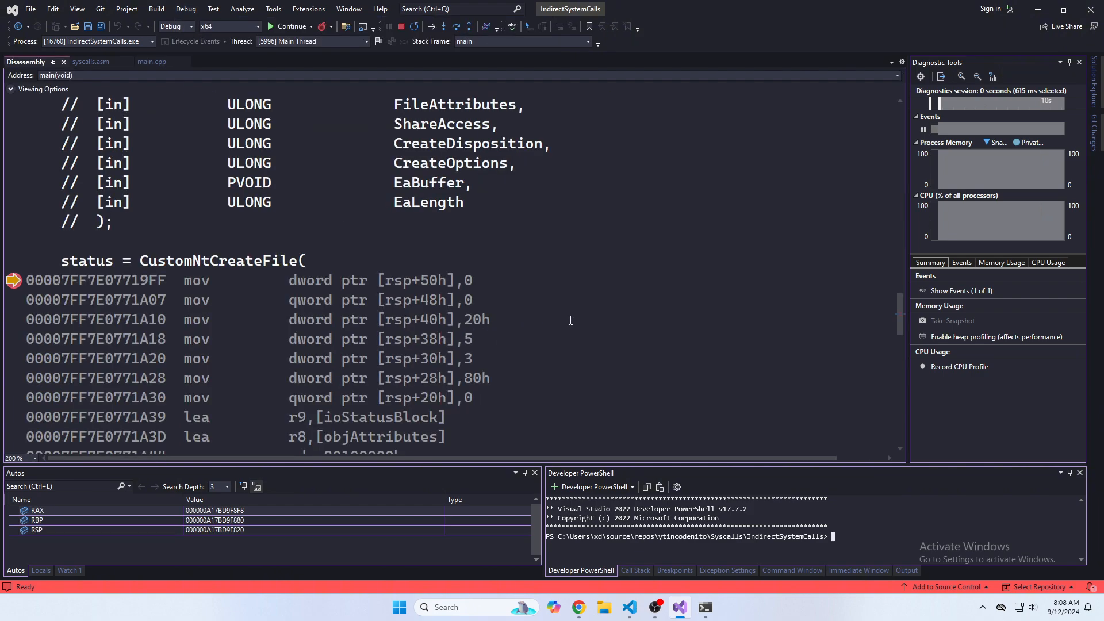
pyautogui.scroll(-3)
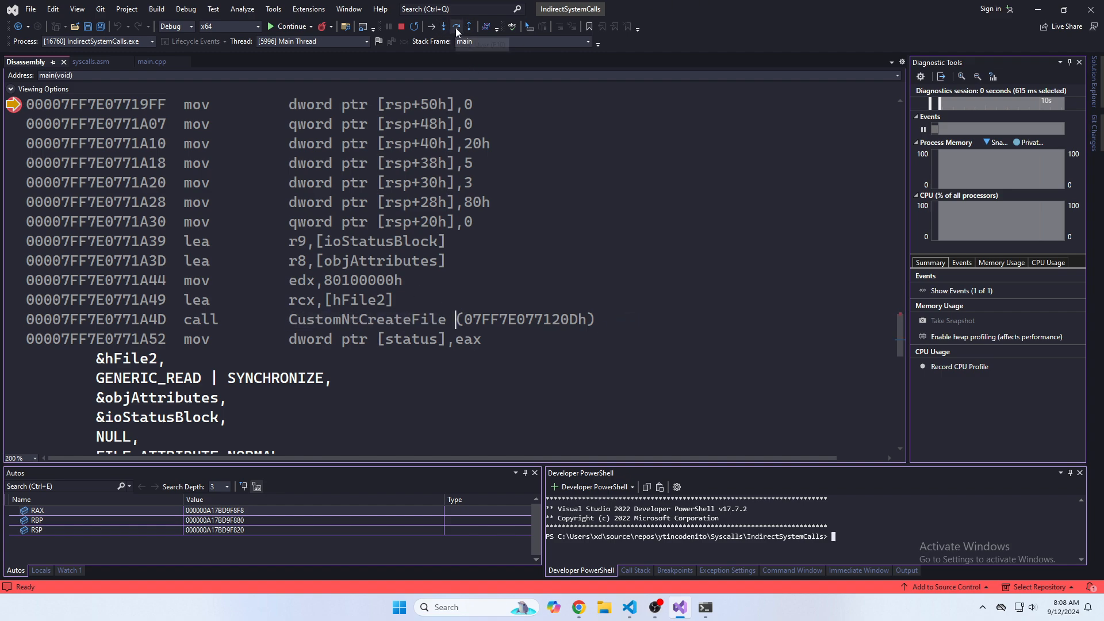
pyautogui.click(457, 26)
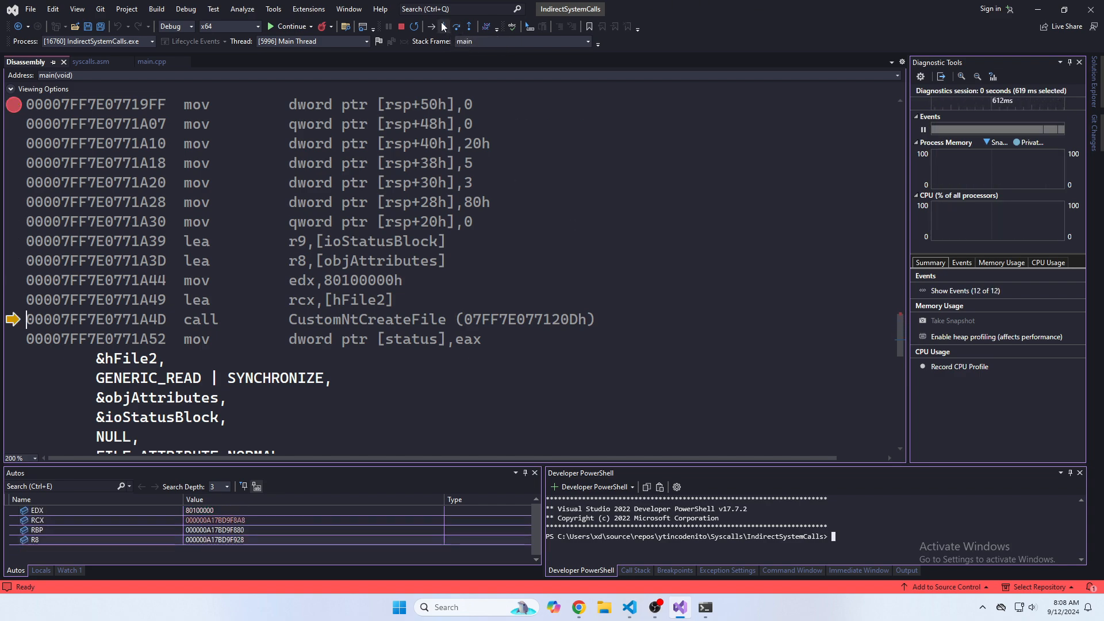
pyautogui.click(456, 27)
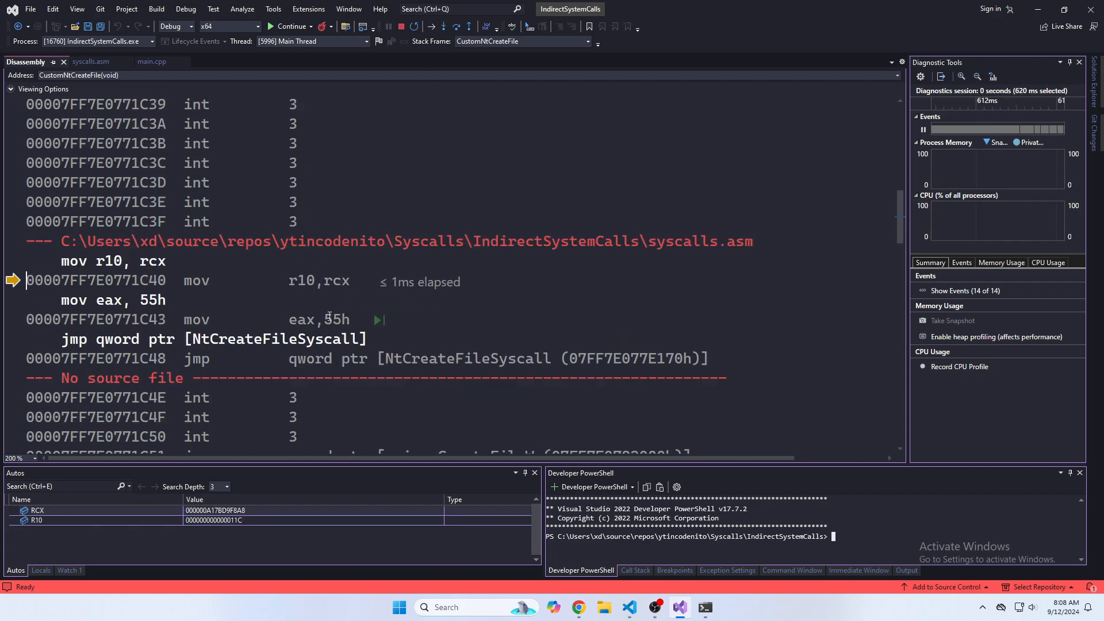
pyautogui.moveTo(455, 32)
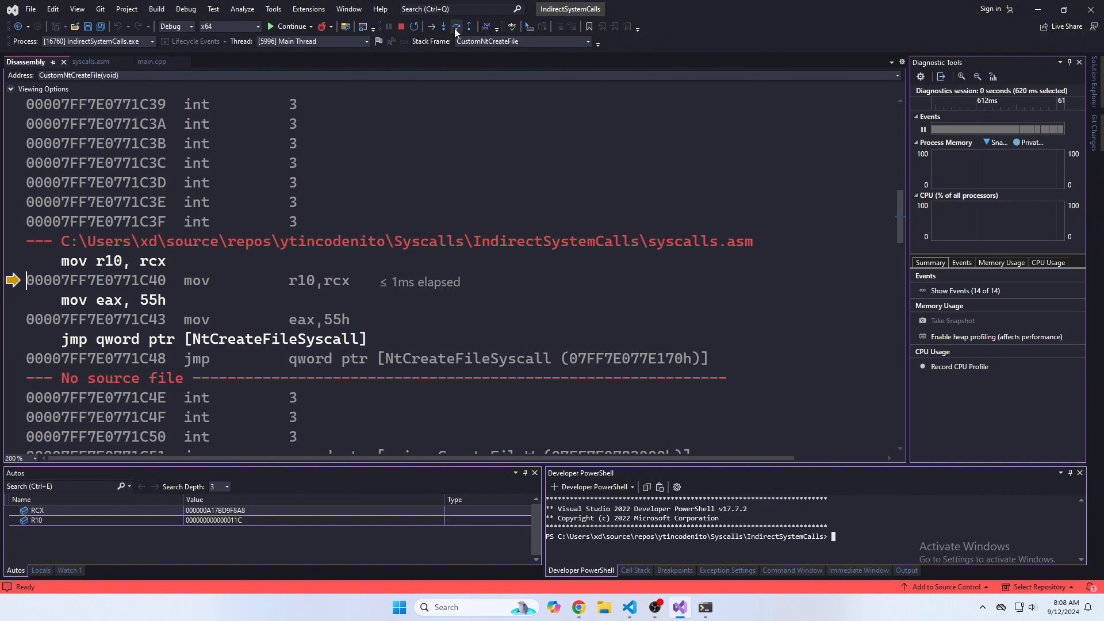
# Step: Step through mov r10,rcx, mov eax,55h and the jump to ntdll's syscall, then continue to completion
pyautogui.click(444, 27)
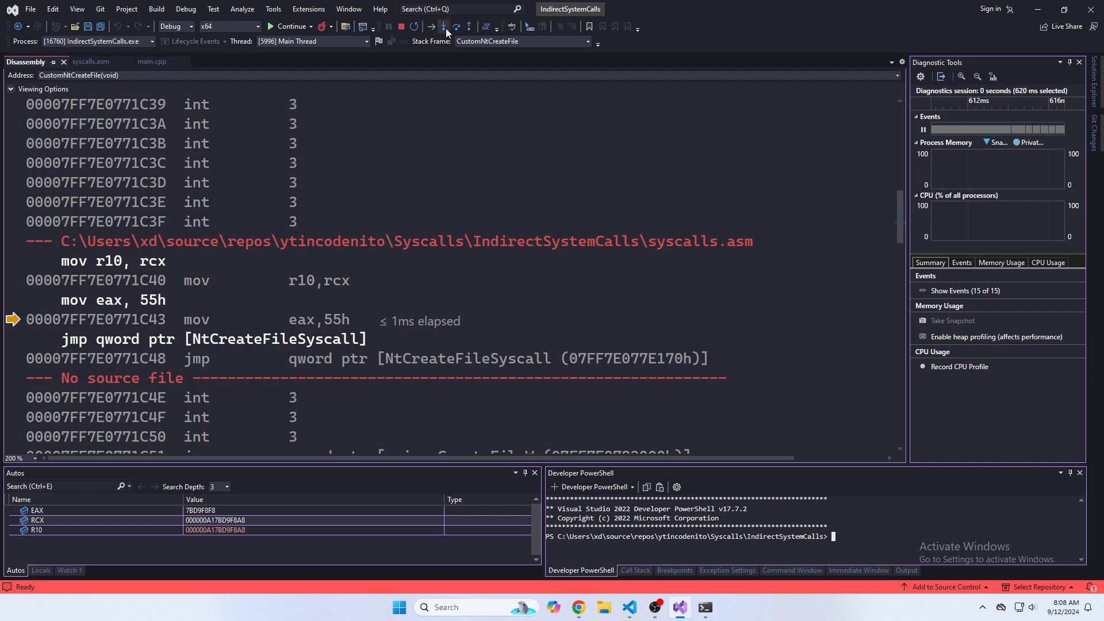
pyautogui.click(444, 26)
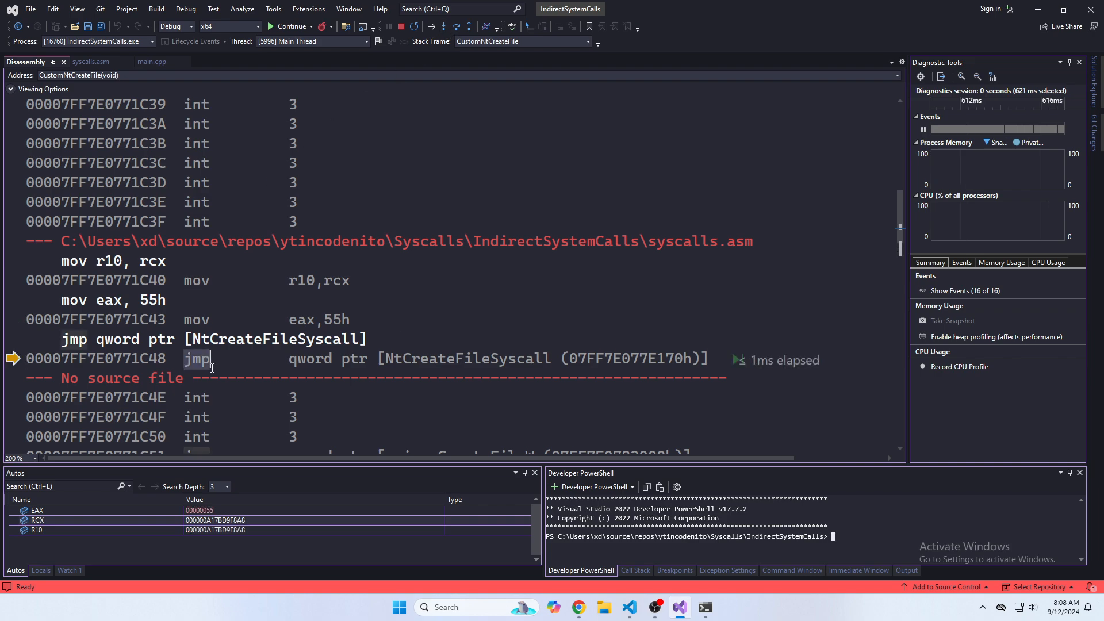
pyautogui.click(442, 27)
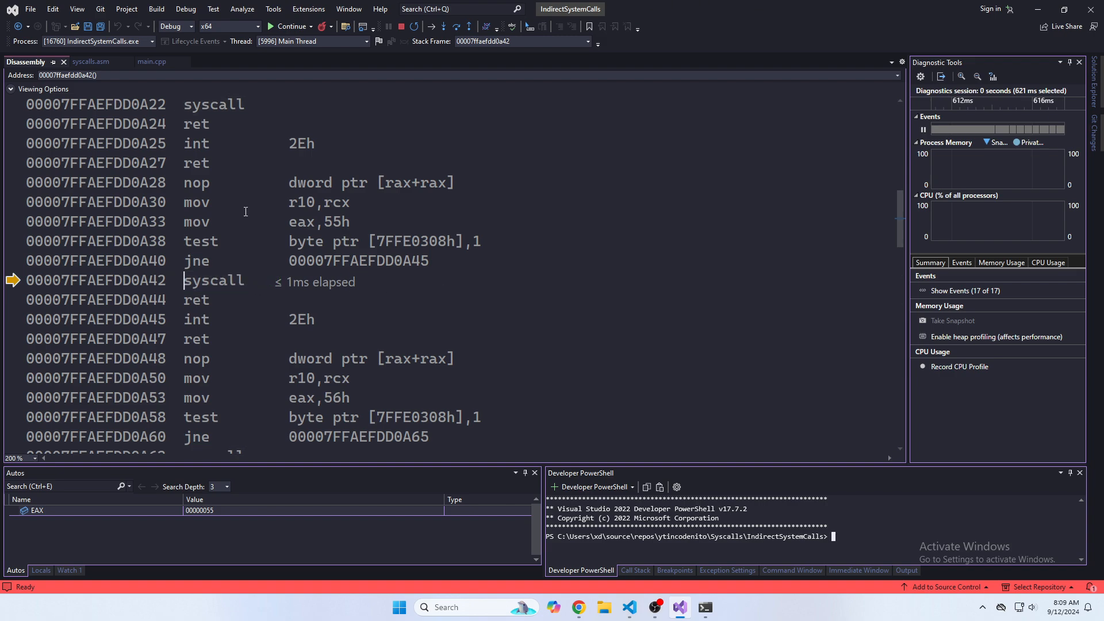
pyautogui.click(444, 26)
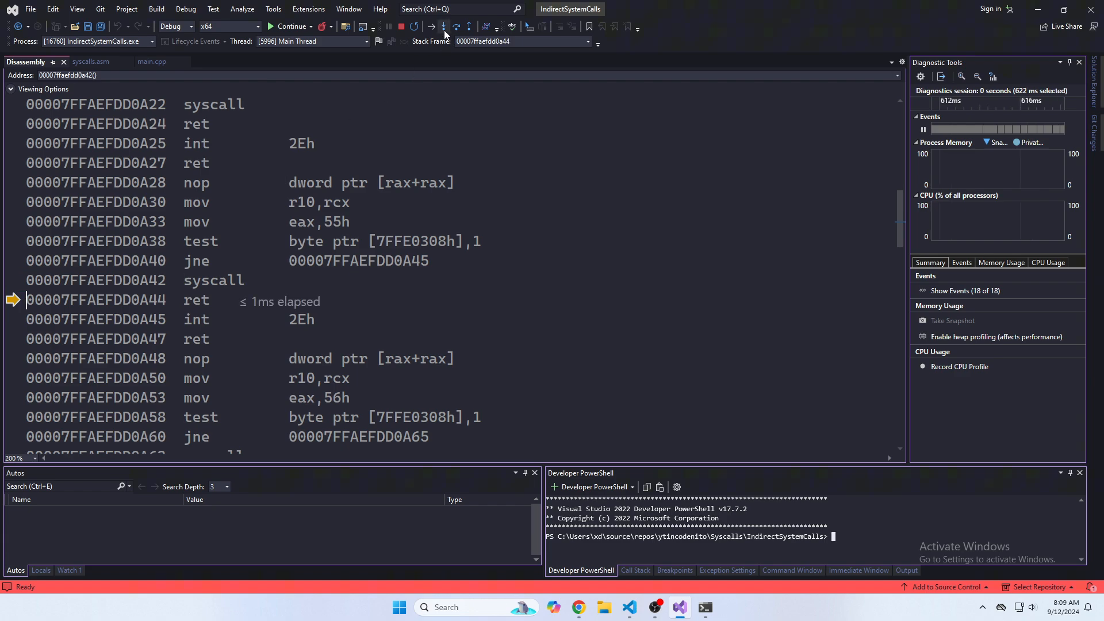
pyautogui.click(469, 26)
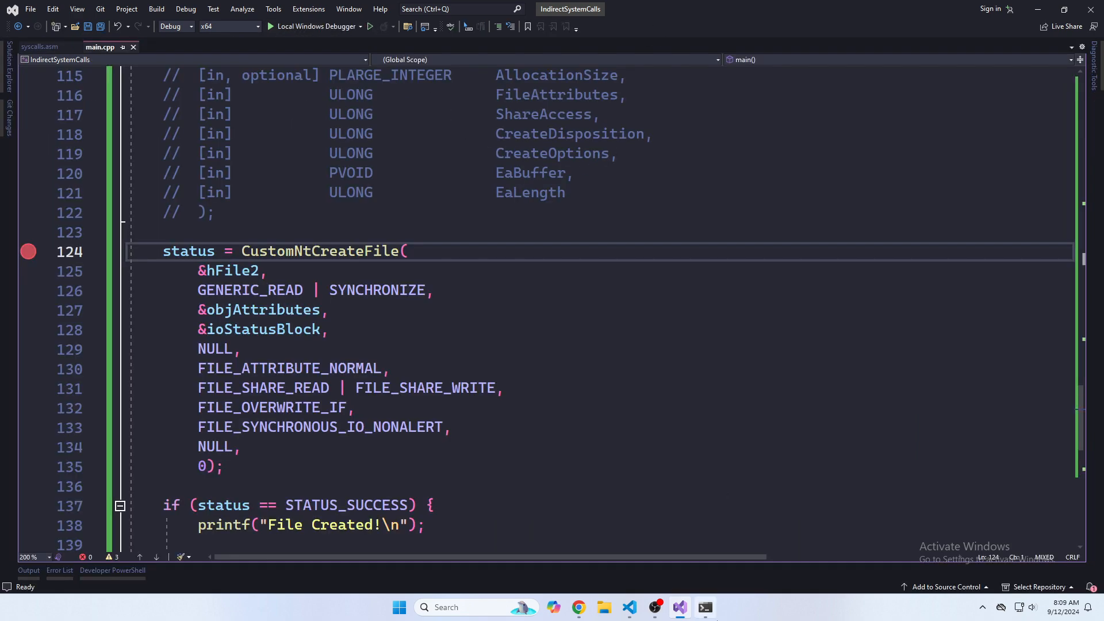
# Step: Bring up the program's console showing 'File Created!' and exit code 0
pyautogui.click(269, 27)
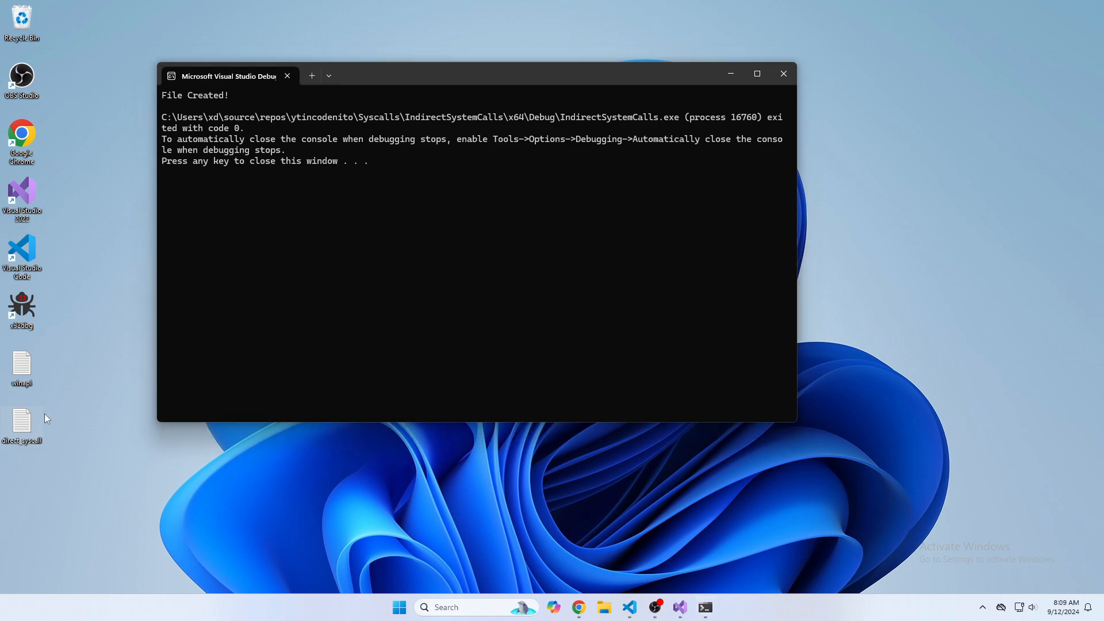
pyautogui.moveTo(24, 373)
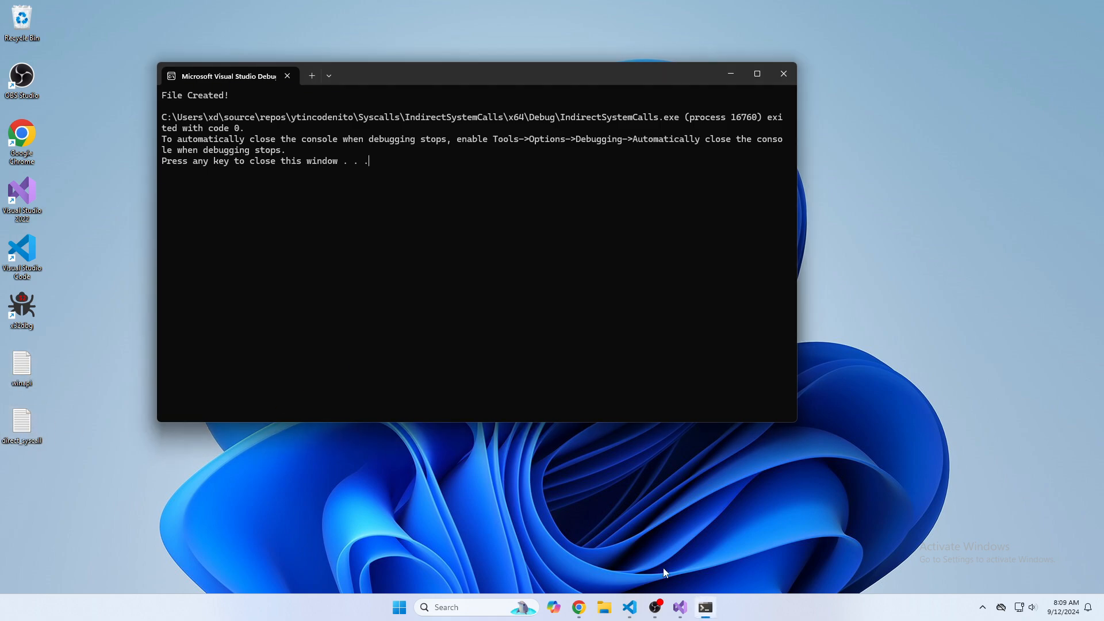
pyautogui.moveTo(655, 607)
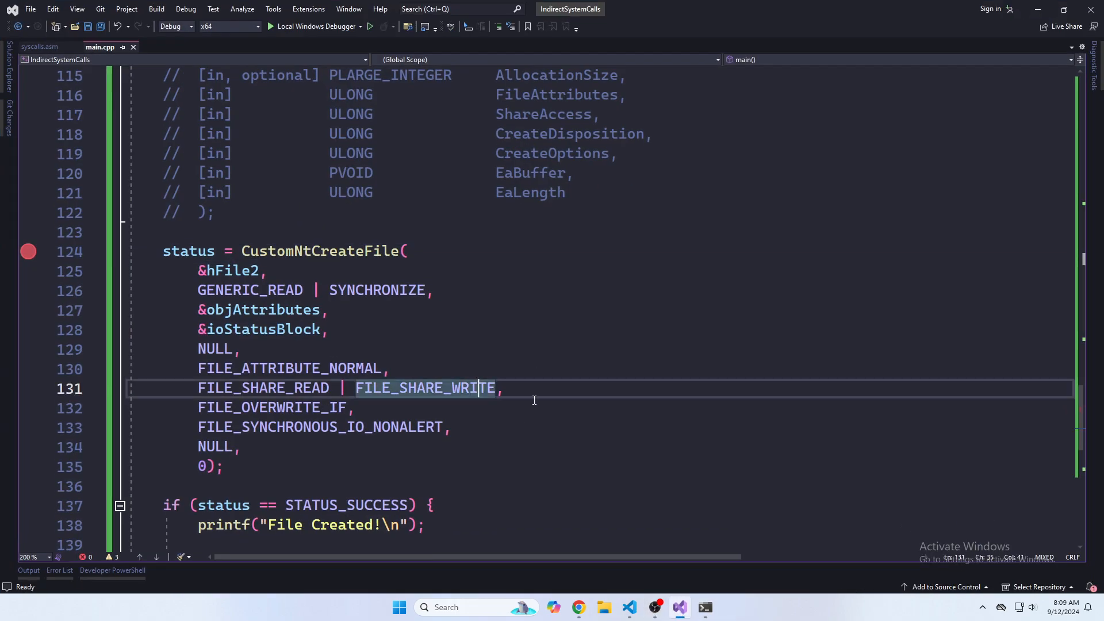
# Step: Rebuild the whole IndirectSystemCalls solution via Build > Rebuild Solution
pyautogui.scroll(3)
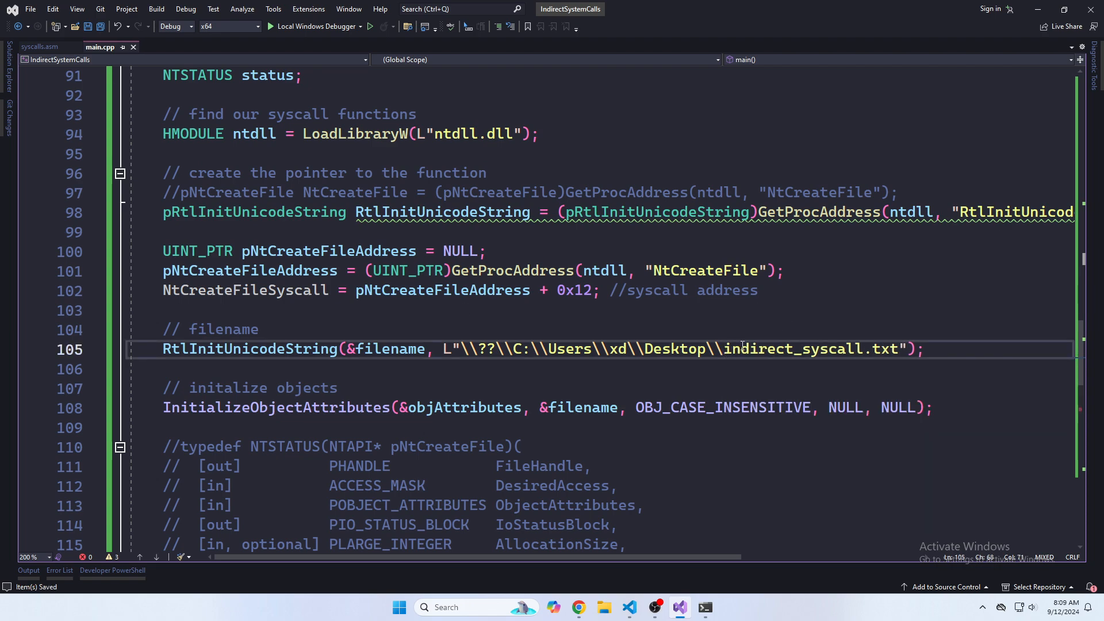
pyautogui.scroll(-3)
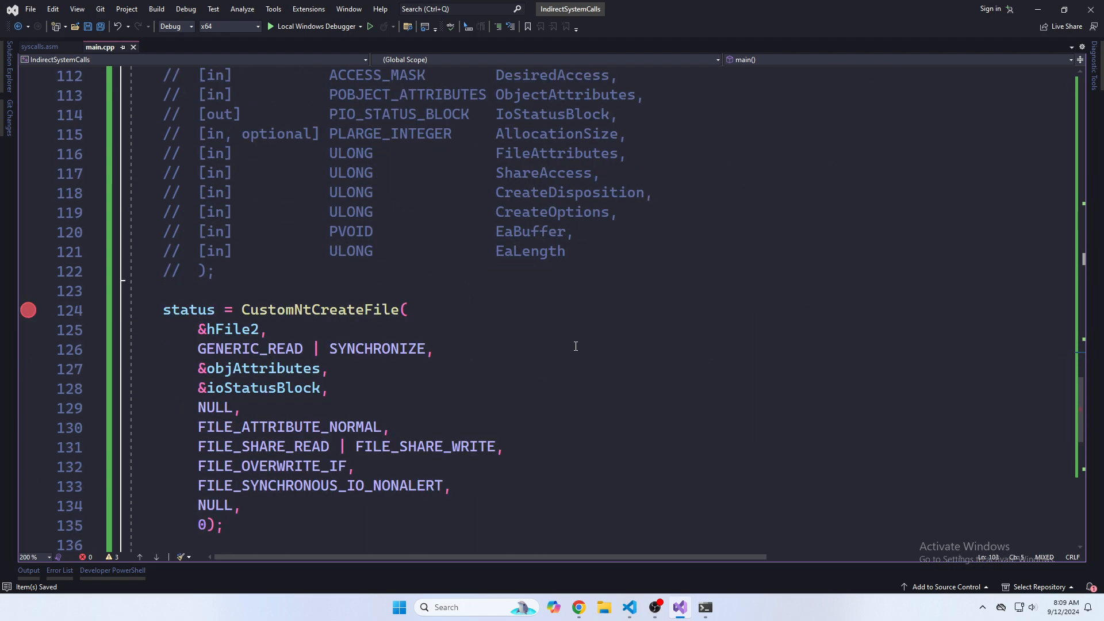
pyautogui.scroll(3)
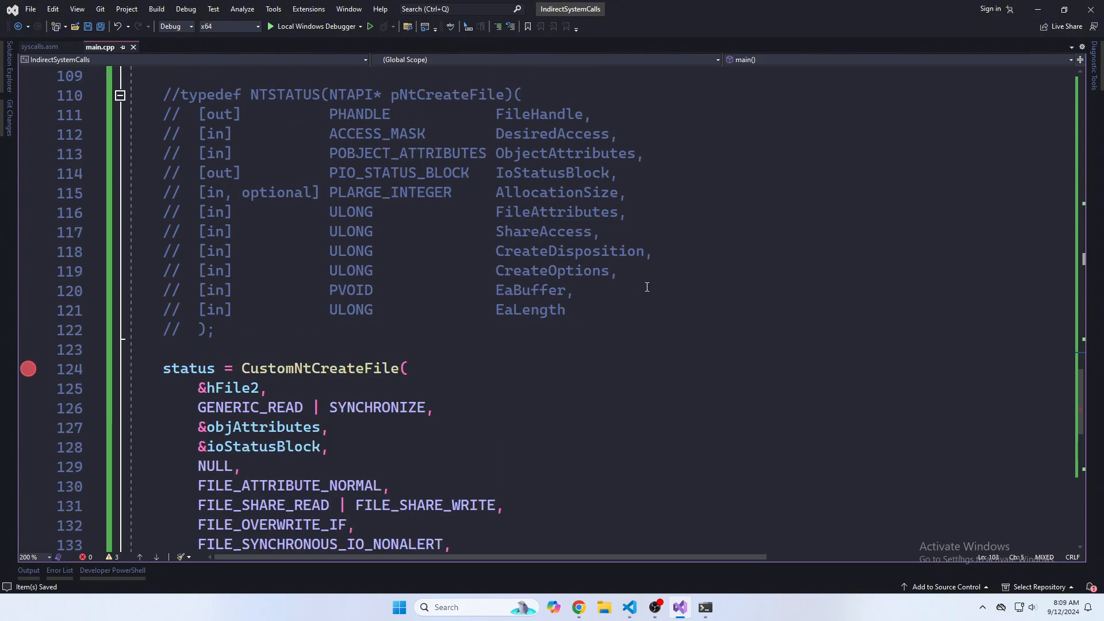
pyautogui.click(156, 8)
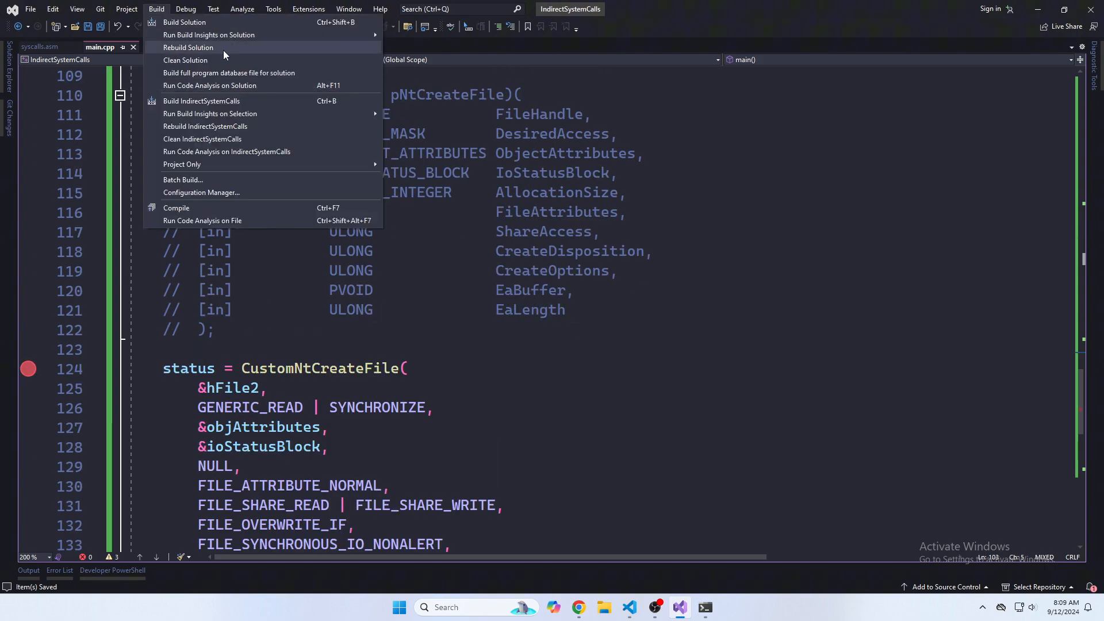
pyautogui.click(184, 22)
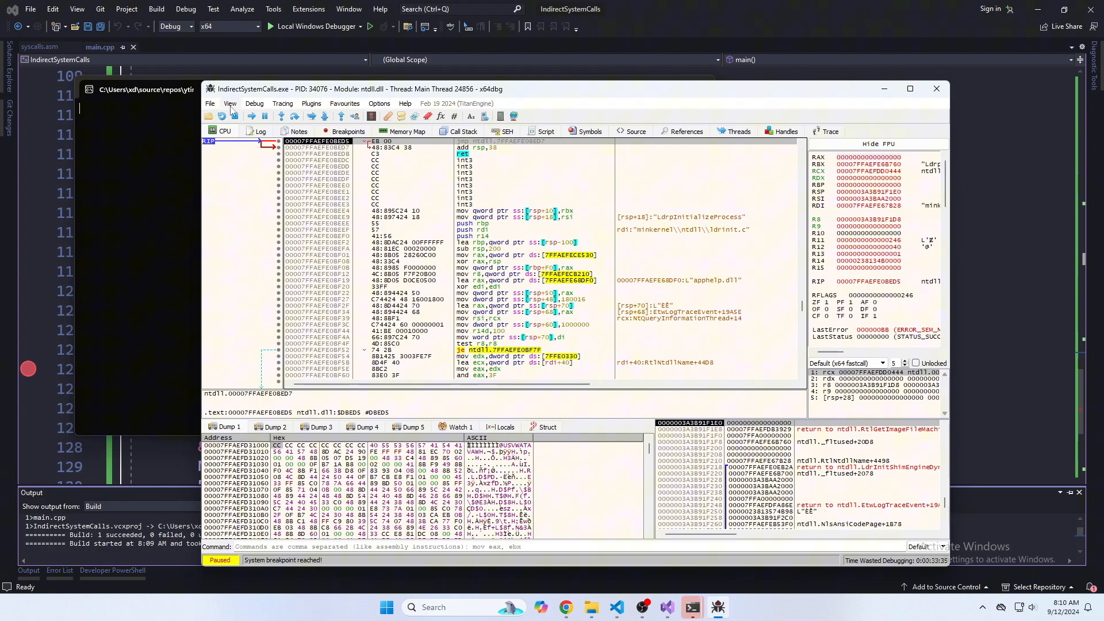
# Step: In x64dbg's Symbols view, filter ntdll.dll for 'NtCr' and set a breakpoint on NtCreateFile
pyautogui.click(589, 131)
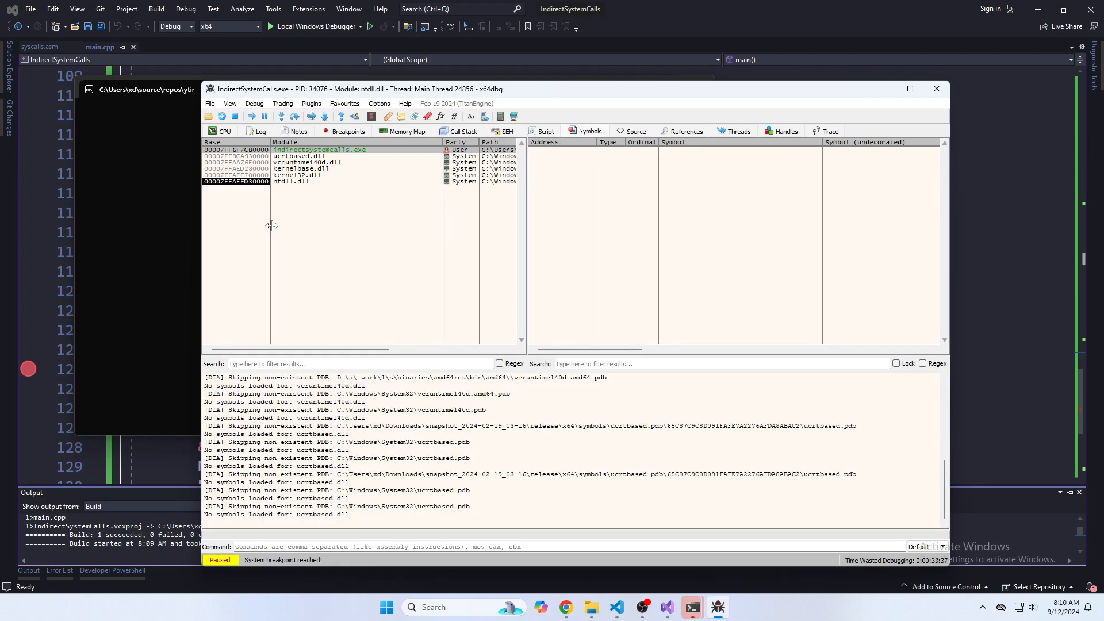
pyautogui.click(296, 181)
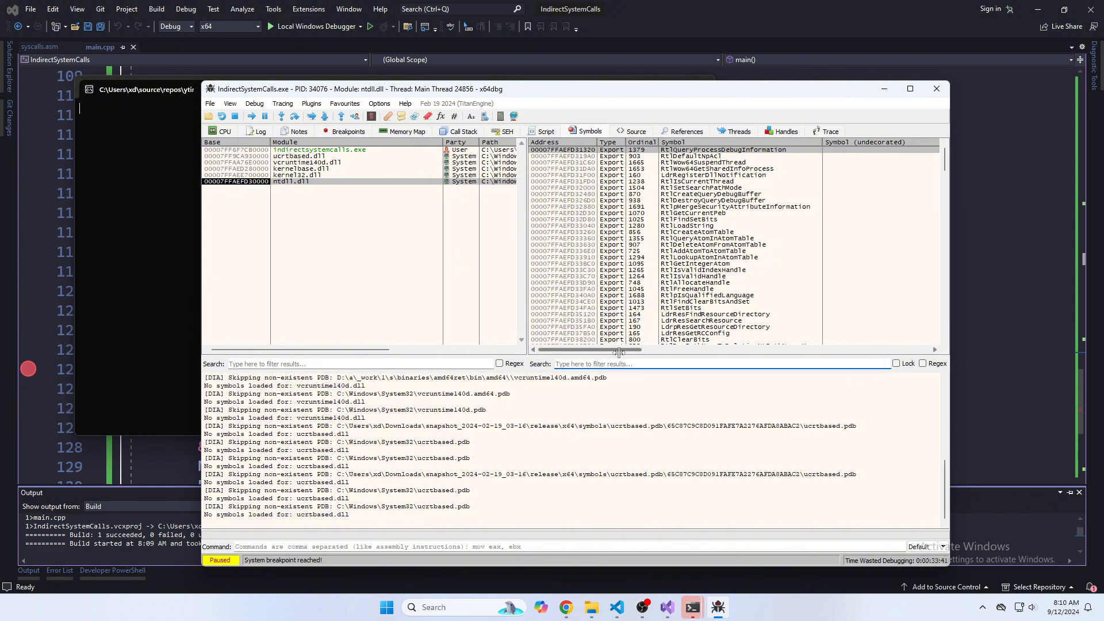
pyautogui.write('NtCreateFile')
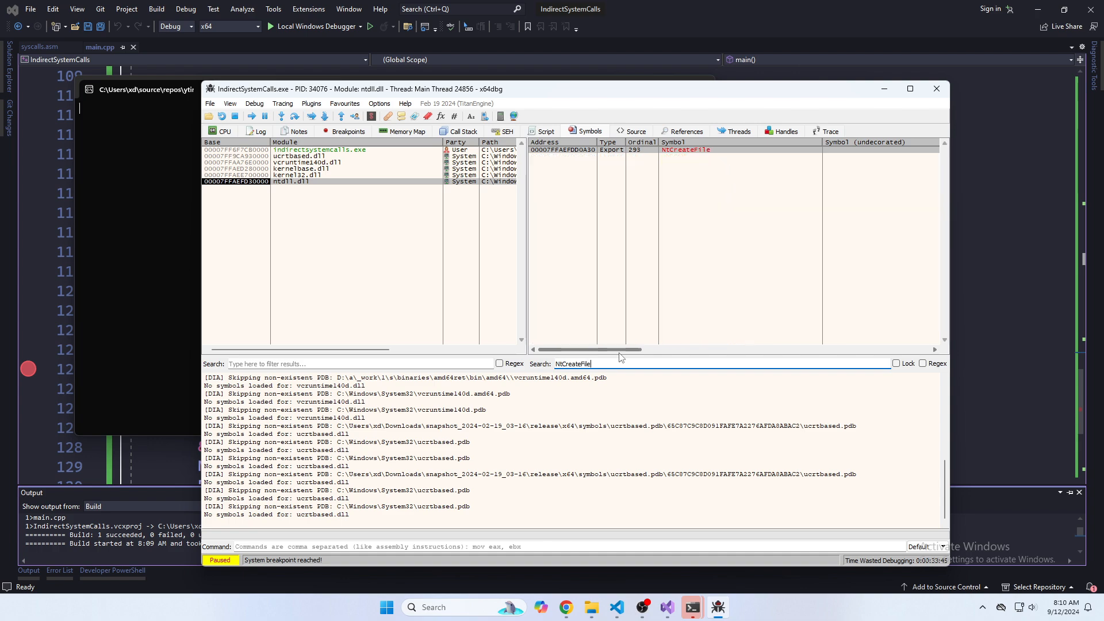
pyautogui.click(226, 131)
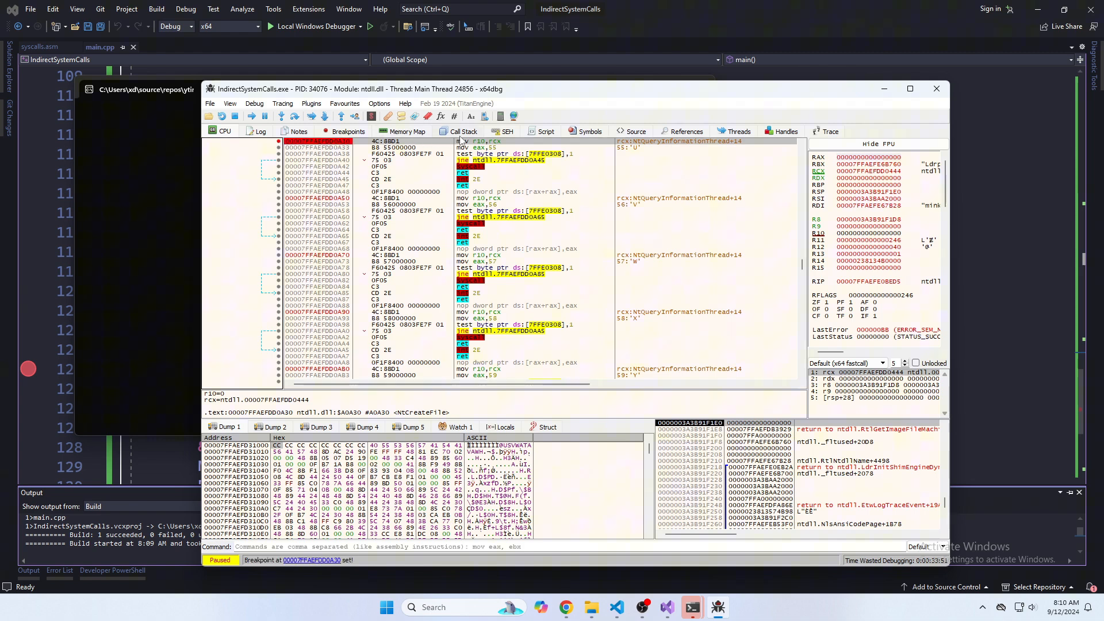
pyautogui.moveTo(446, 176)
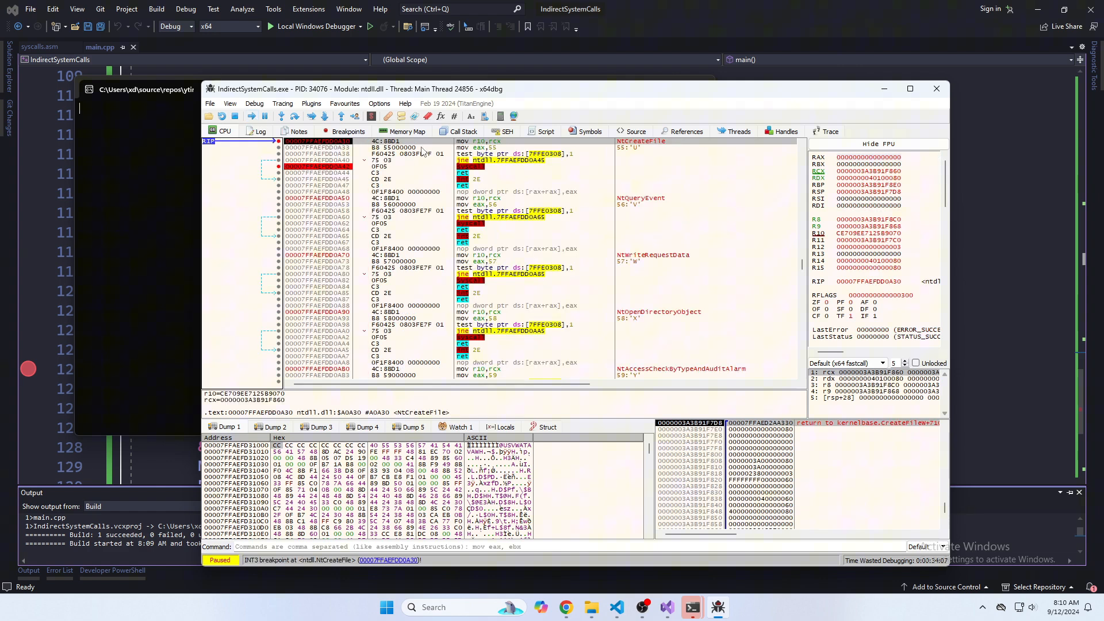
pyautogui.moveTo(613, 112)
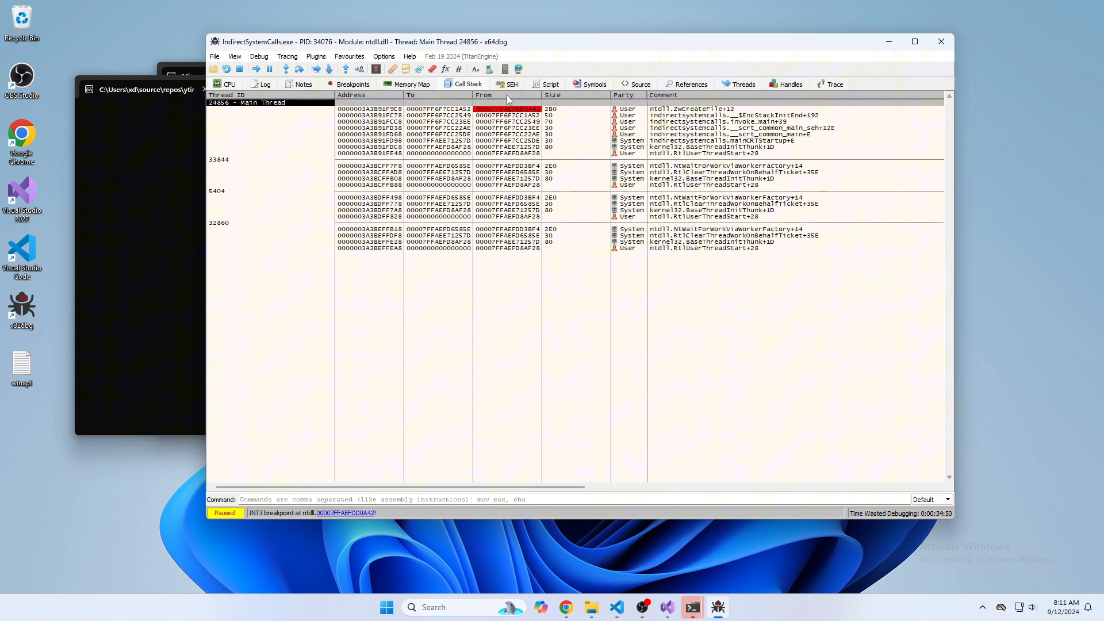
pyautogui.moveTo(583, 104)
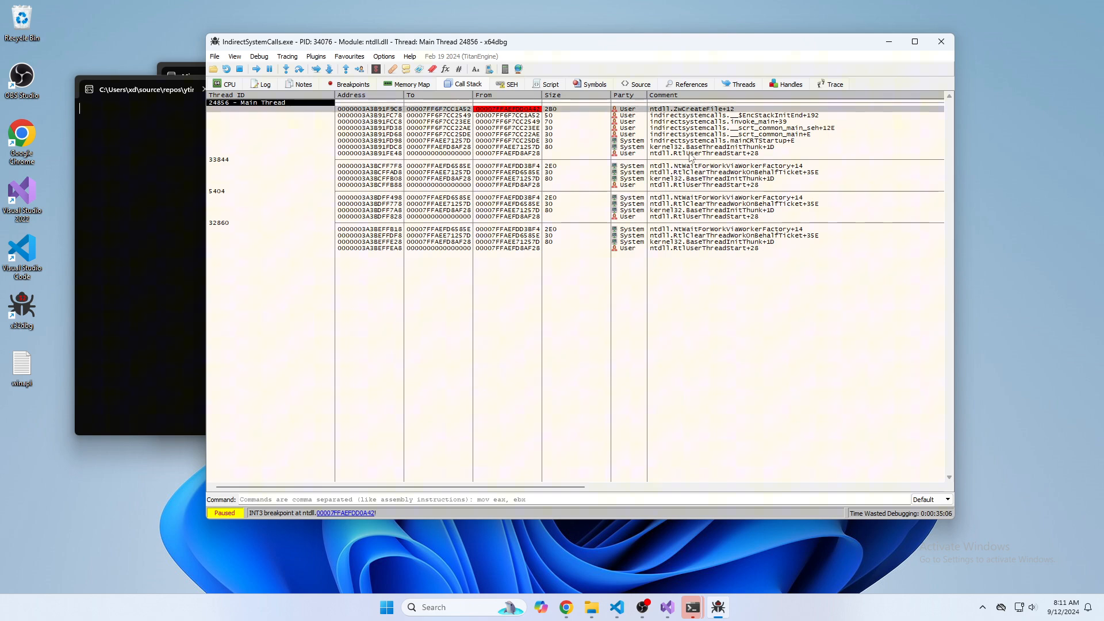
pyautogui.moveTo(250, 76)
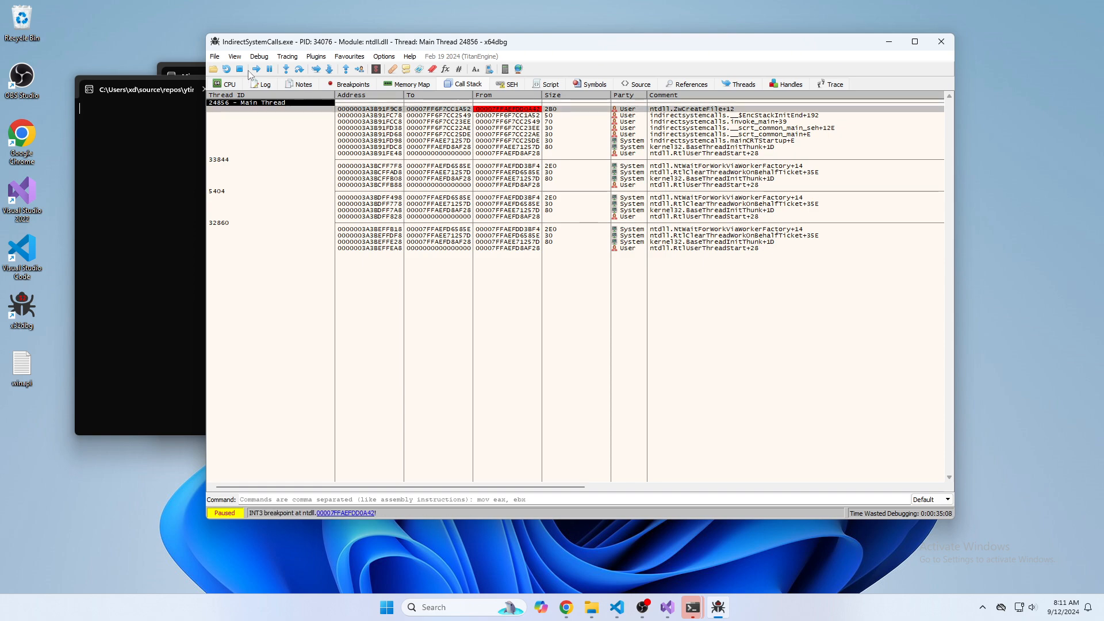
pyautogui.moveTo(269, 69)
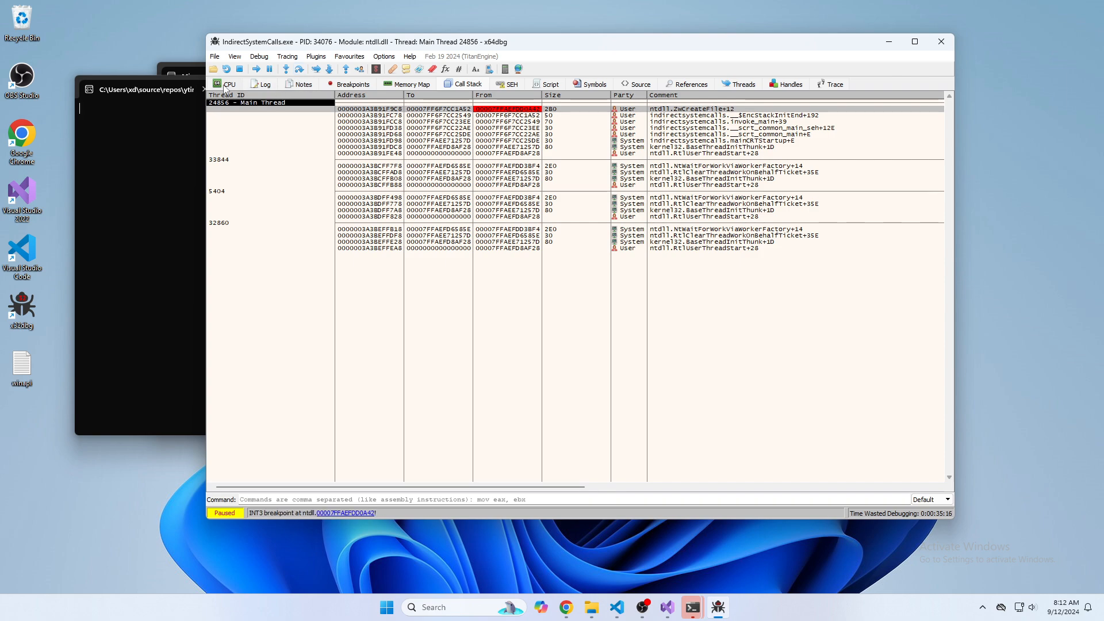
# Step: After checking the call stack at ntdll's syscall, resume the program until it finishes
pyautogui.click(227, 84)
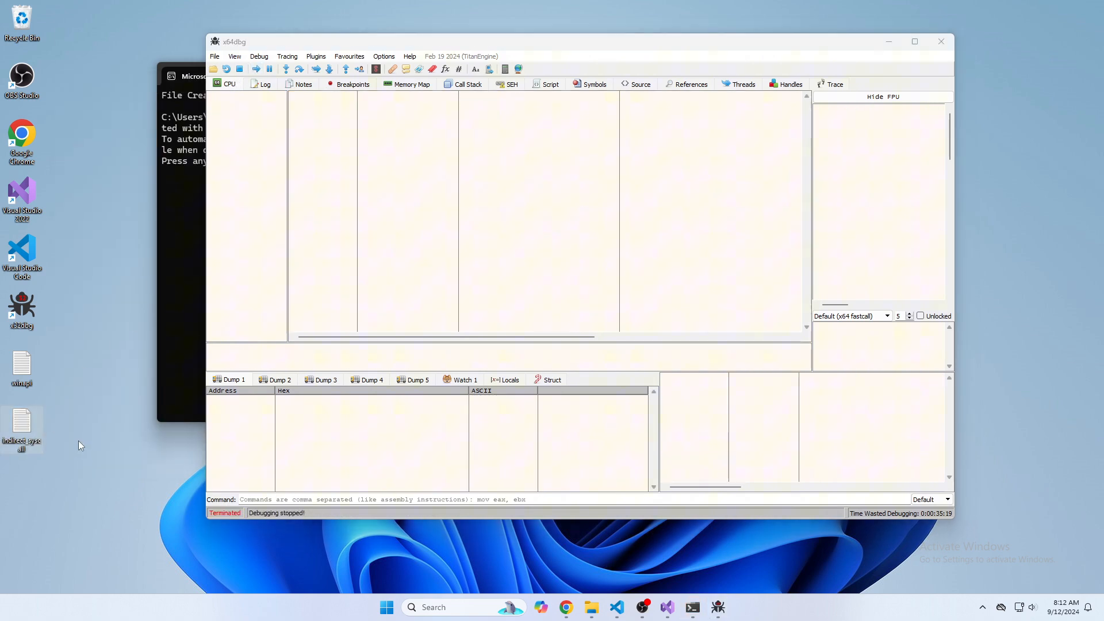
pyautogui.moveTo(348, 278)
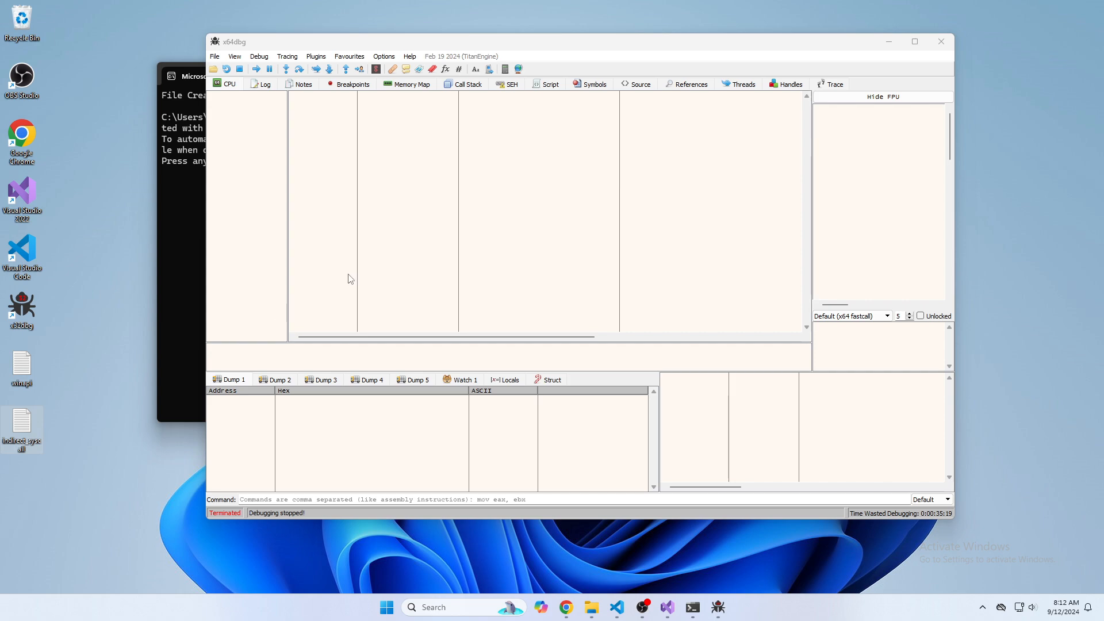
pyautogui.moveTo(337, 289)
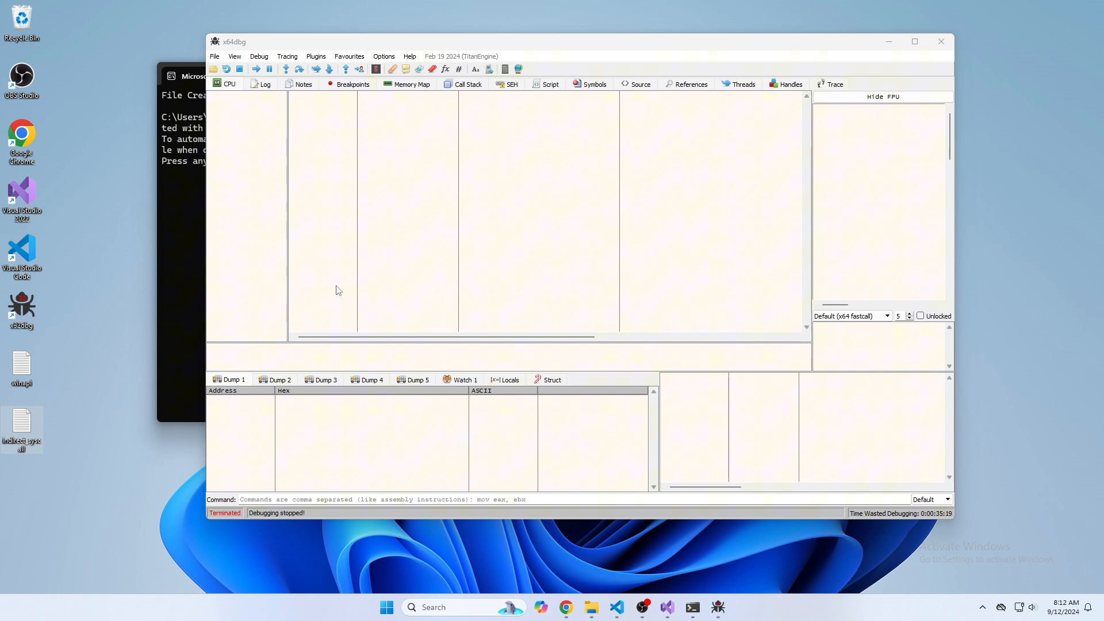